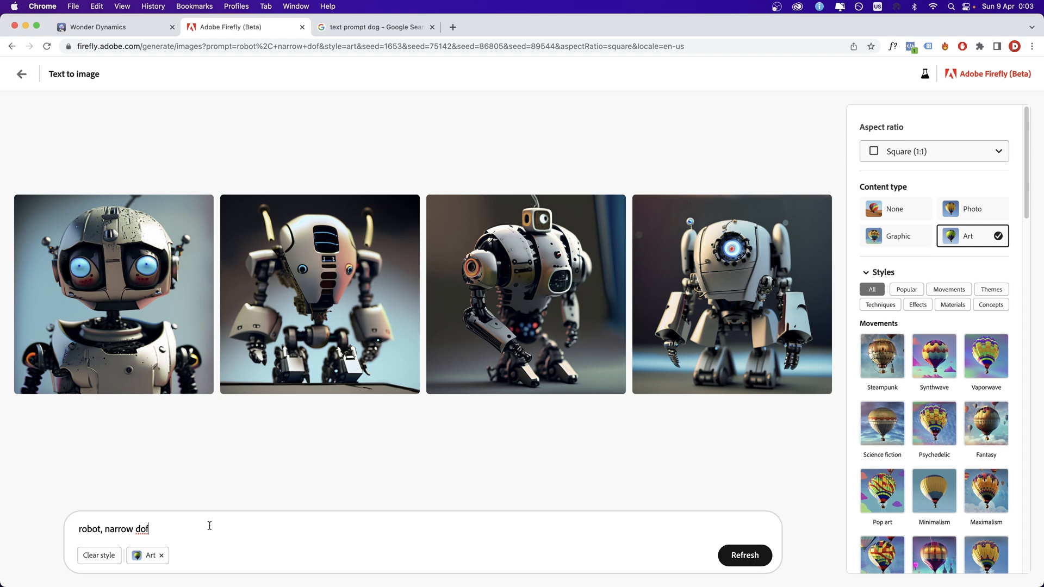
Append ', unreal engine' to the robot prompt and generate new images
type(", unreal engine")
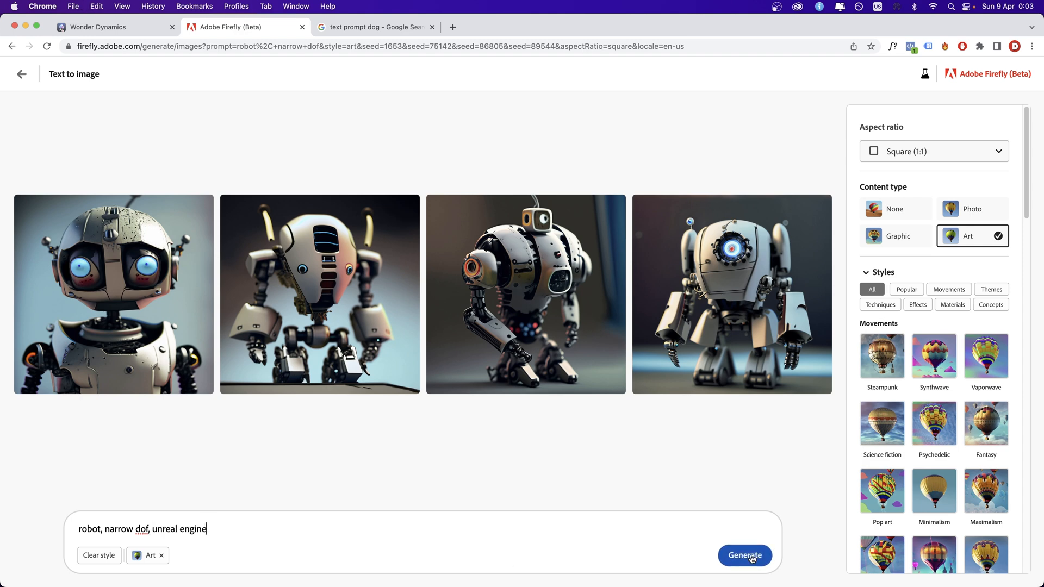
left_click(744, 555)
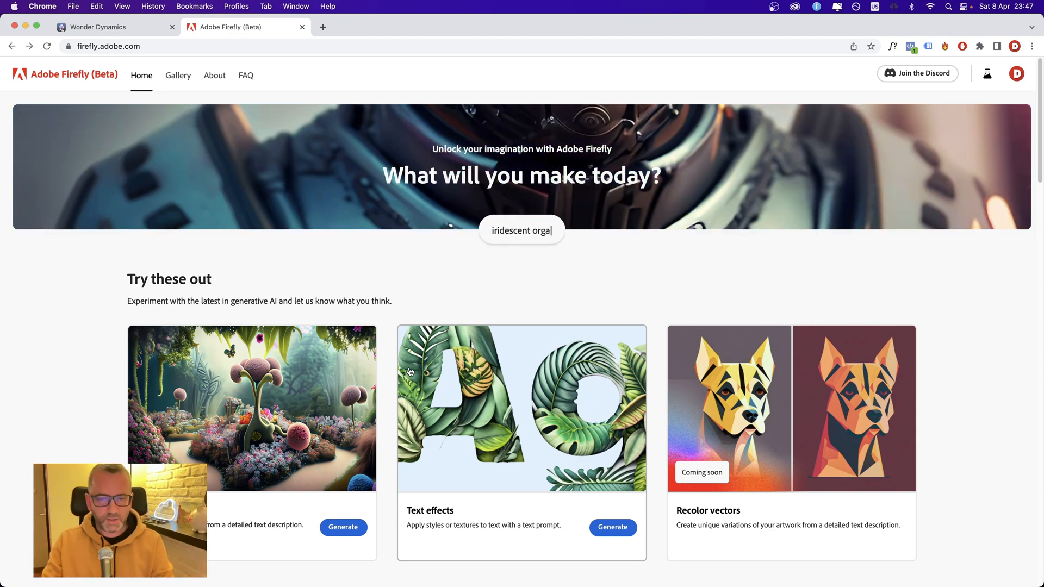
Type part of the 'iridescent organic shapes' prompt, then open Text to image
type("nic shapes")
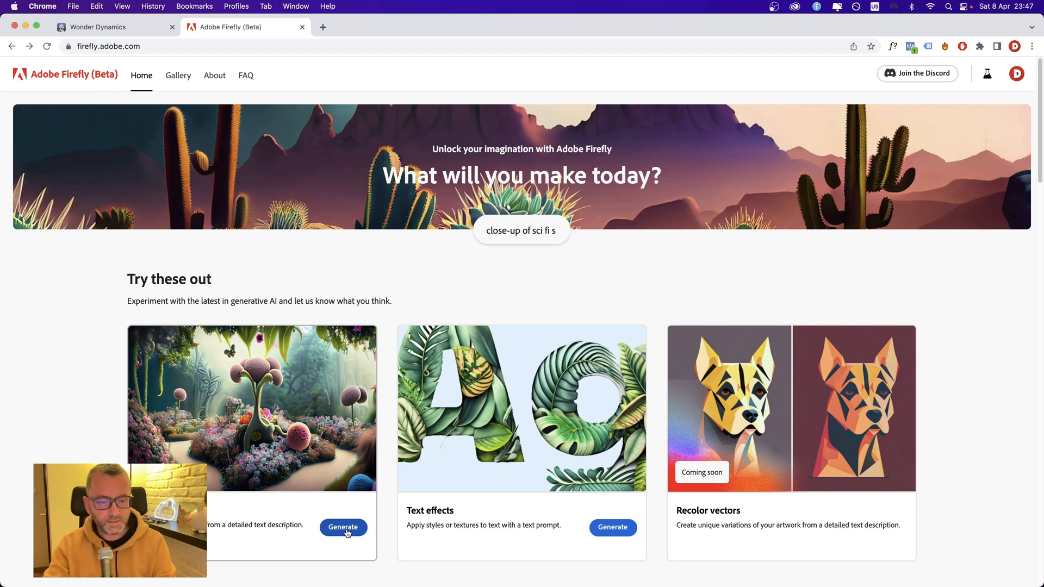
type("u")
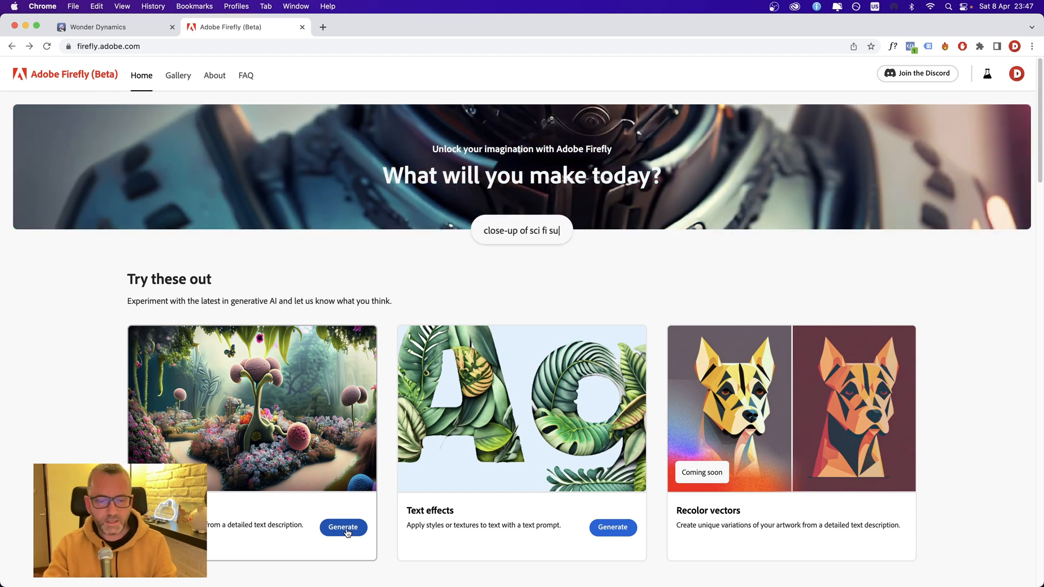
left_click(344, 527)
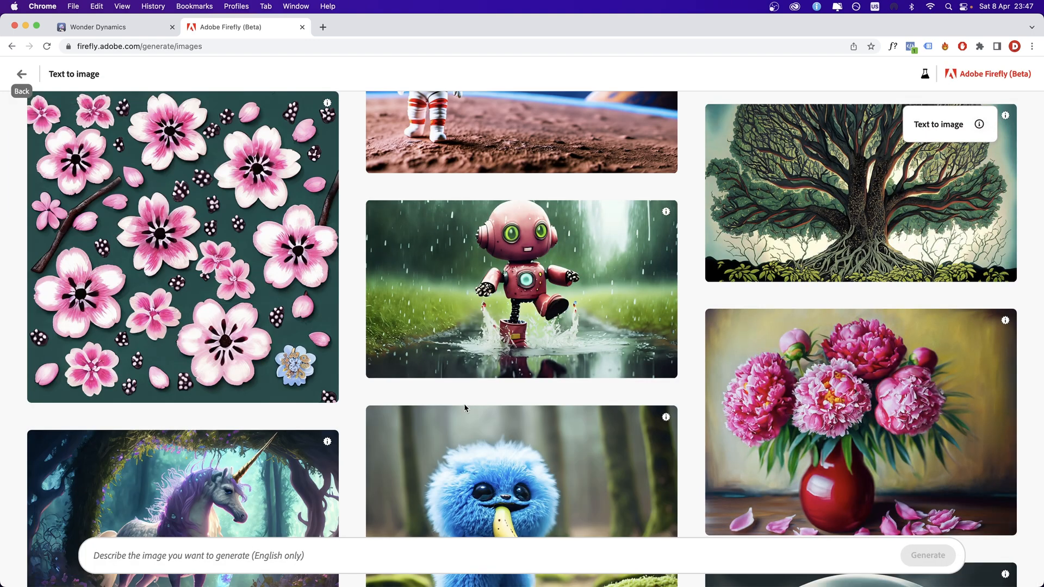
Generate images for the mechanical snake in goggles and hat, with bricks and clocks
type("mechanical snake wearing goggles and a hat, bricks and clocks in the backdrop, cinematic, smoke and dust, bokeh, light rays")
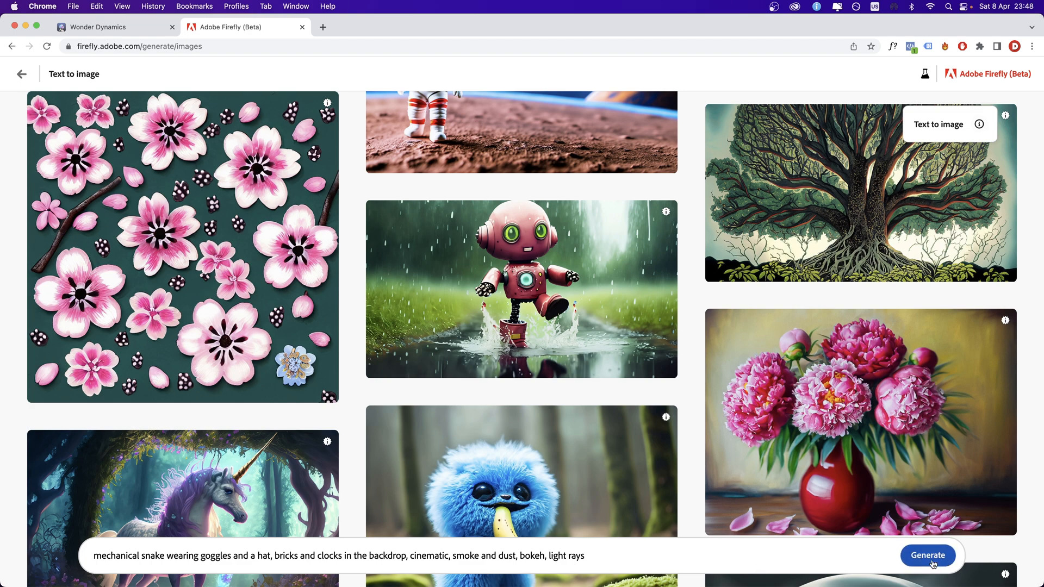
left_click(926, 556)
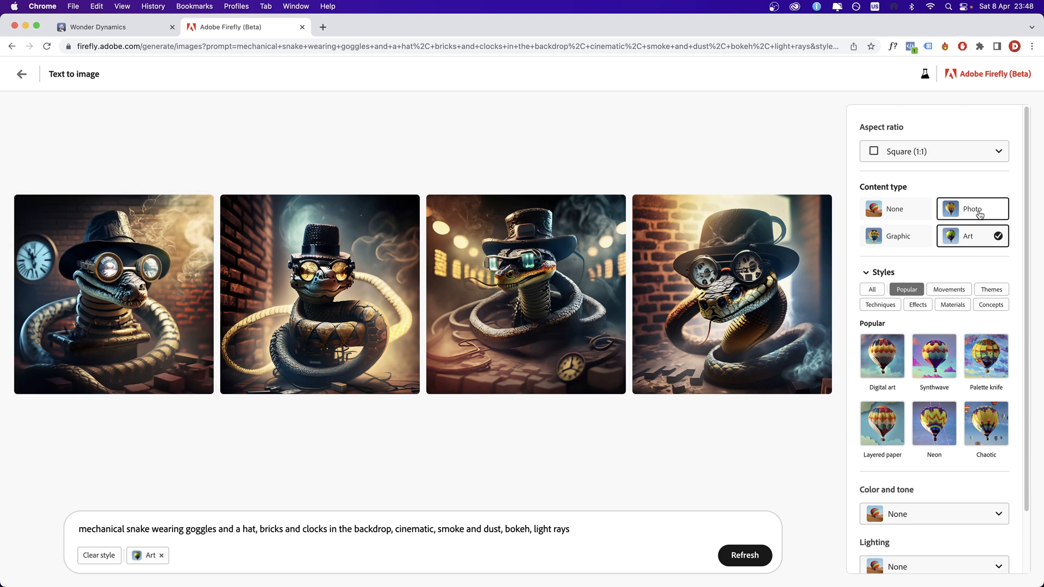
mouse_move(193, 565)
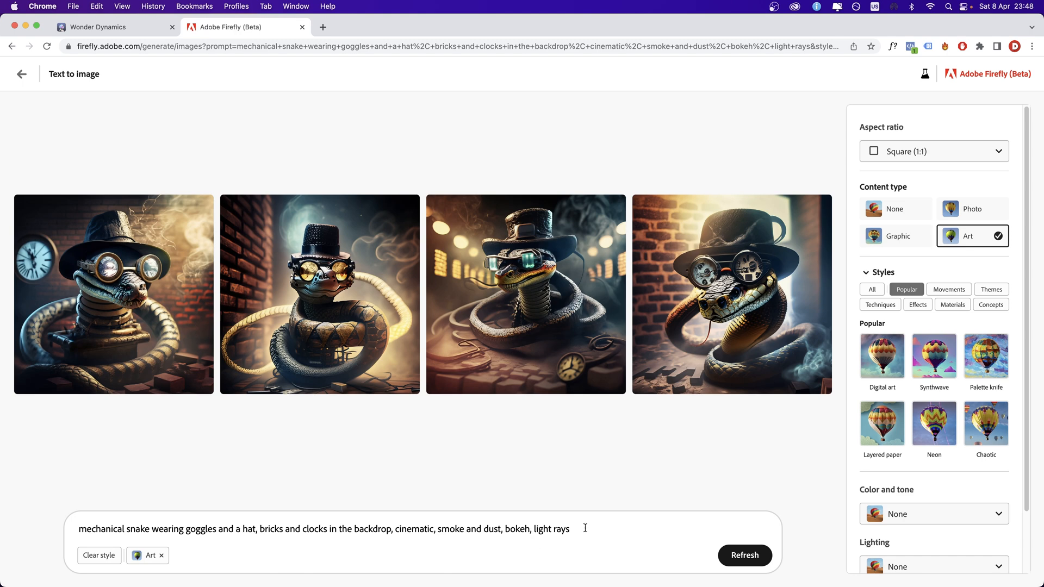
scroll("down", 3)
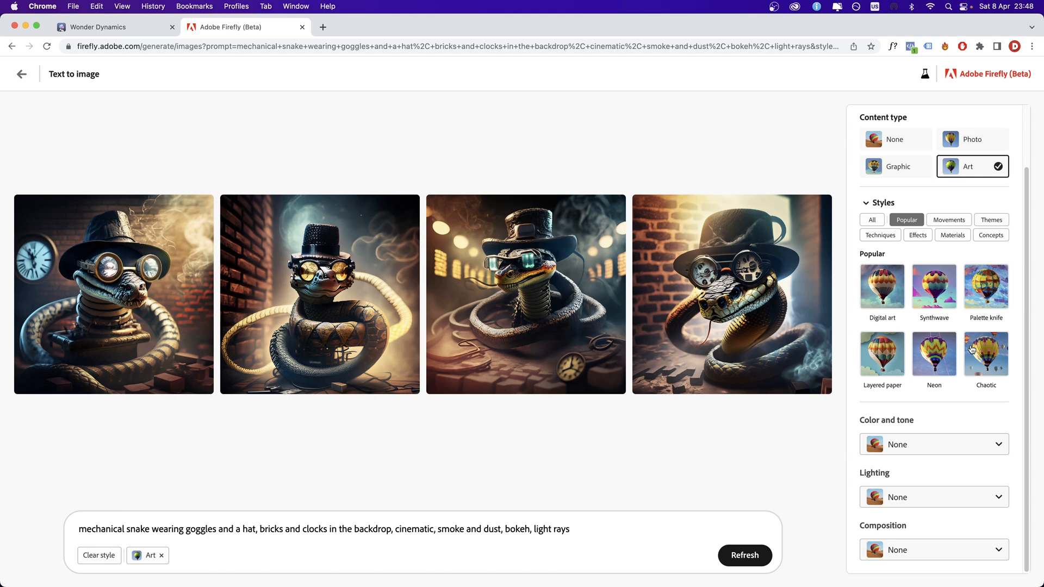
mouse_move(880, 235)
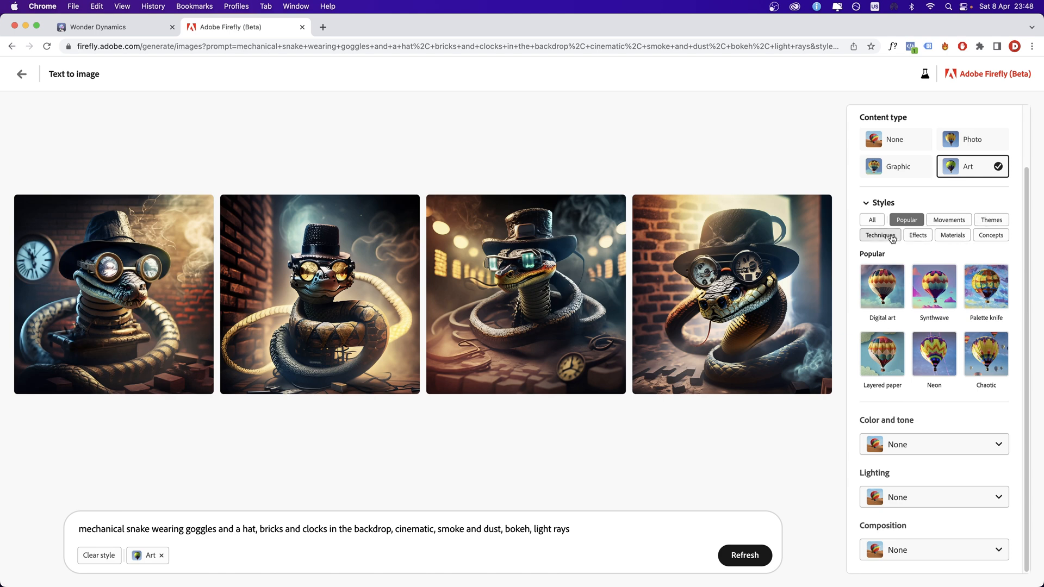
mouse_move(927, 444)
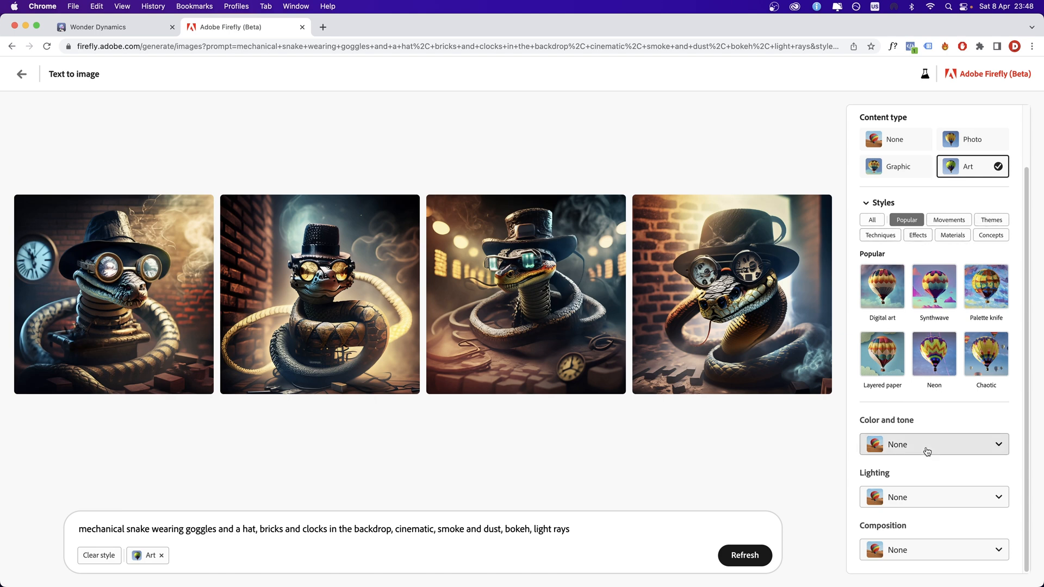
scroll("up", 3)
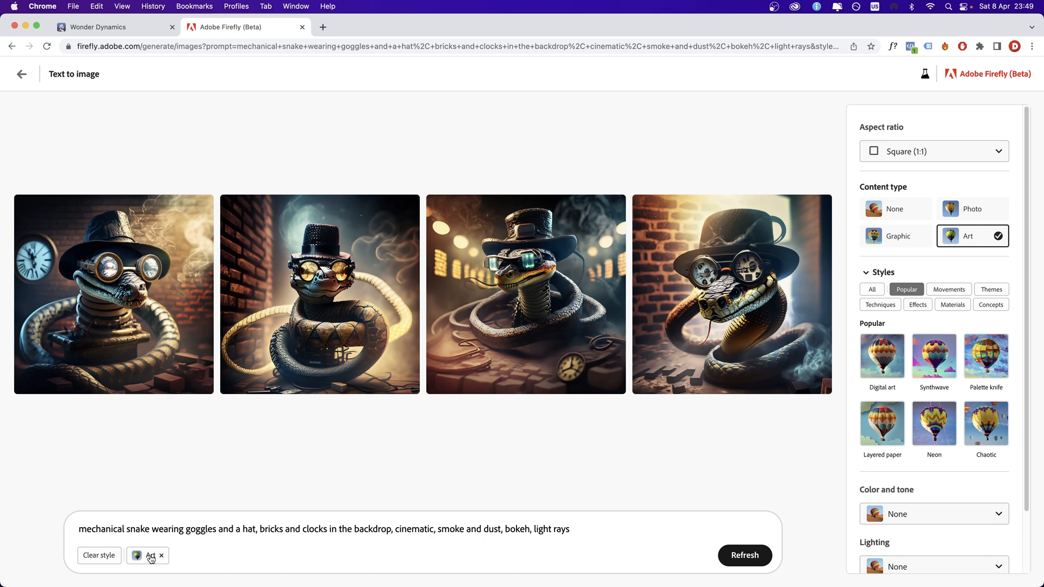
mouse_move(896, 237)
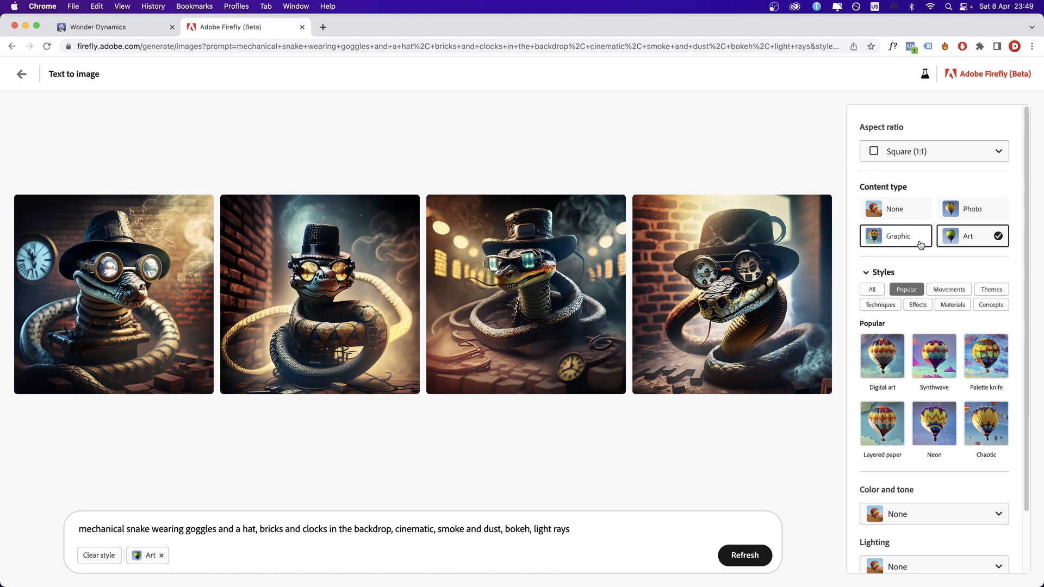
left_click(895, 236)
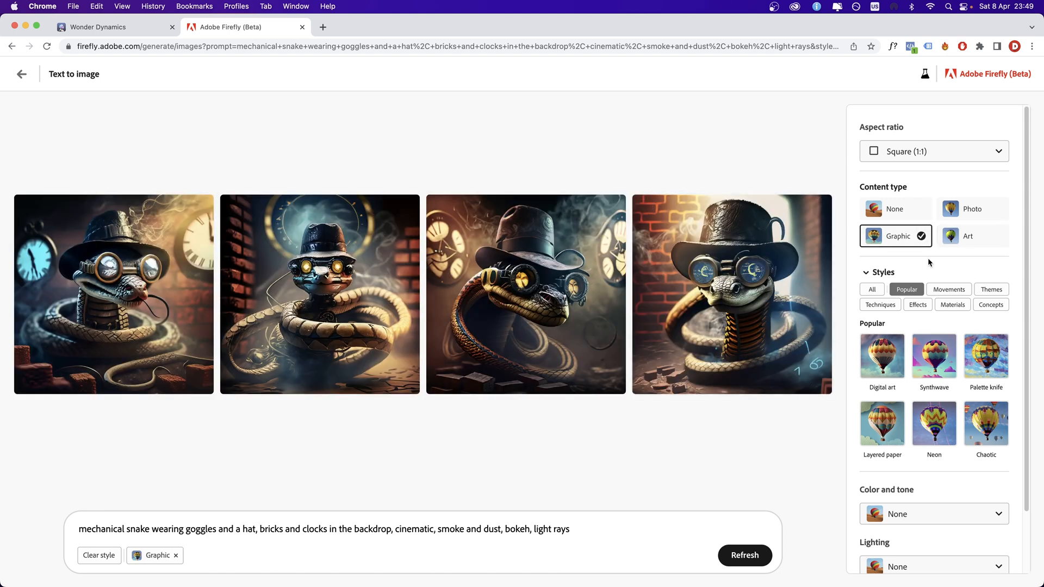
left_click(968, 236)
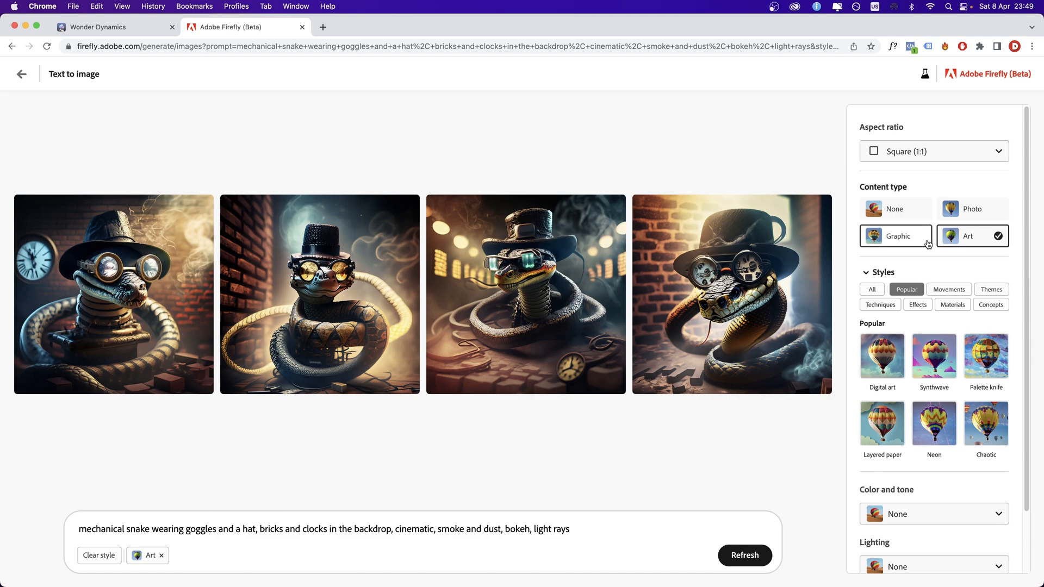
left_click(971, 208)
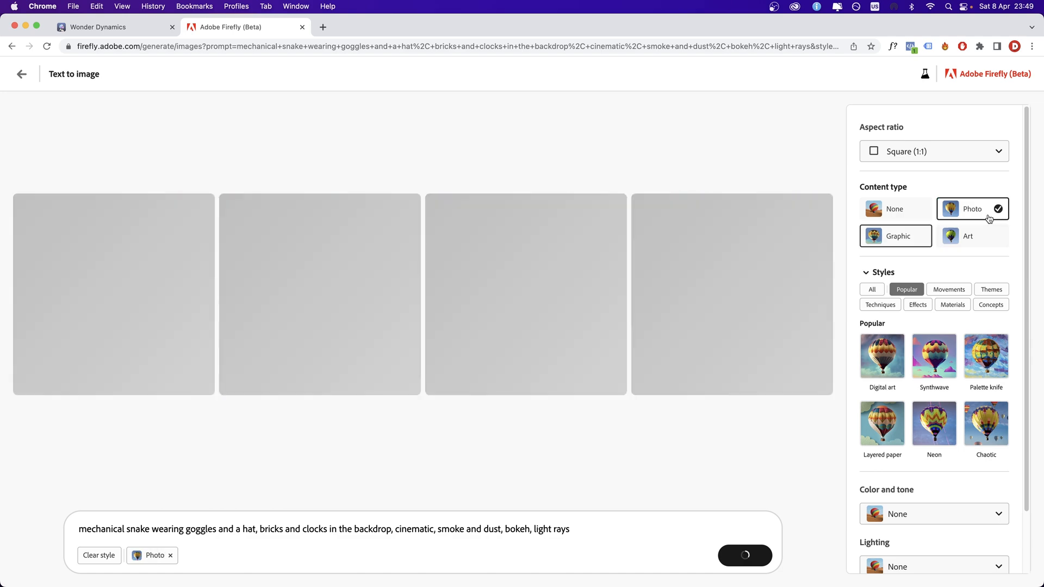
left_click(971, 235)
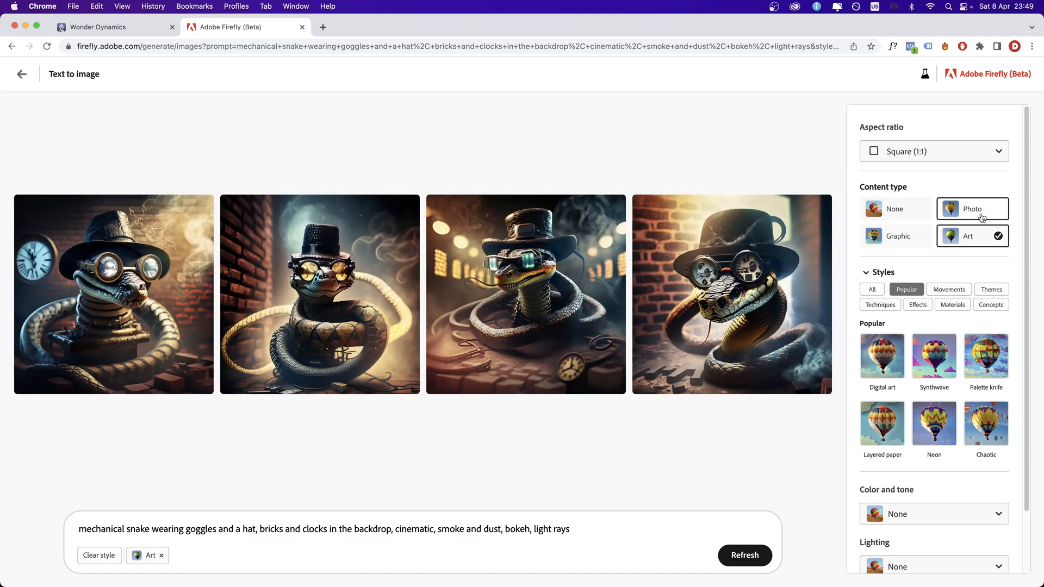
left_click(971, 208)
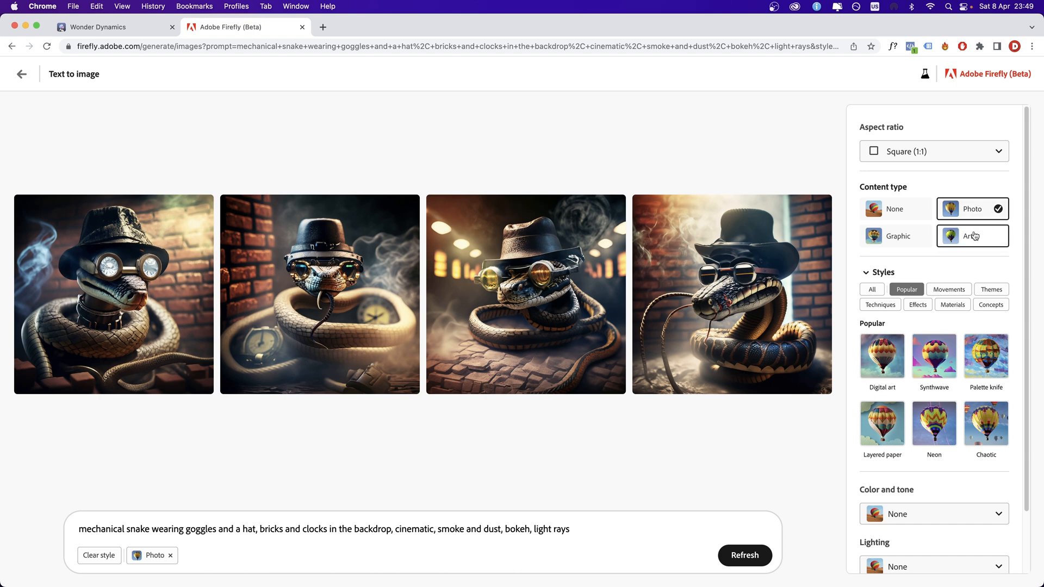
left_click(972, 236)
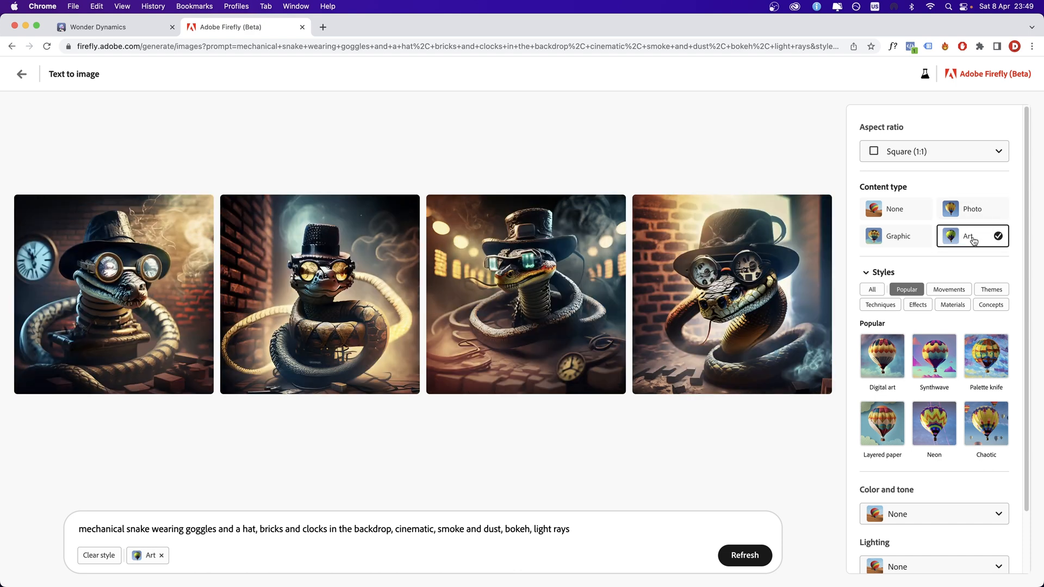
mouse_move(866, 205)
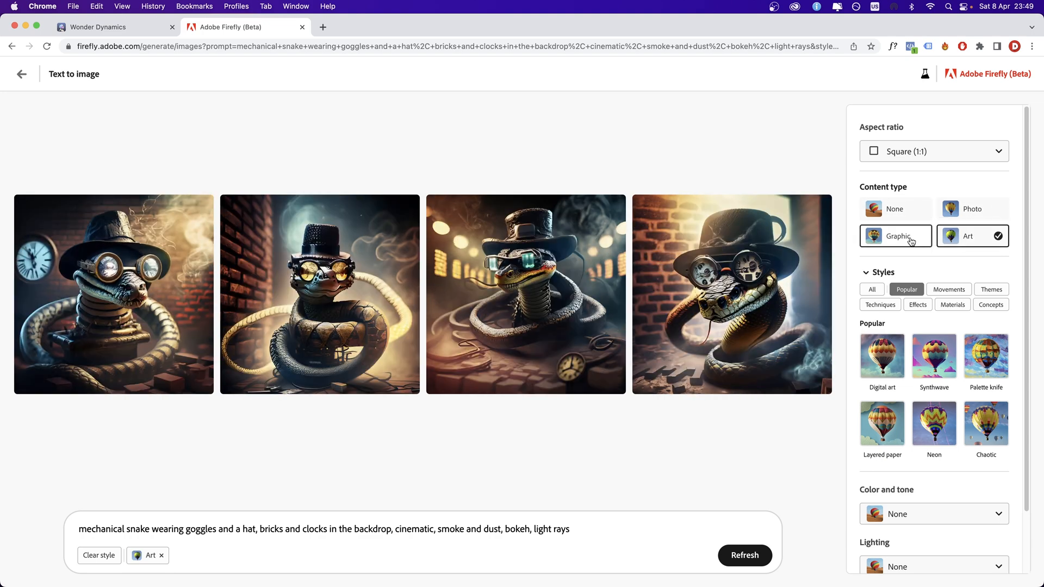
left_click(895, 236)
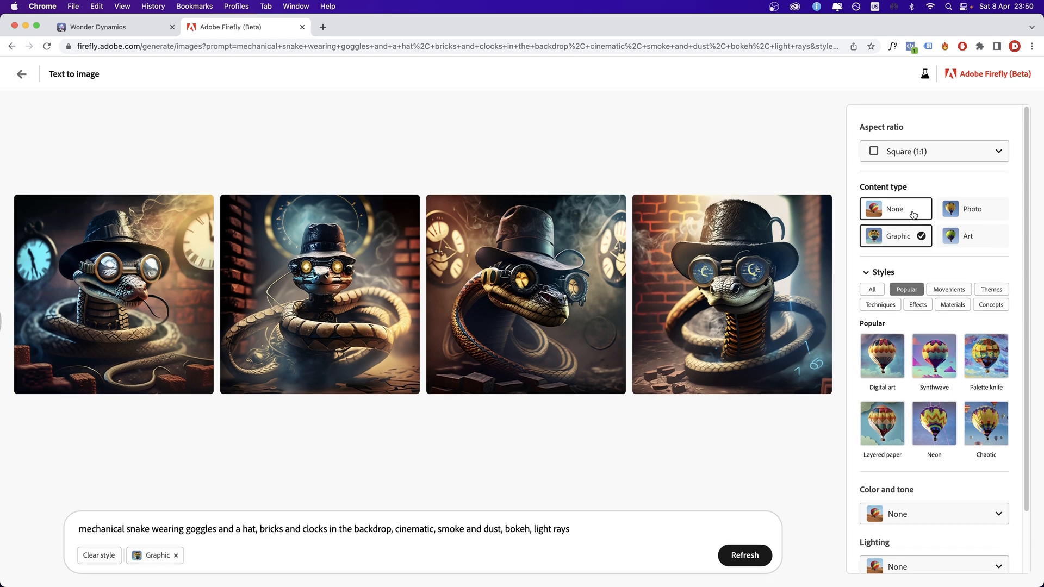
left_click(894, 209)
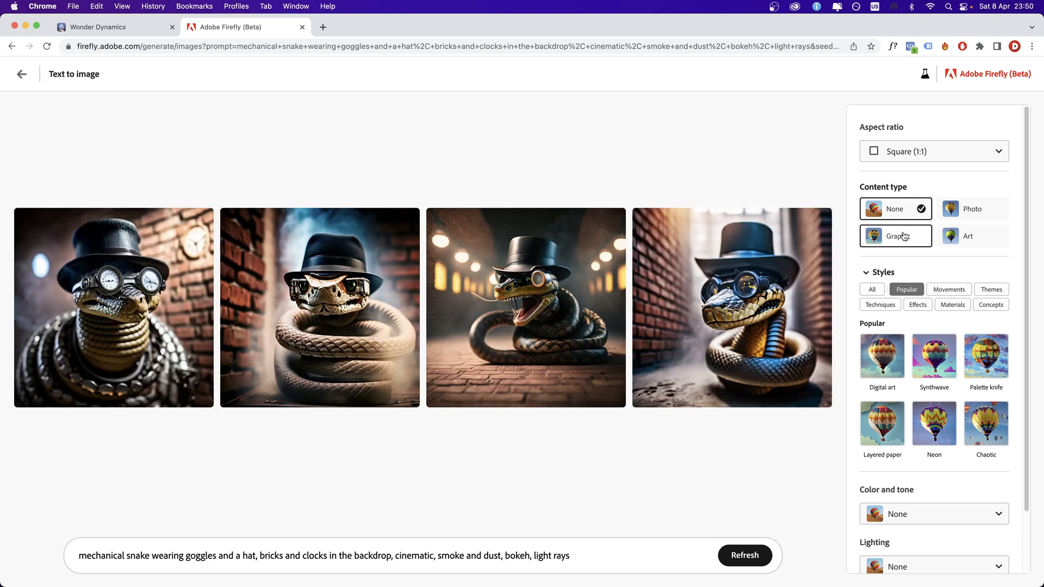
left_click(895, 235)
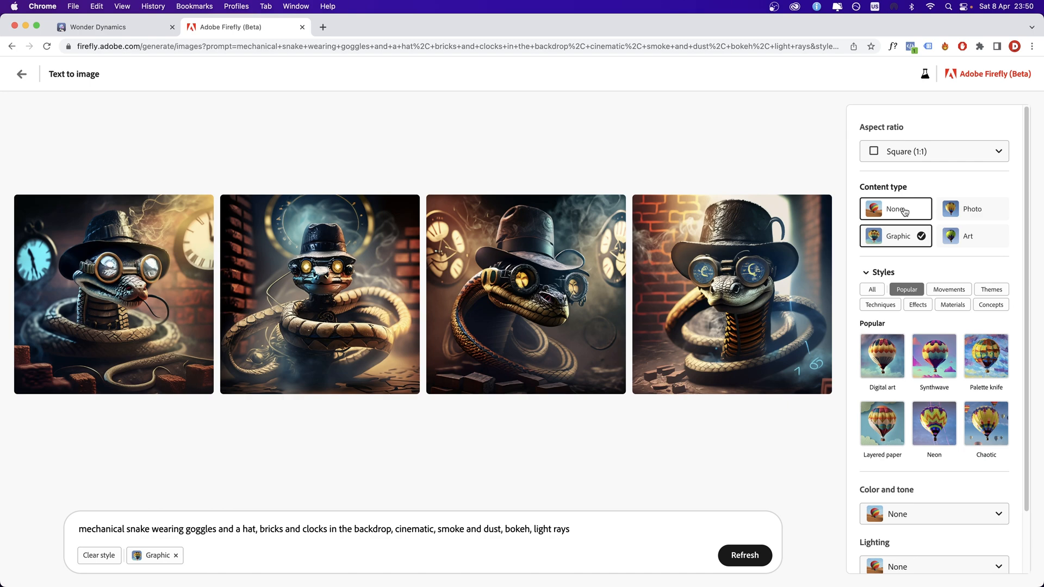
left_click(971, 208)
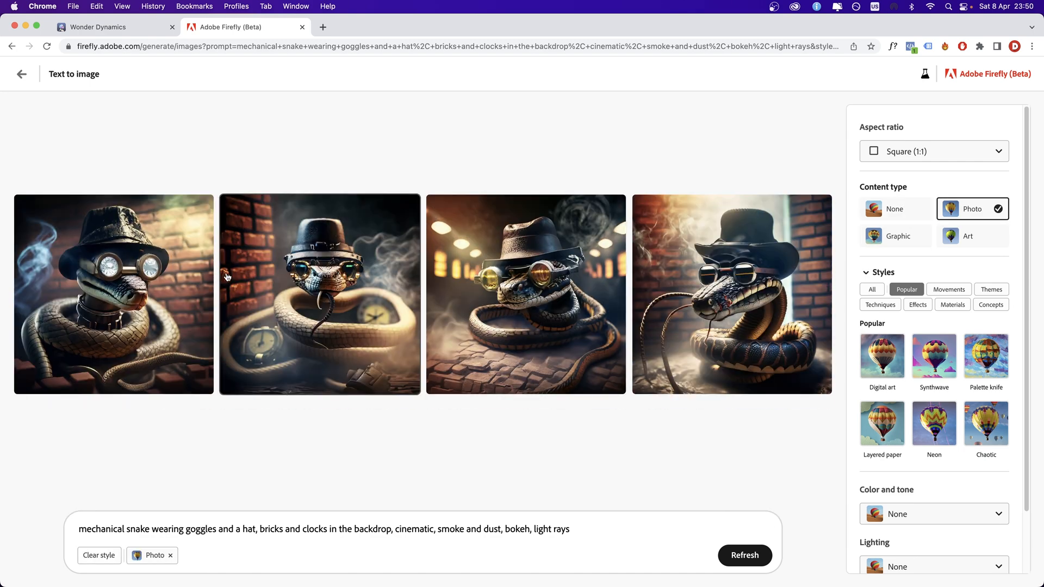
left_click(971, 235)
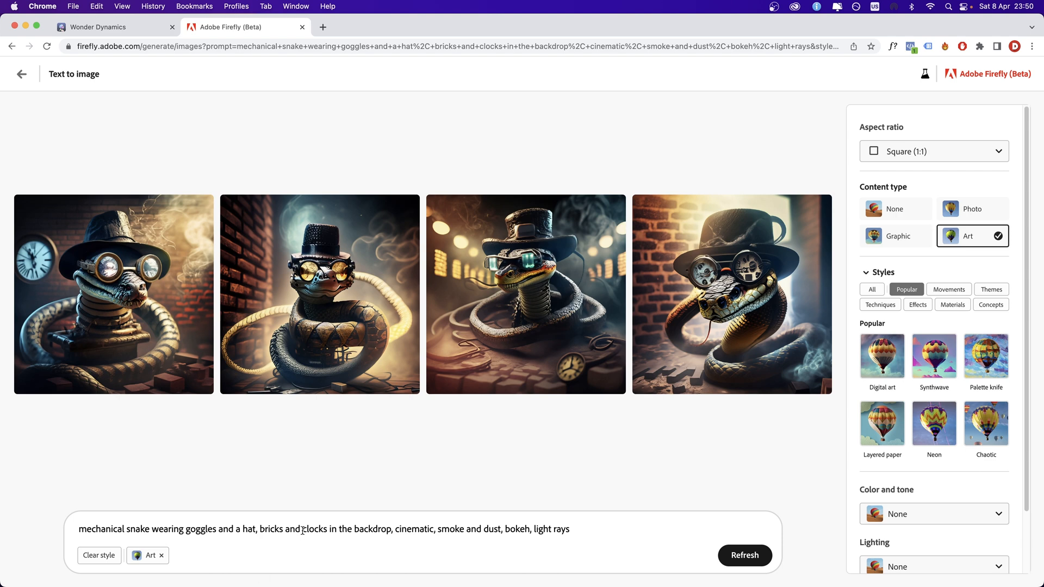
mouse_move(803, 282)
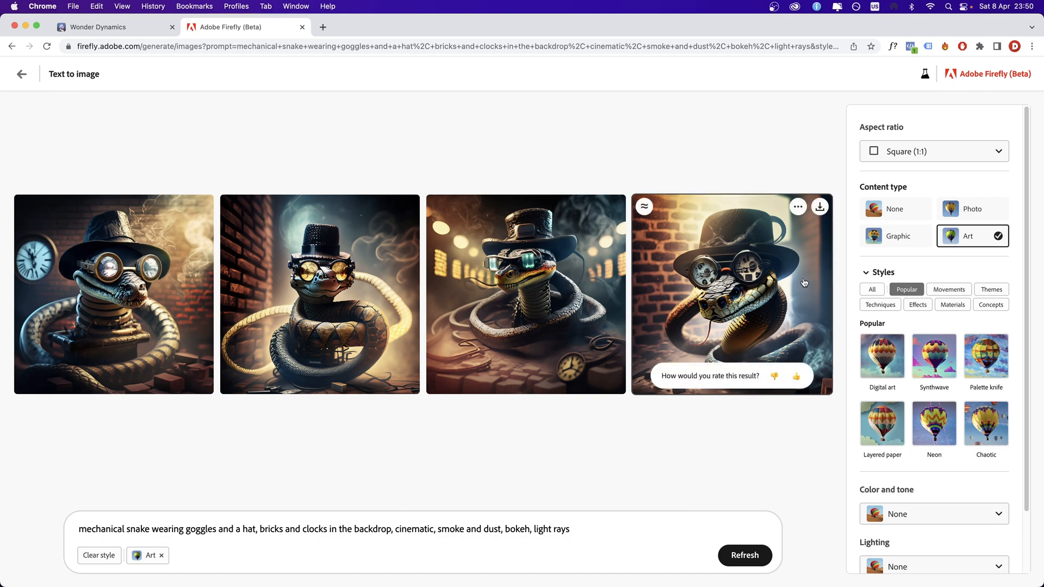
mouse_move(784, 291)
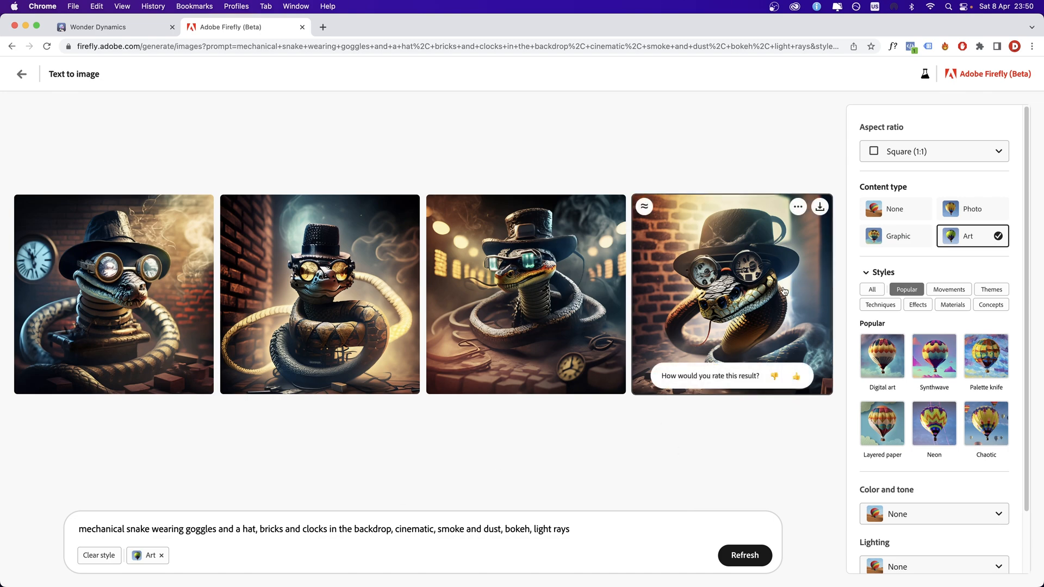
mouse_move(157, 308)
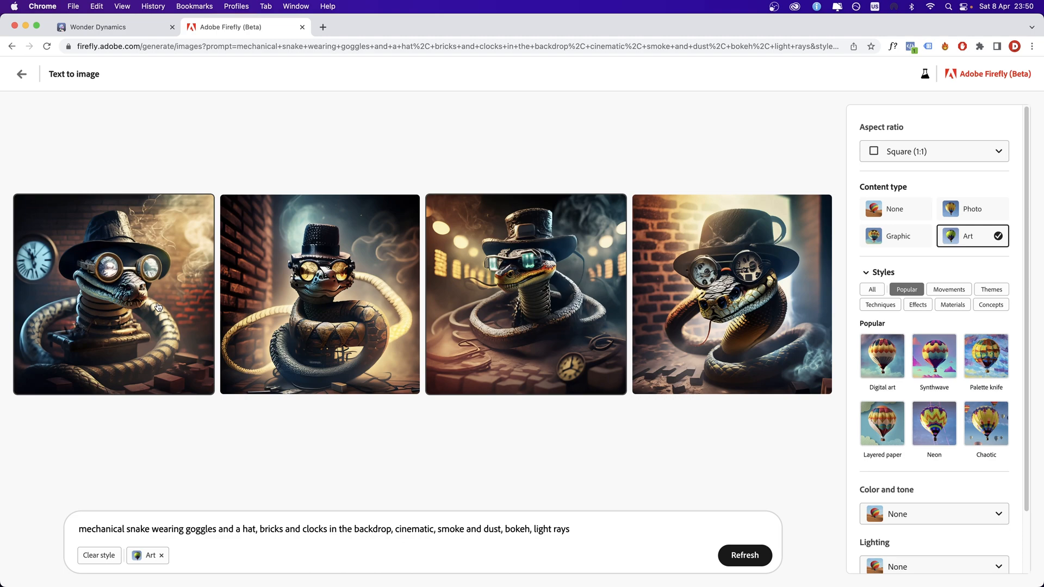
mouse_move(726, 347)
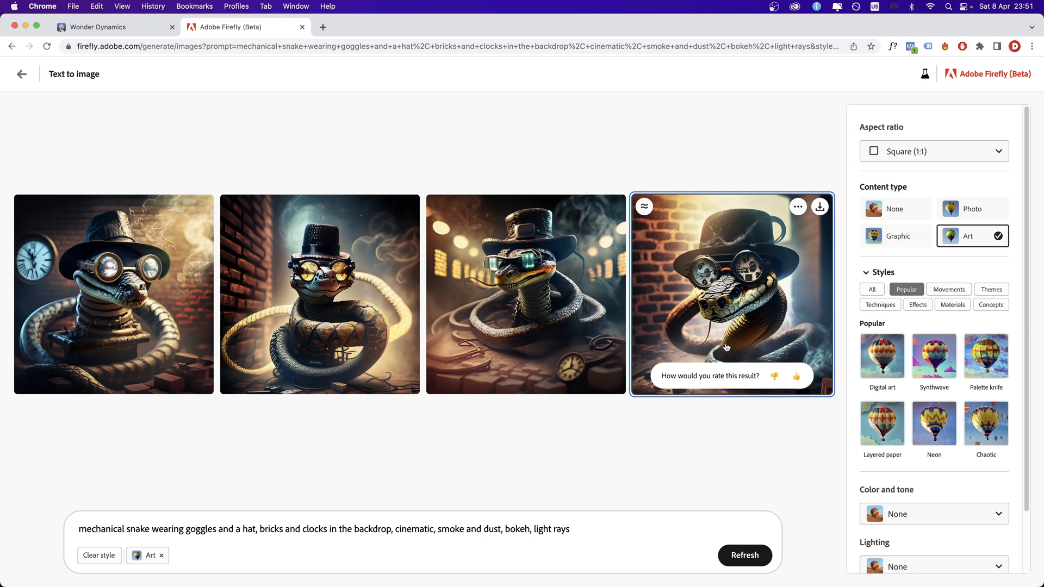
mouse_move(632, 431)
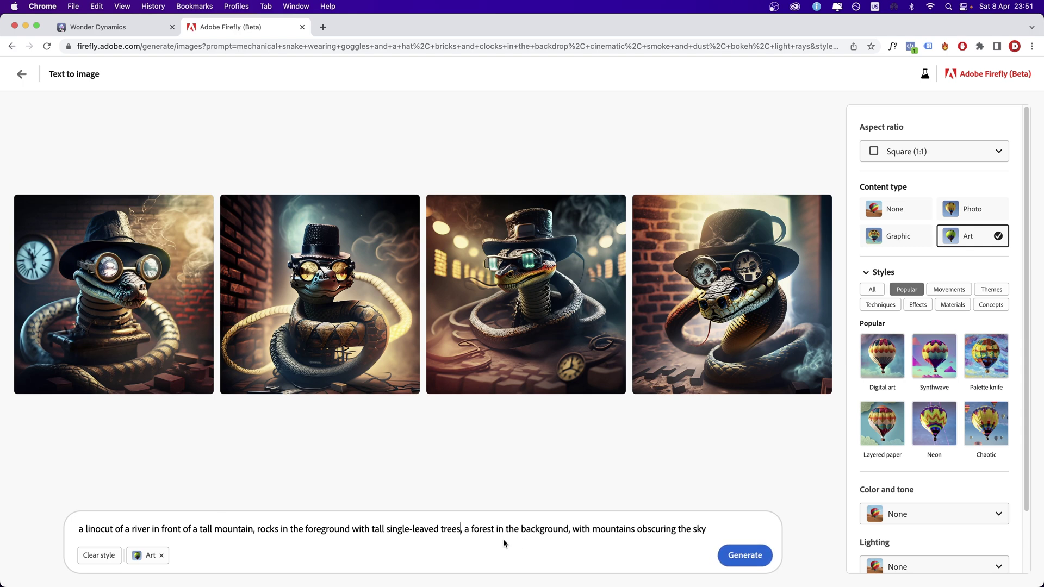
mouse_move(745, 559)
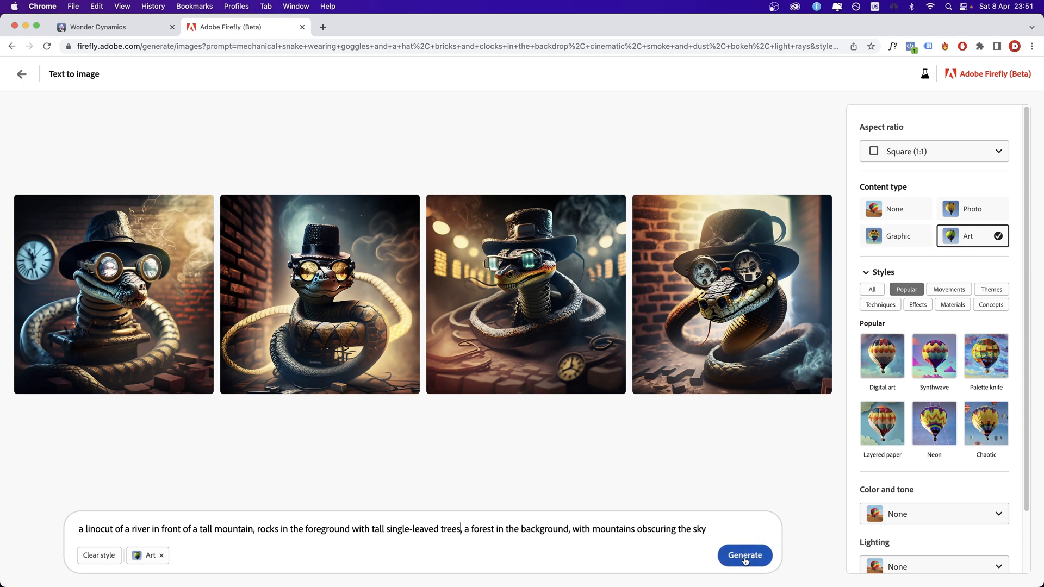
Generate the linocut river-and-mountain images and switch content type to Art
left_click(895, 208)
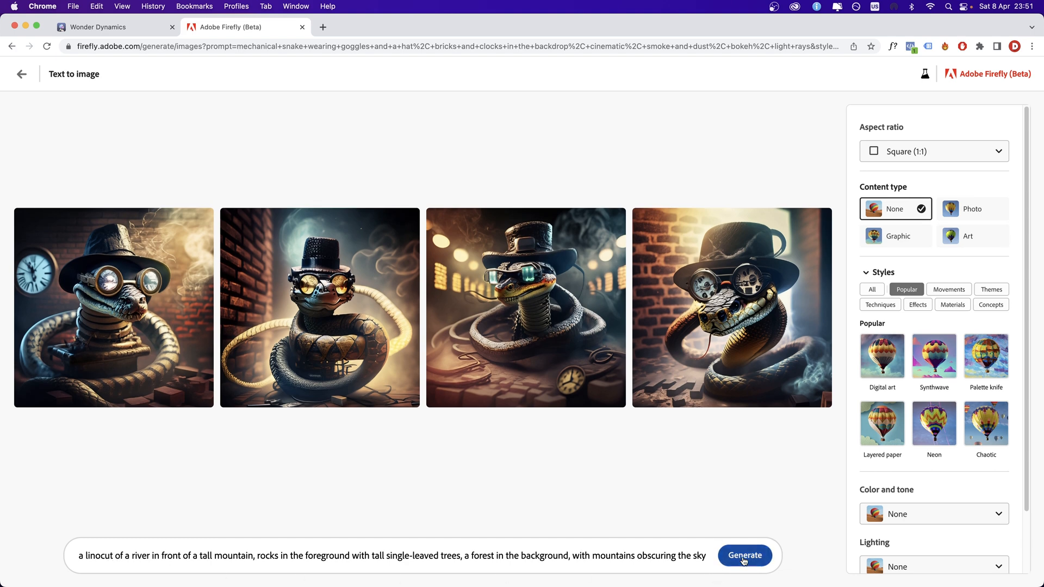
left_click(744, 555)
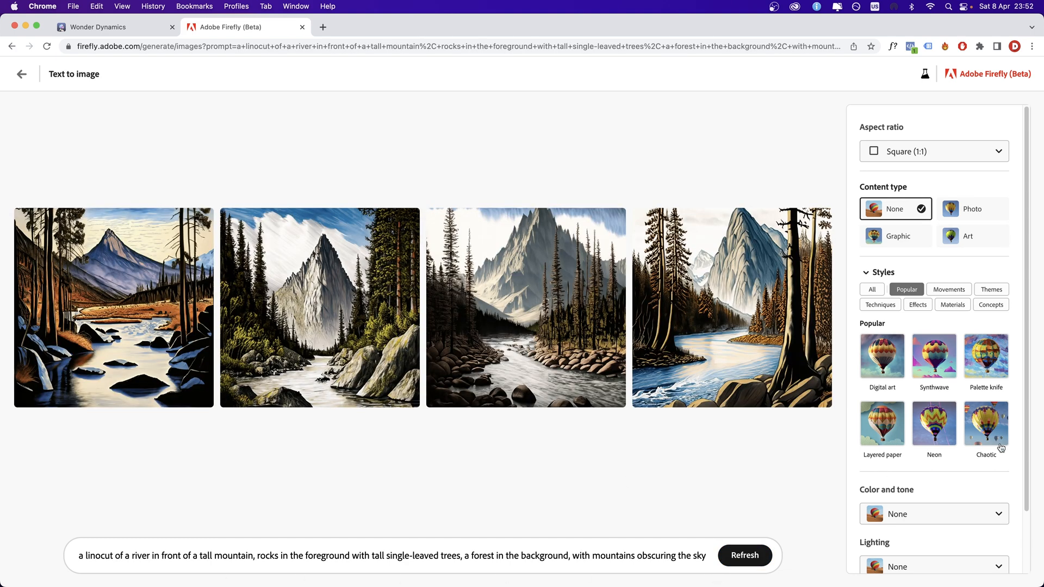
left_click(971, 235)
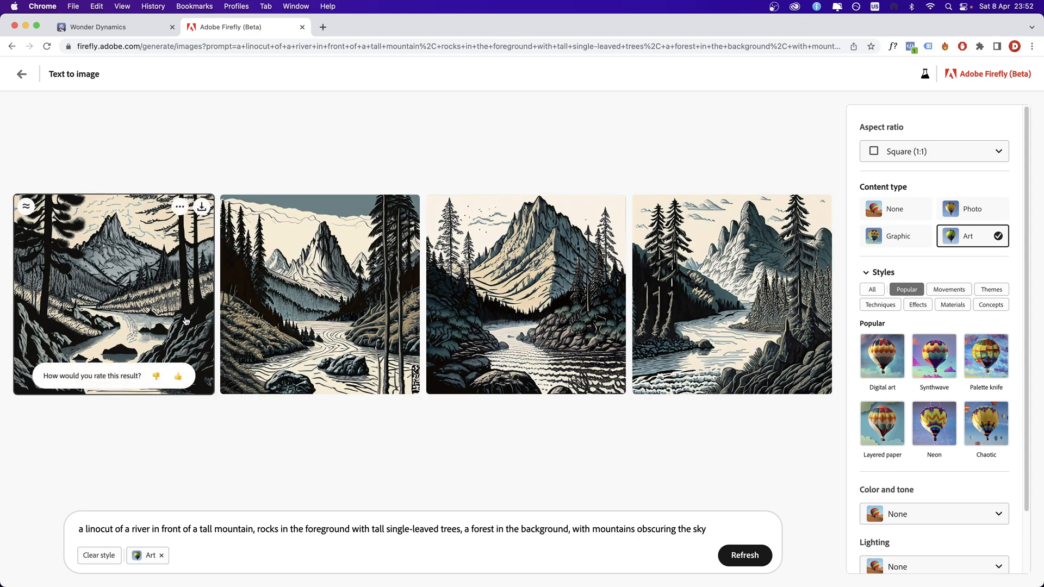
mouse_move(291, 501)
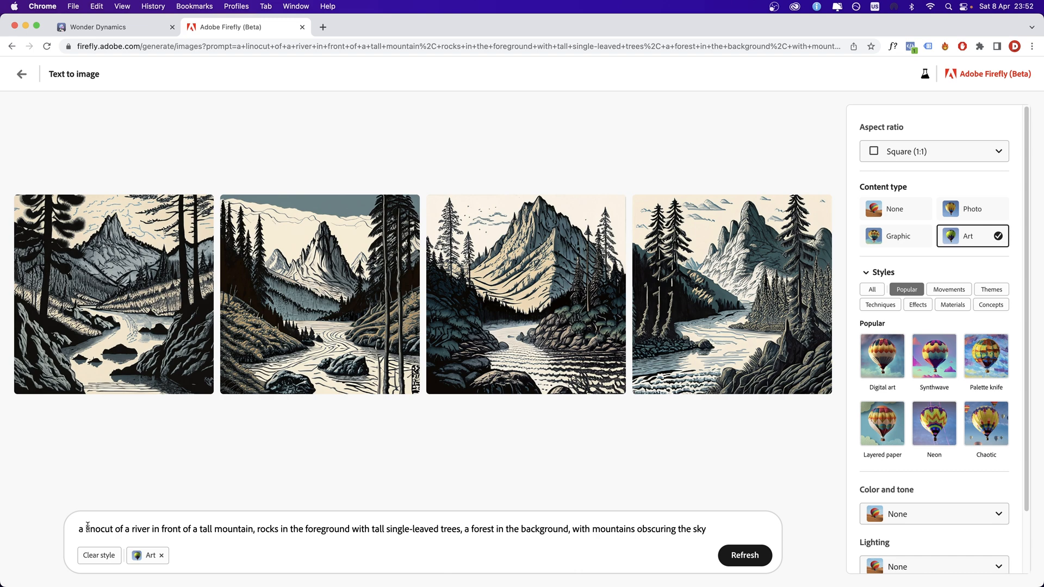
Regenerate the scene as line etching and preview the third image
left_click(745, 555)
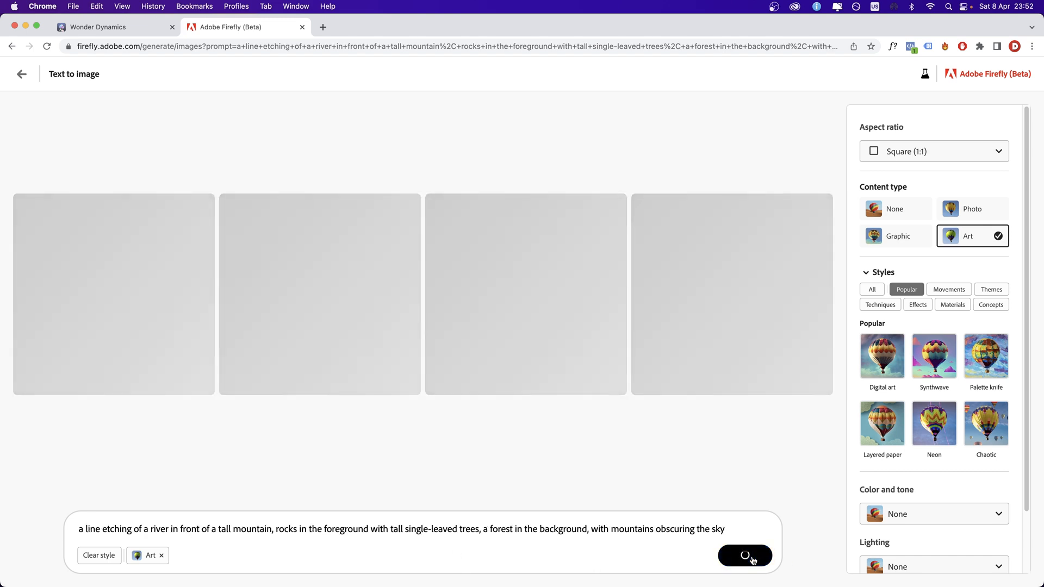
left_click(744, 555)
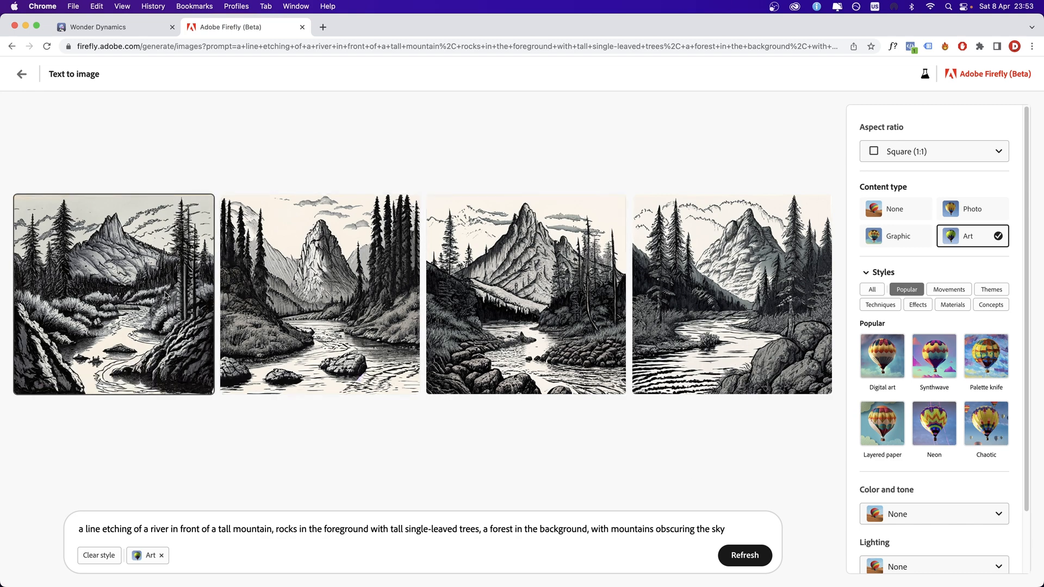
left_click(526, 294)
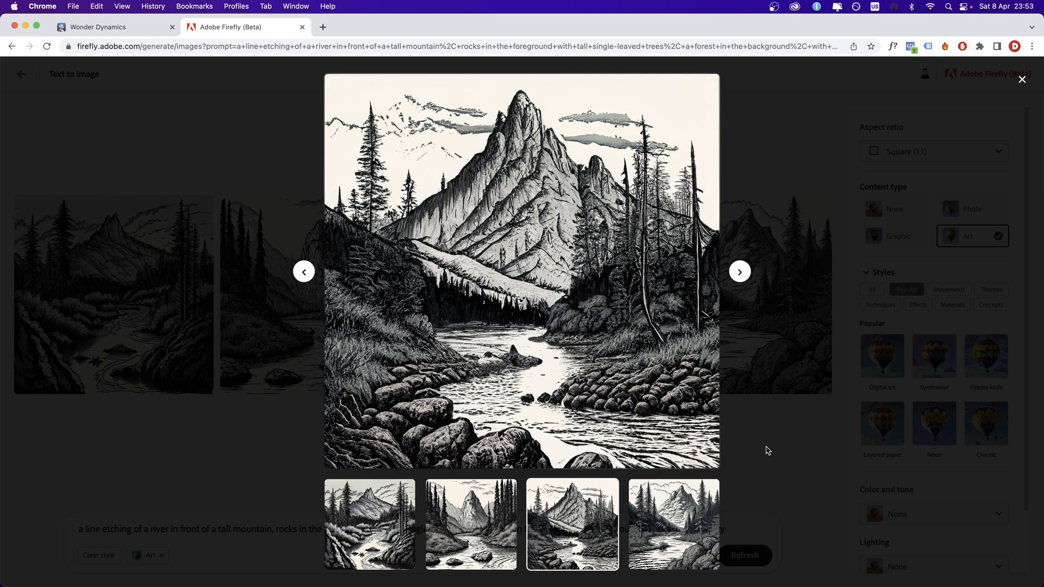
left_click(1022, 80)
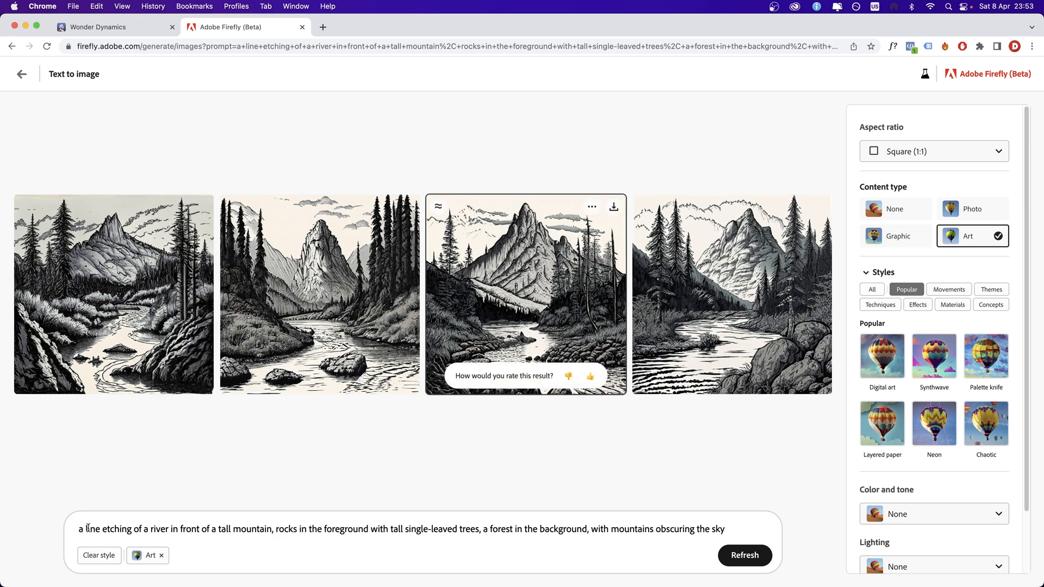
left_click(743, 555)
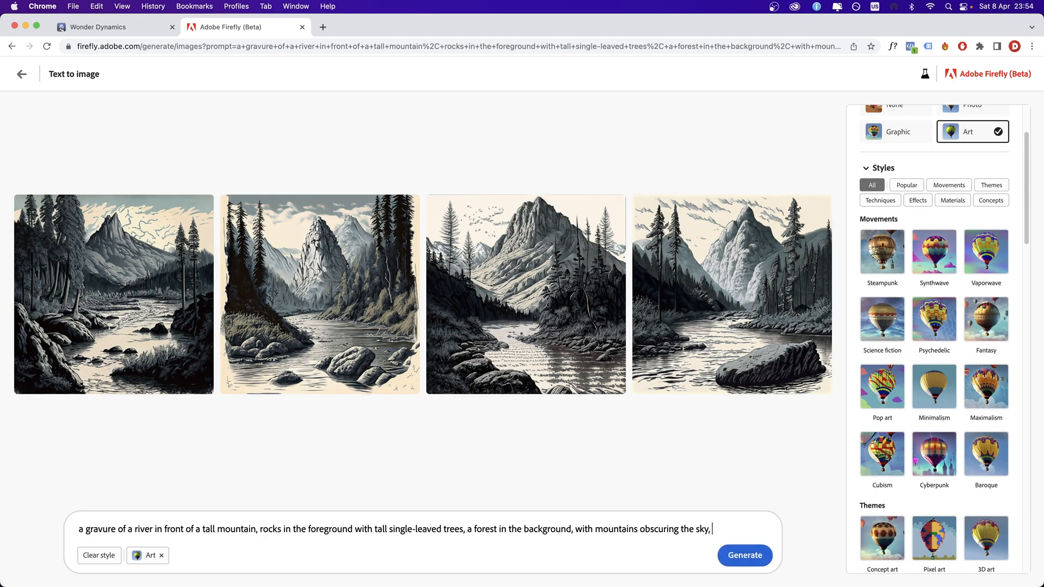
Add the Black and white style, preview the first gravure, then remove Black and white
type("black and")
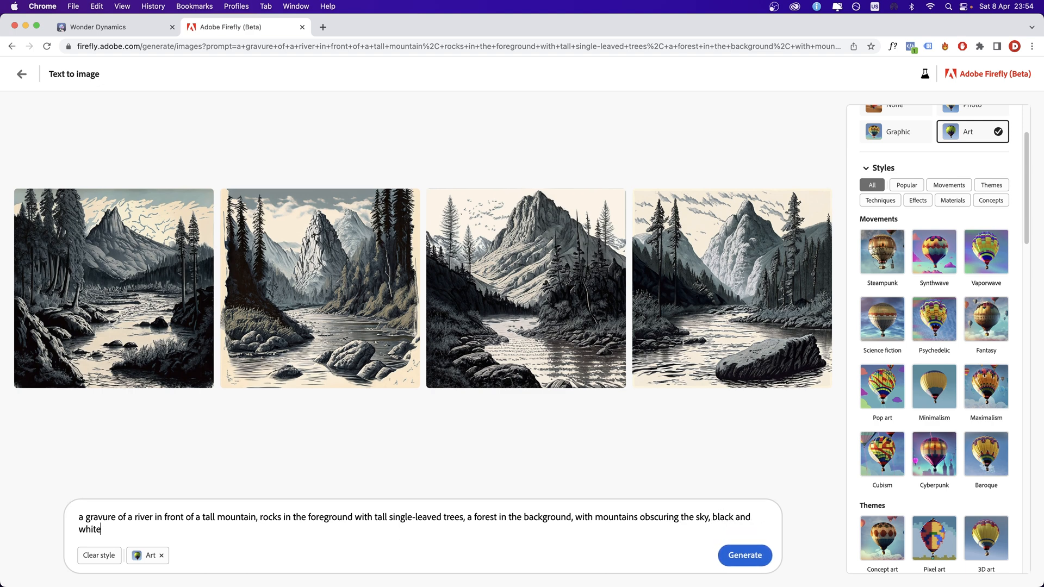
left_click(744, 555)
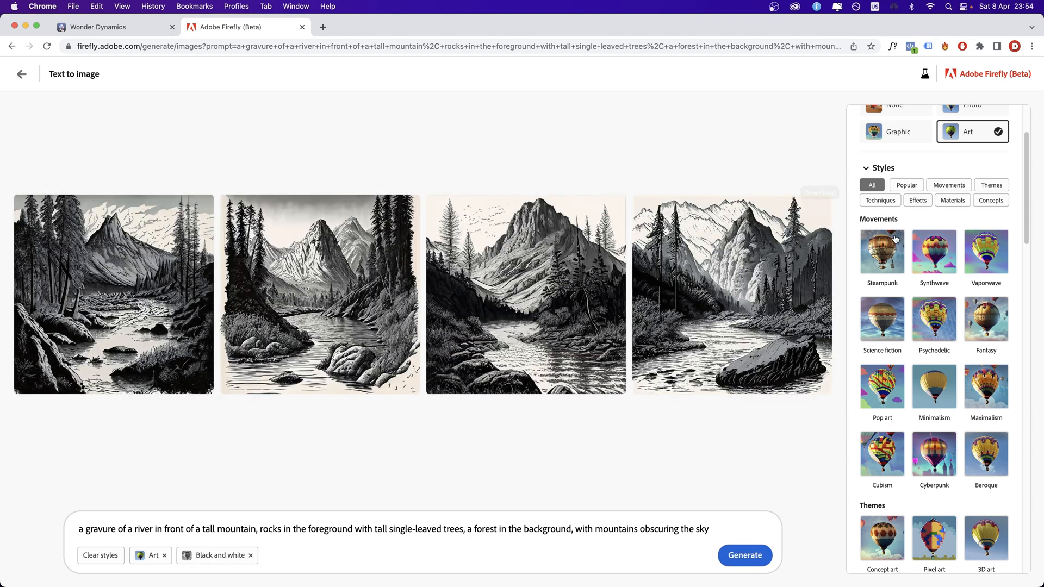
mouse_move(484, 474)
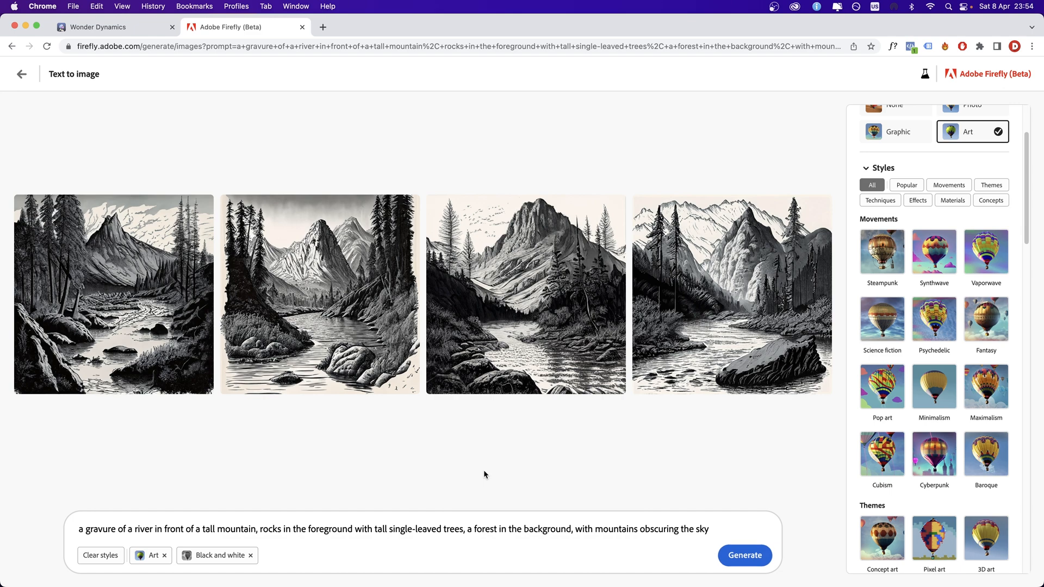
left_click(525, 294)
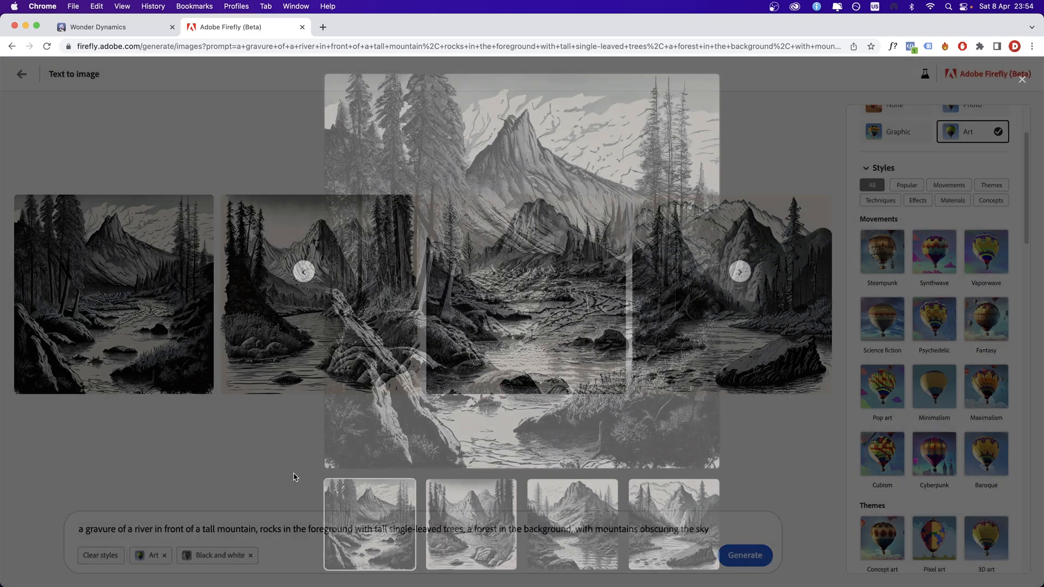
left_click(1024, 80)
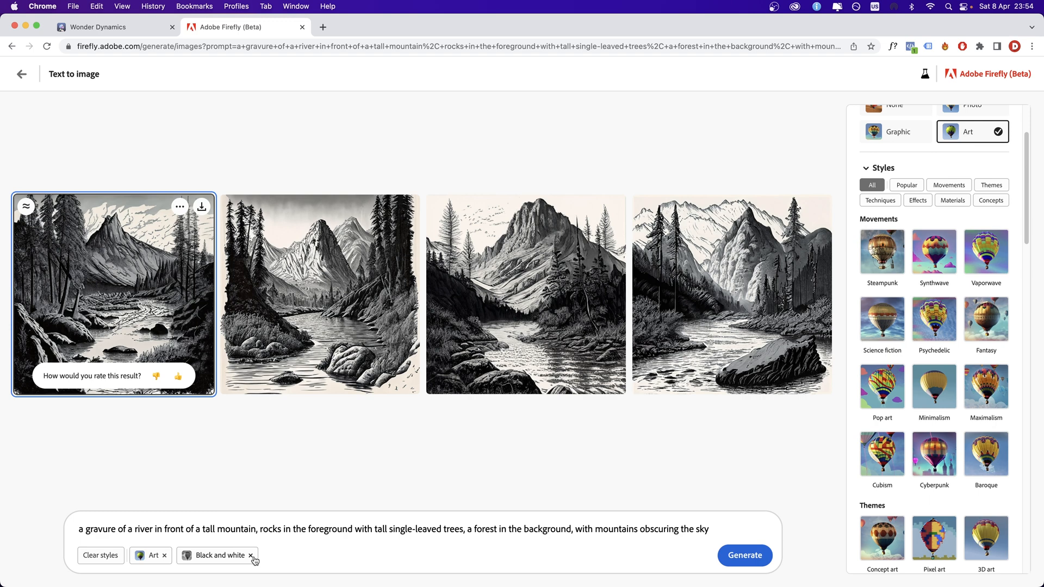
left_click(251, 555)
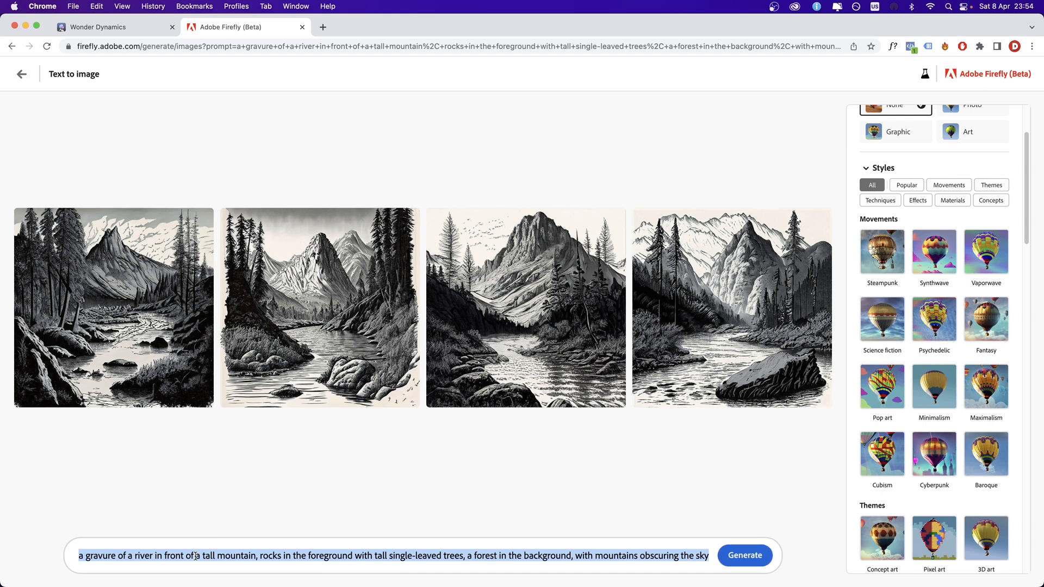
Generate the hip-hop mouse in a sweatshirt images with Art content type
left_click(744, 556)
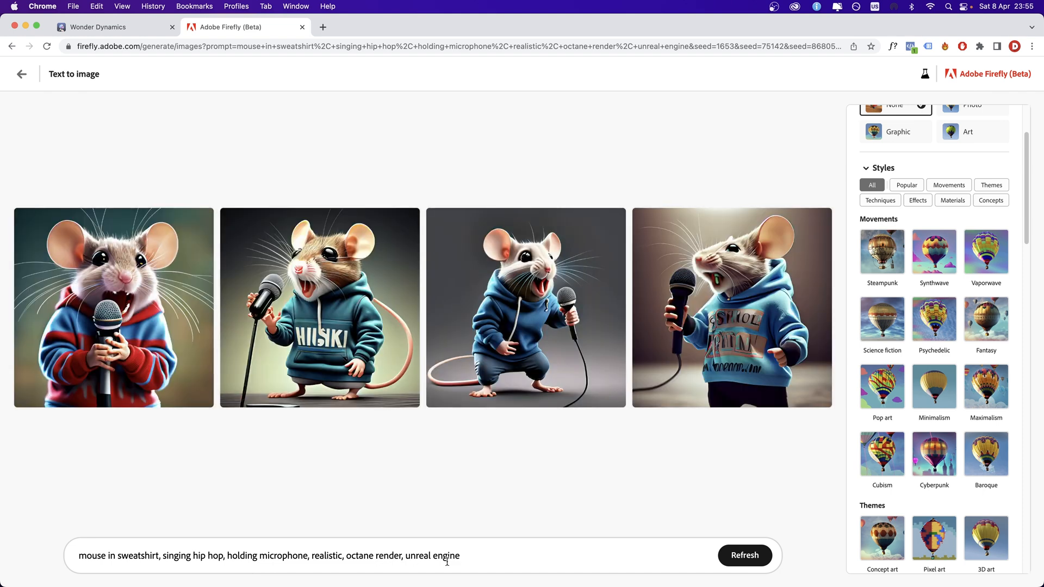
mouse_move(287, 424)
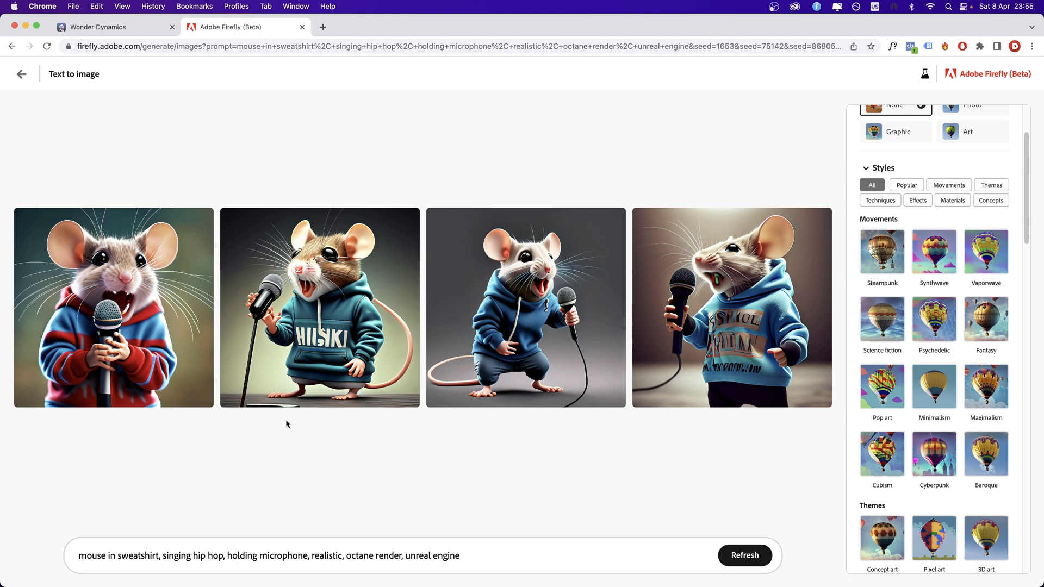
scroll("up", 3)
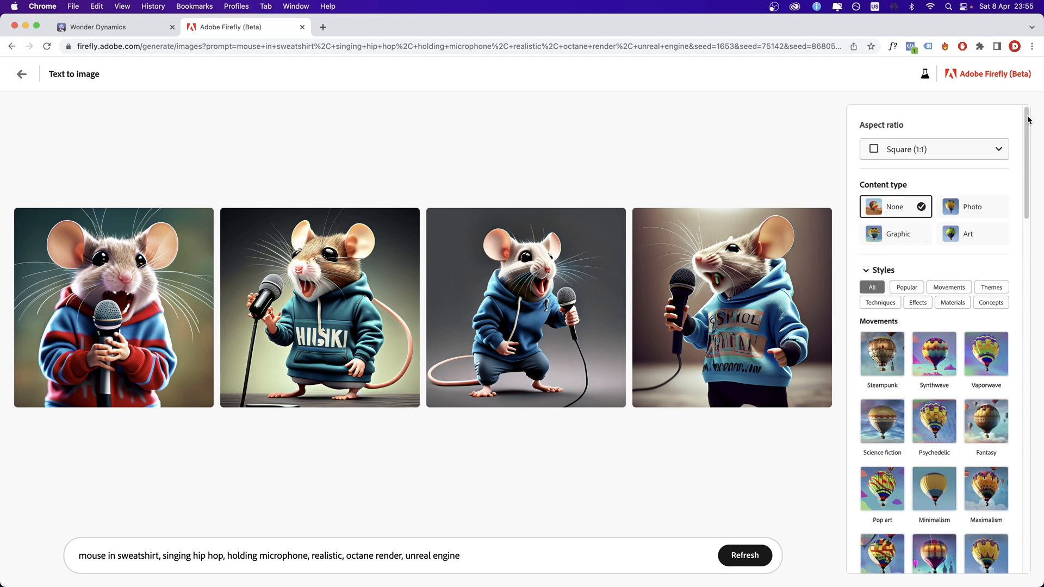
left_click(971, 235)
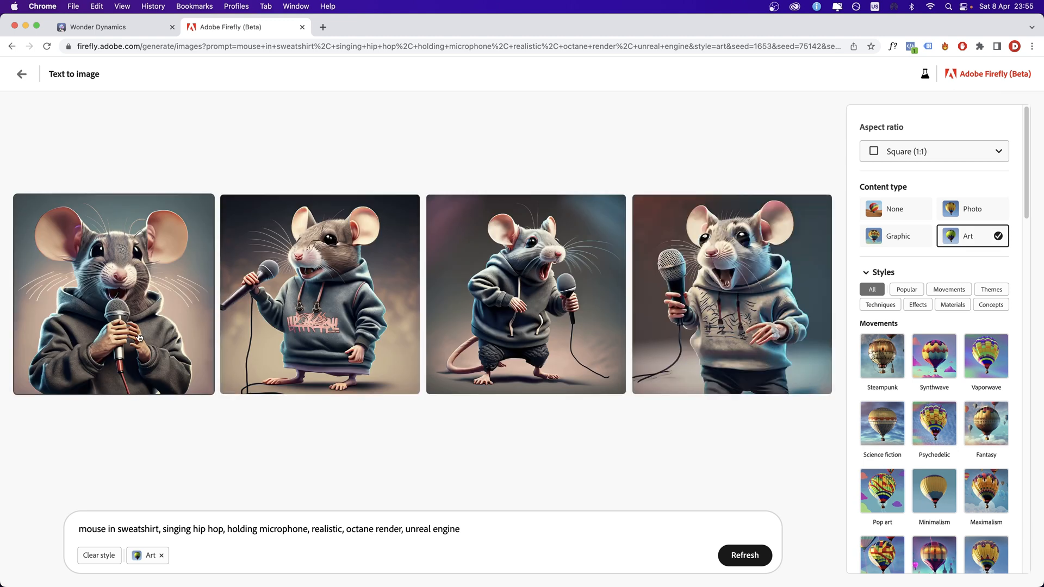
mouse_move(866, 351)
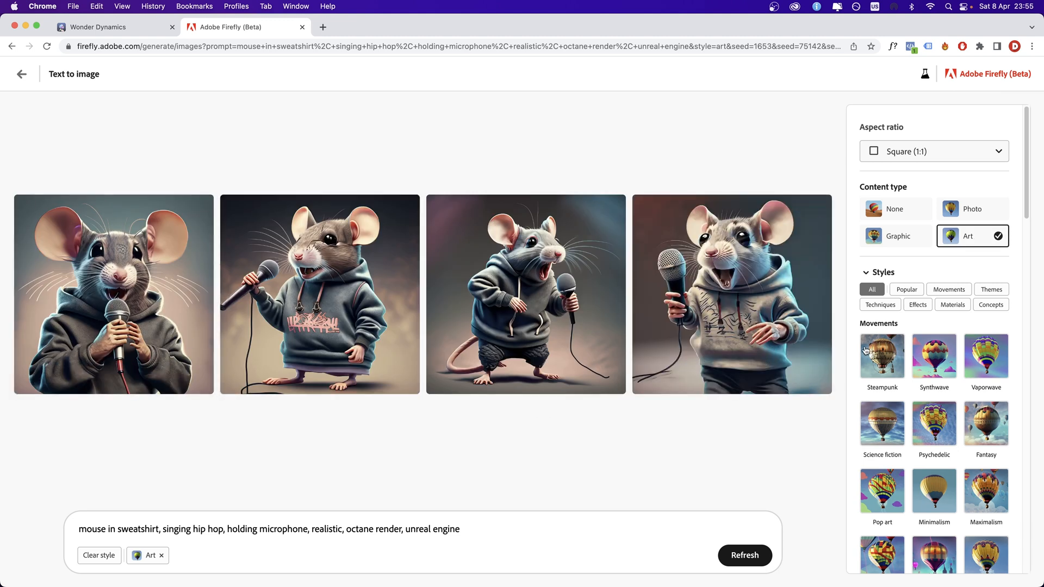
mouse_move(616, 373)
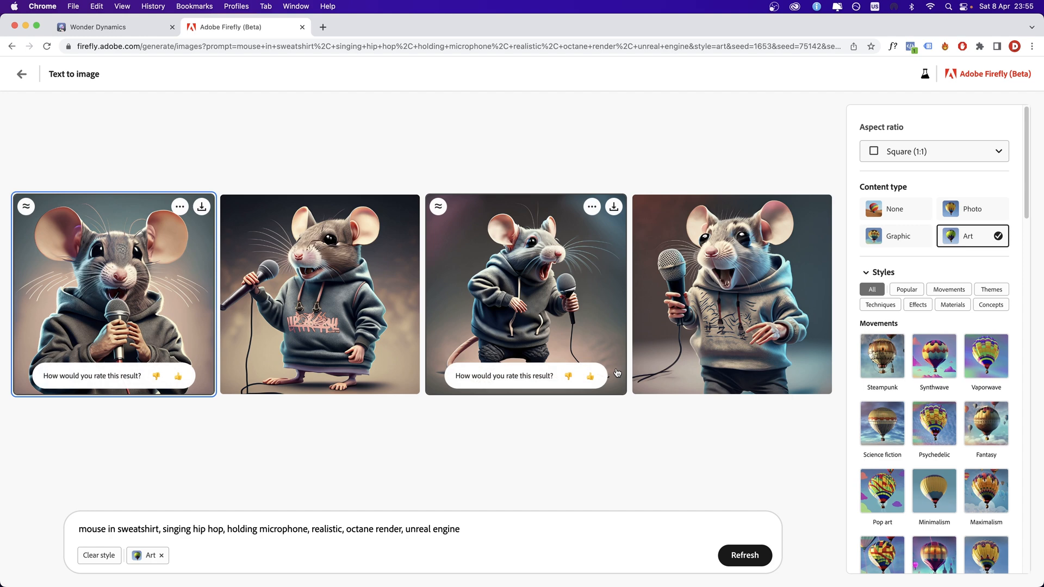
mouse_move(502, 247)
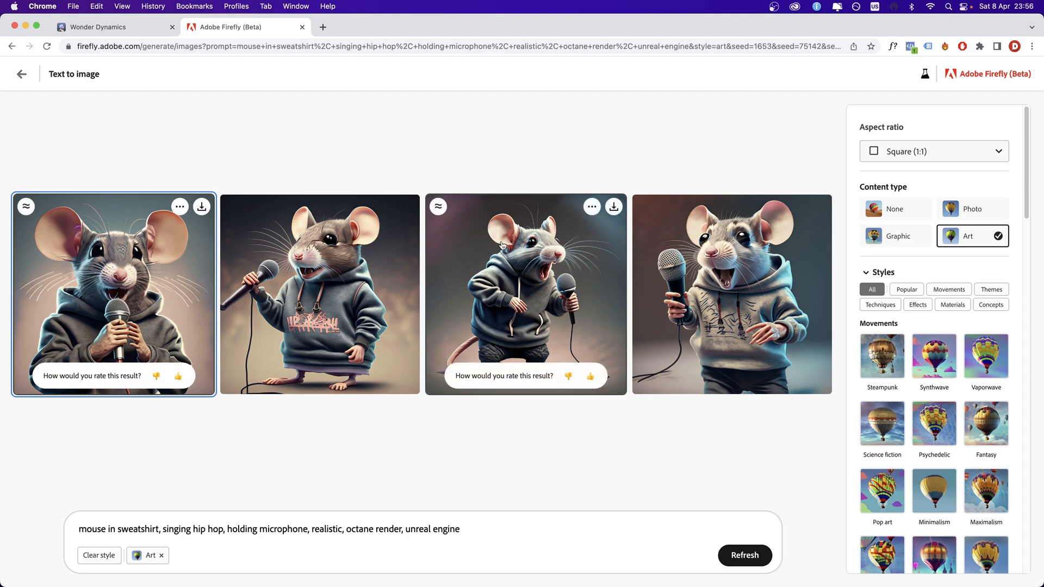
mouse_move(467, 458)
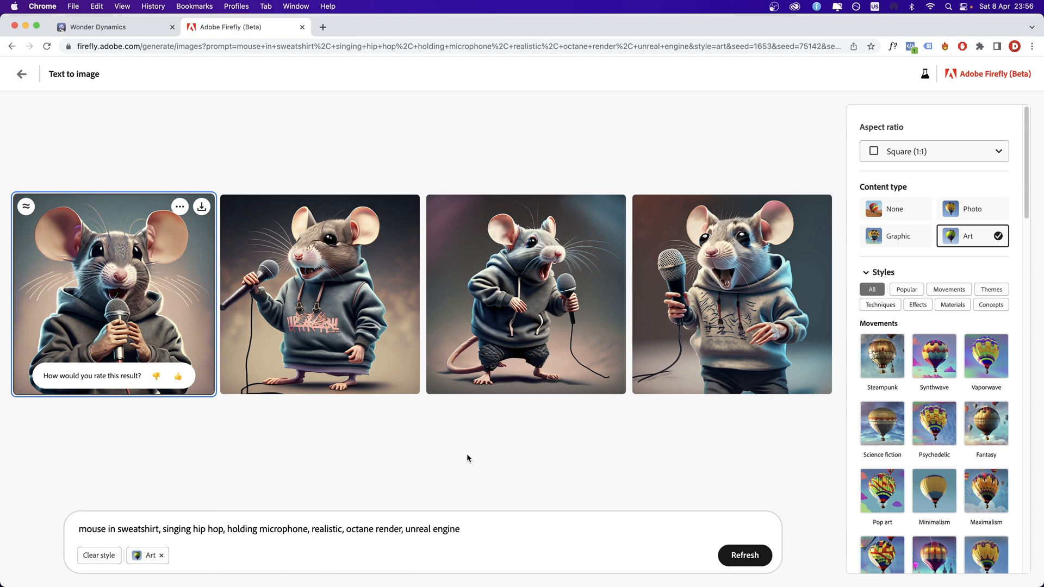
mouse_move(70, 524)
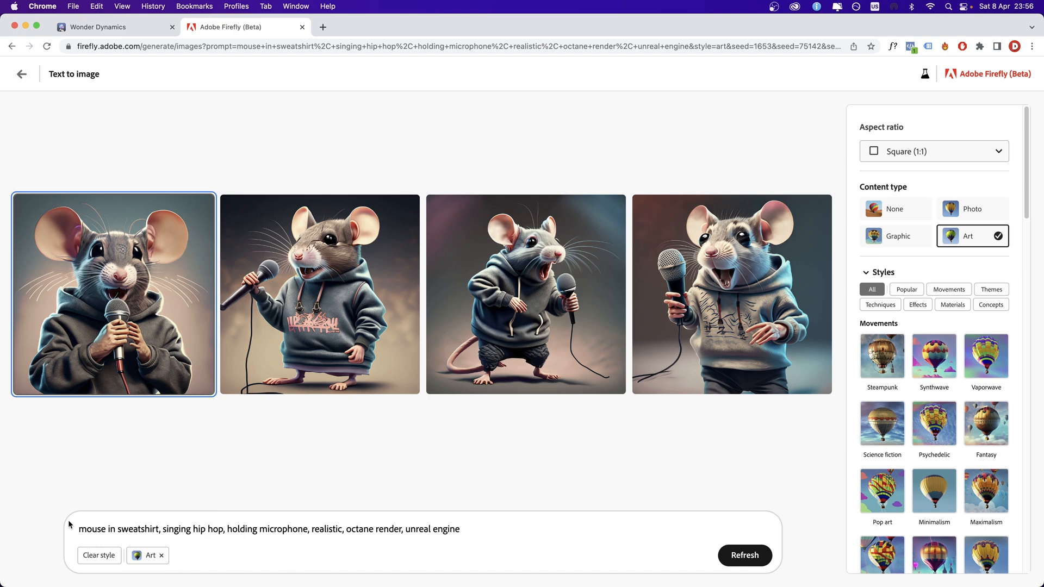
Generate the young couple reading by the fireplace images with Art content type
left_click(895, 209)
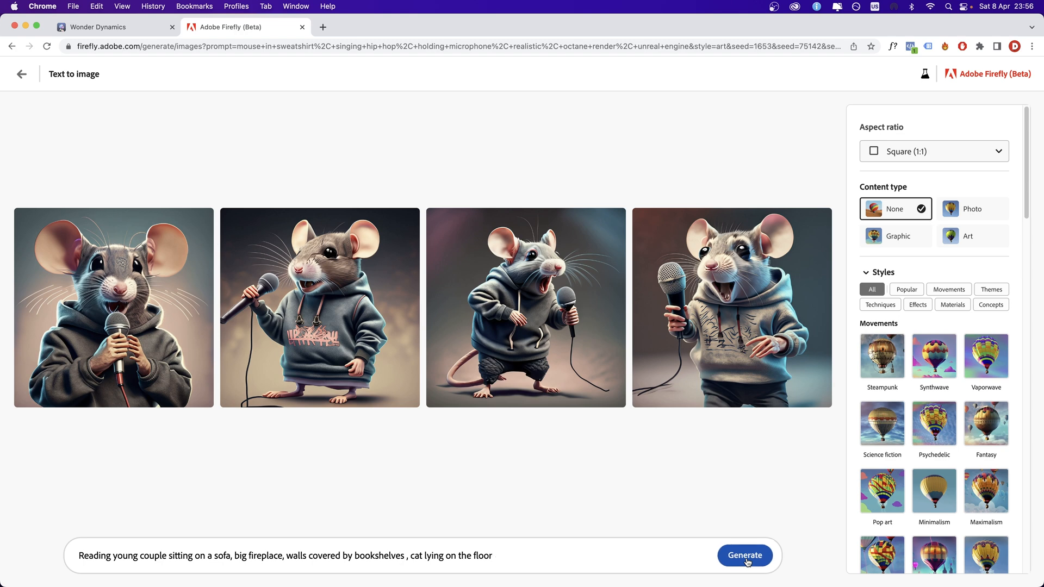
left_click(745, 555)
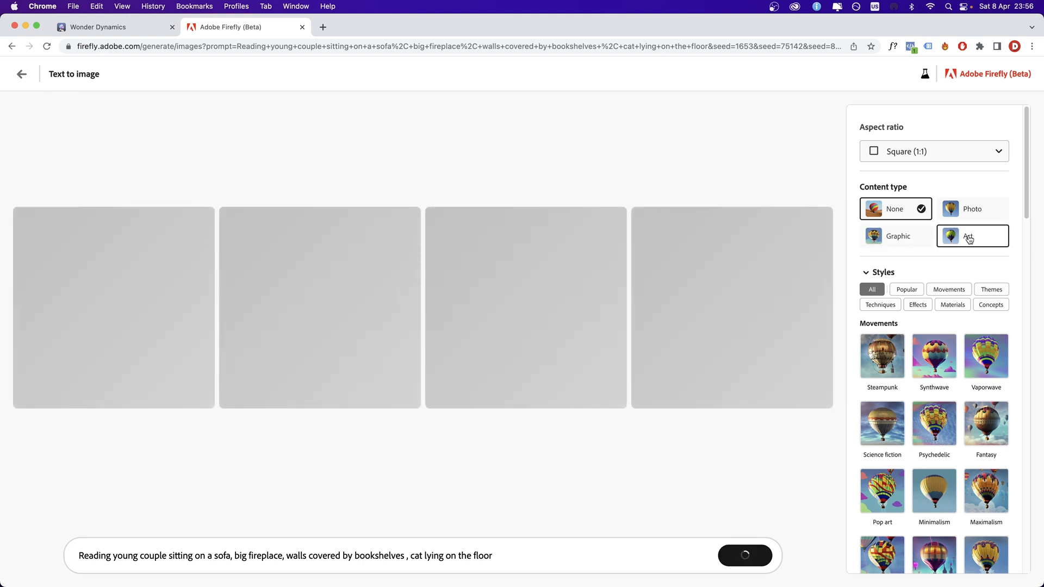
left_click(972, 236)
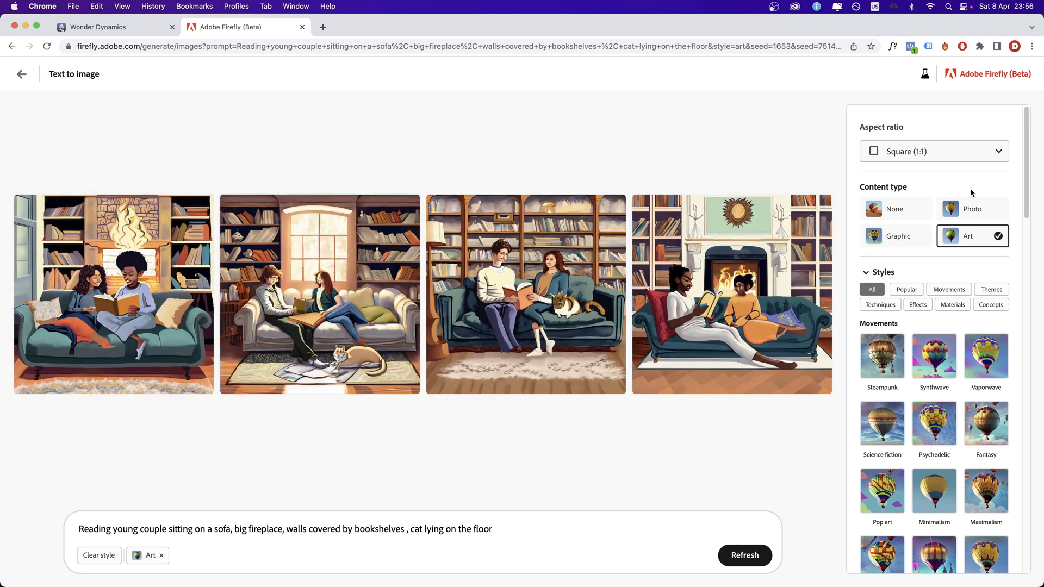
mouse_move(784, 338)
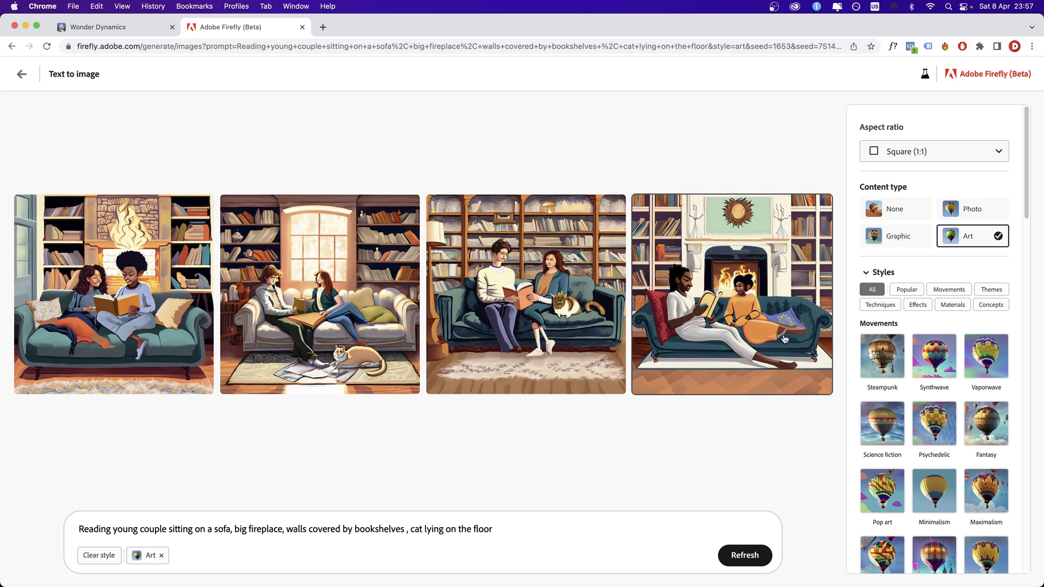
mouse_move(446, 569)
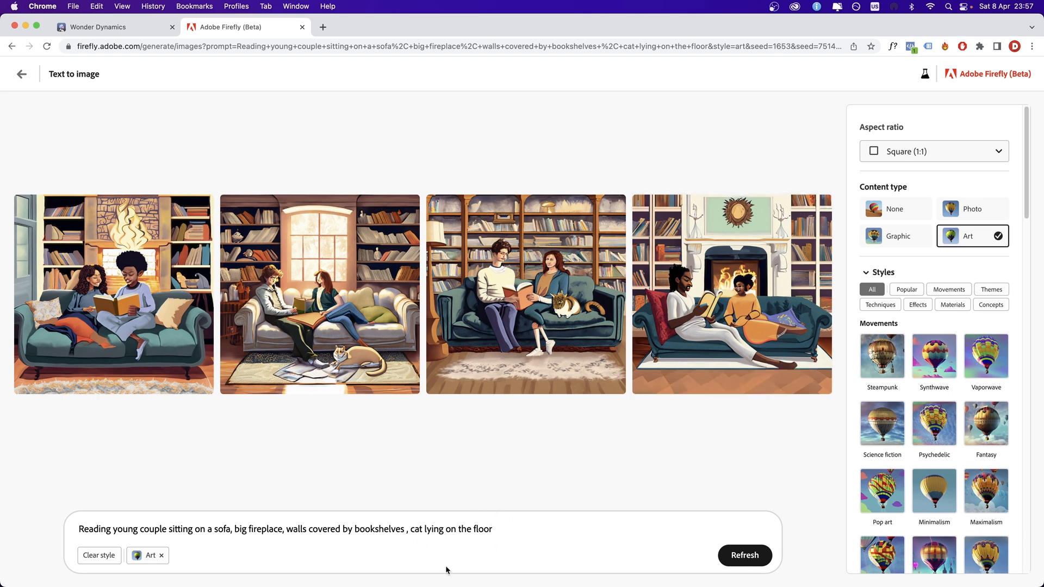
mouse_move(483, 473)
type("a dog superhero in flight at sunrise, with googles and mantle, cinematic, 8k")
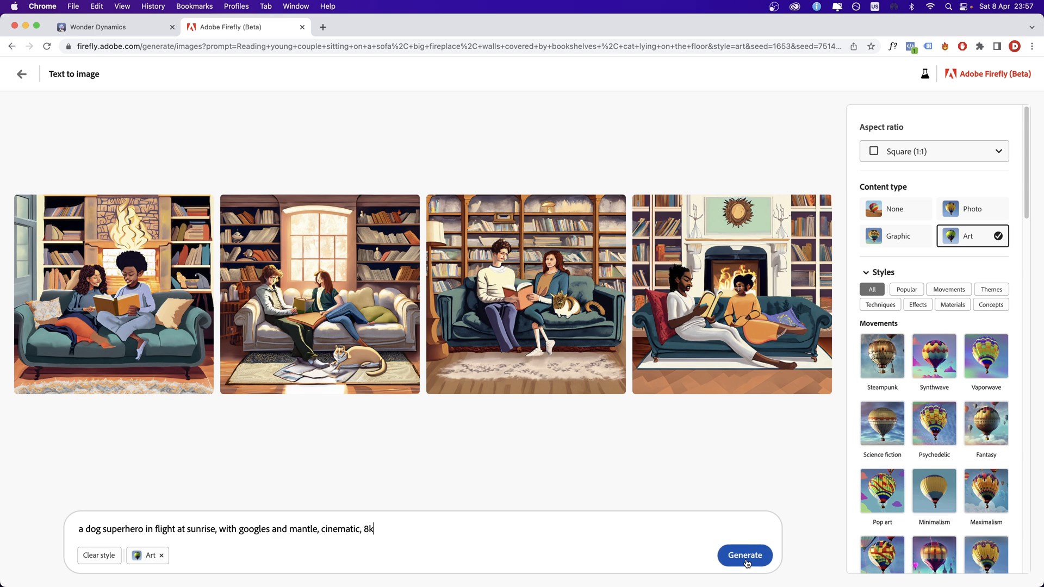
mouse_move(137, 560)
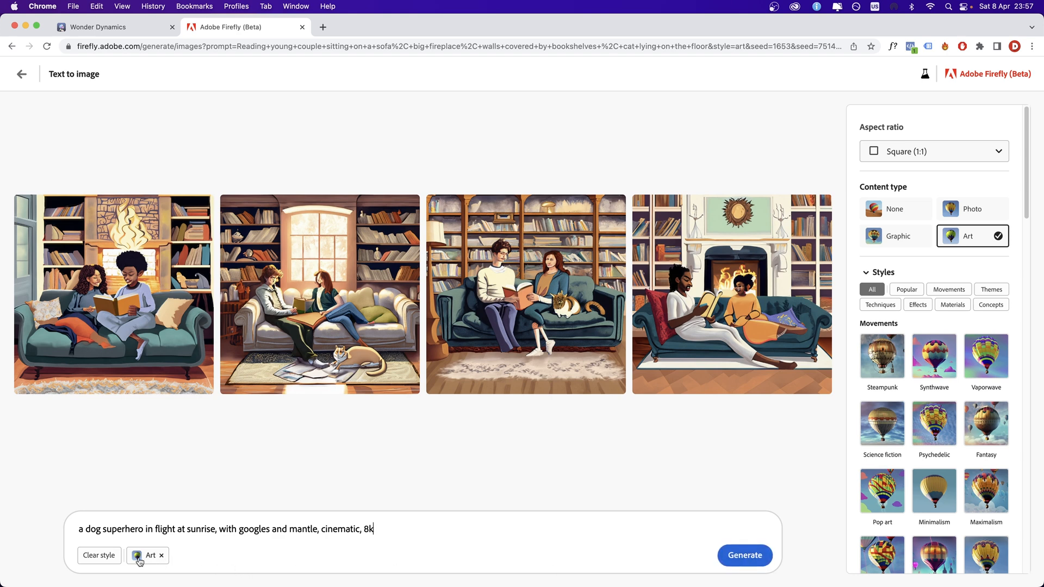
Generate the dog superhero images, then the corrected chocolate fairy house images
left_click(744, 555)
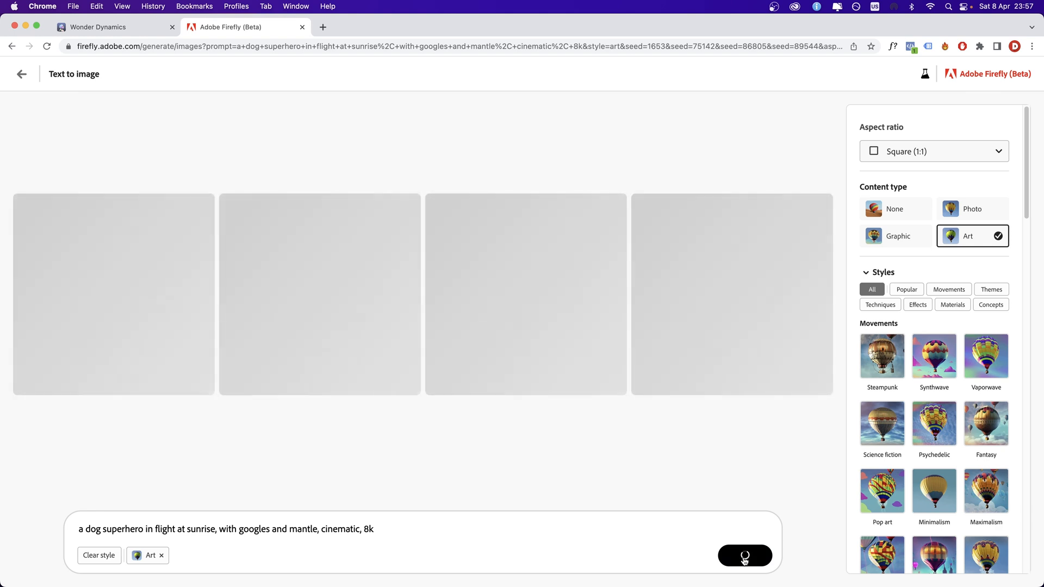
left_click(744, 555)
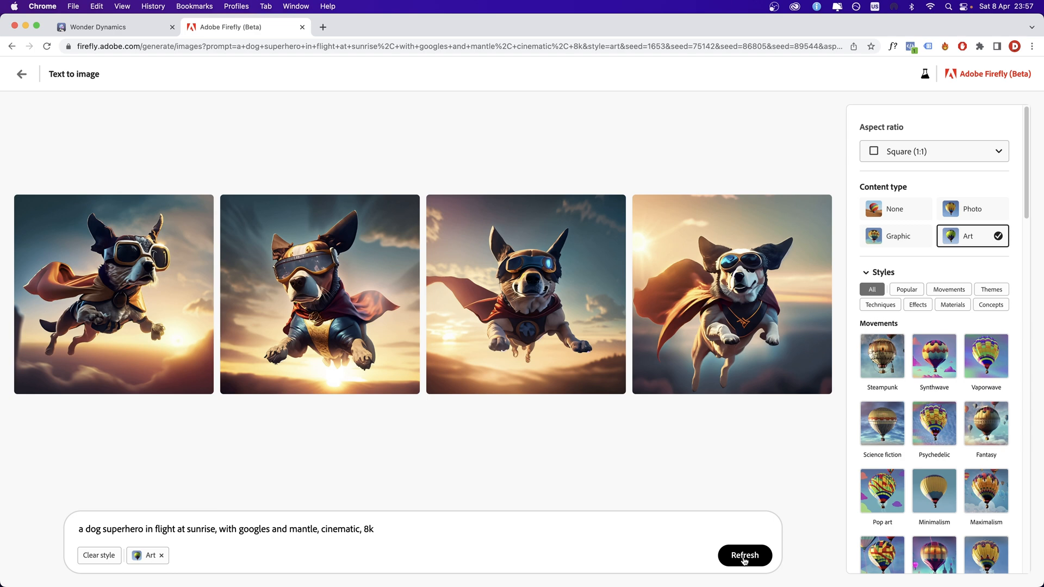
left_click(744, 555)
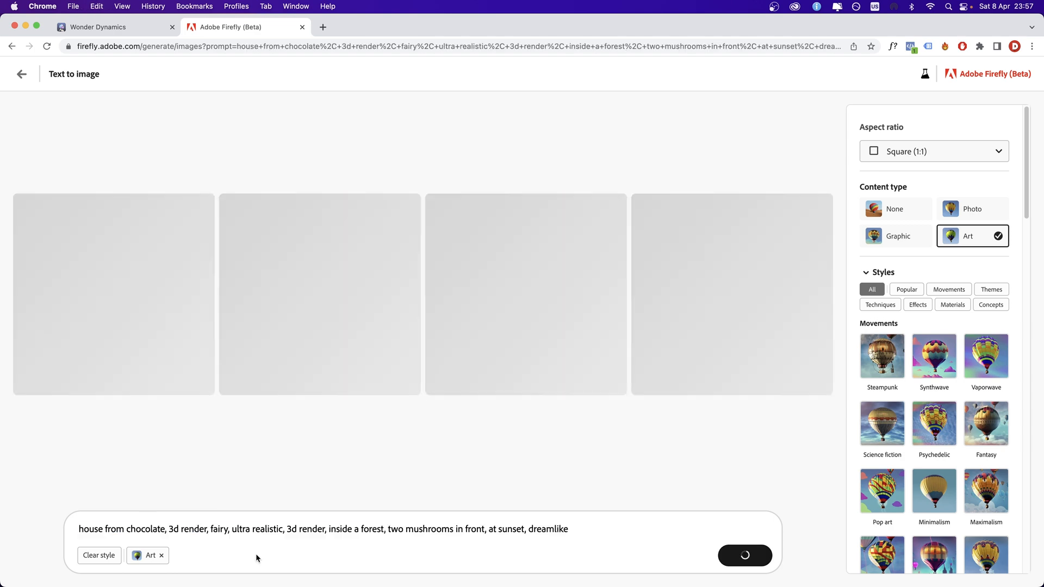
mouse_move(165, 546)
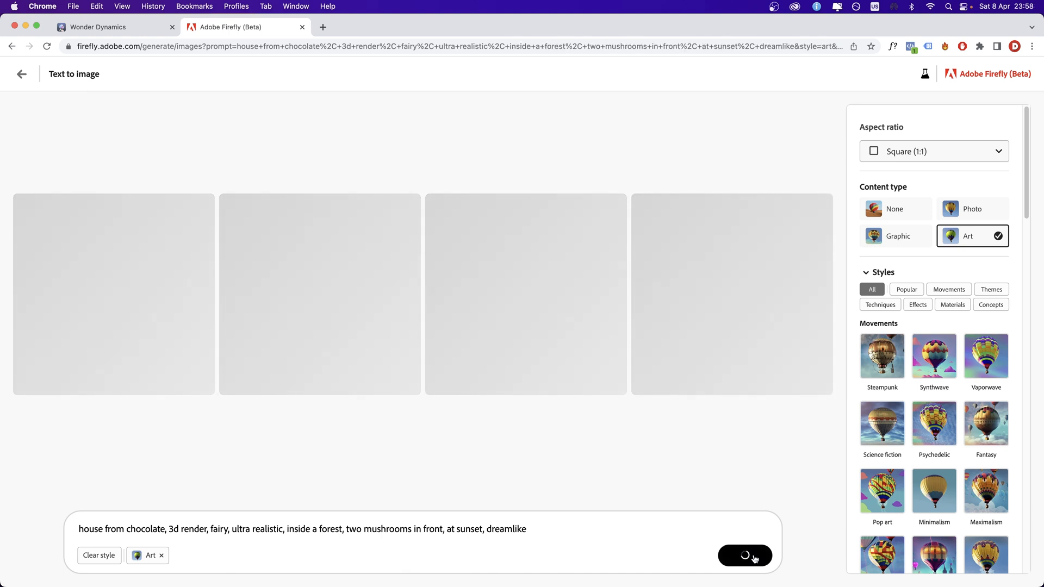
left_click(744, 555)
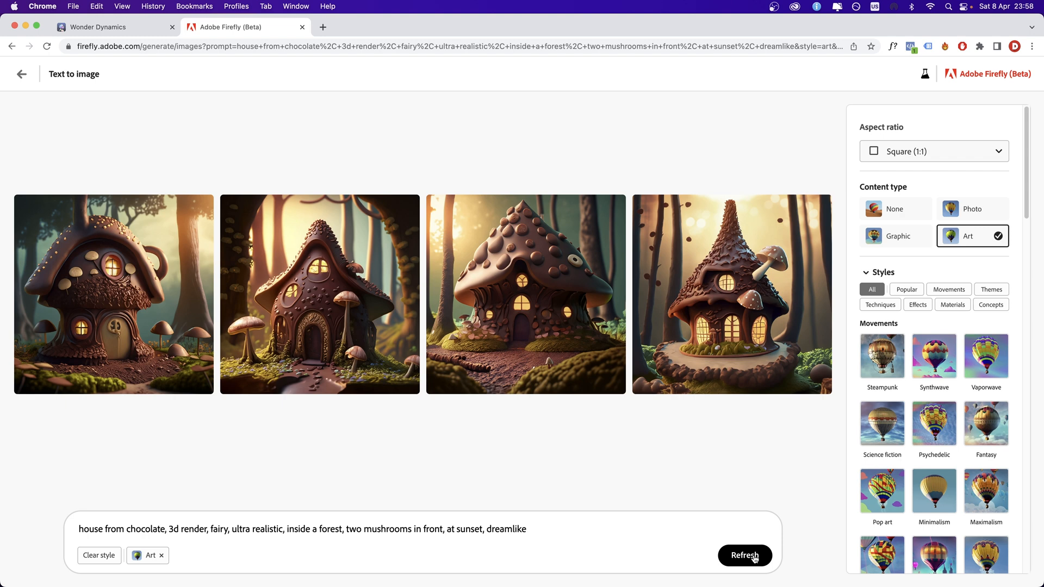
mouse_move(946, 391)
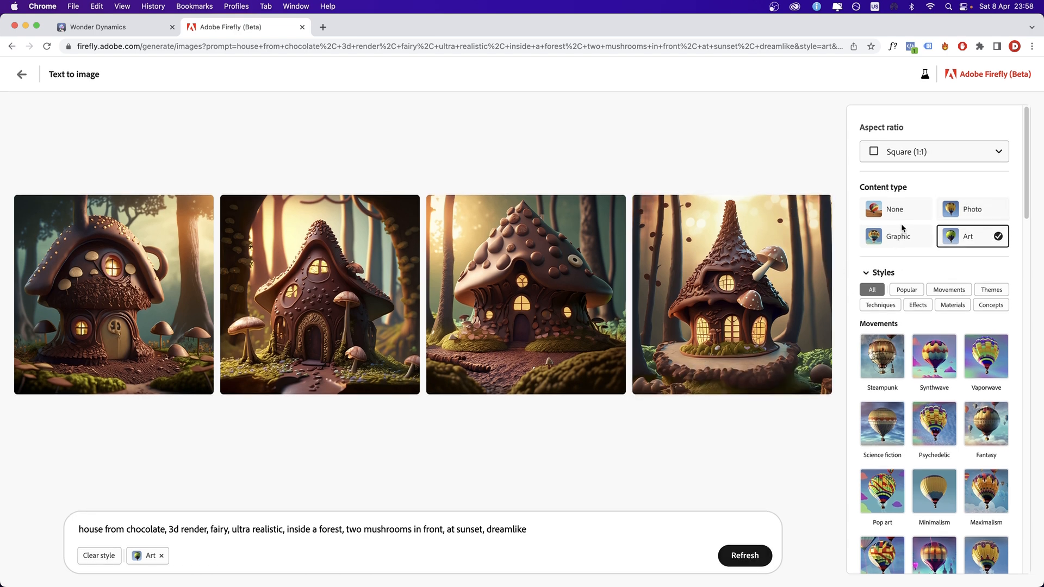
Compare chocolate house results between Graphic and Art content types, ending on Art
left_click(895, 236)
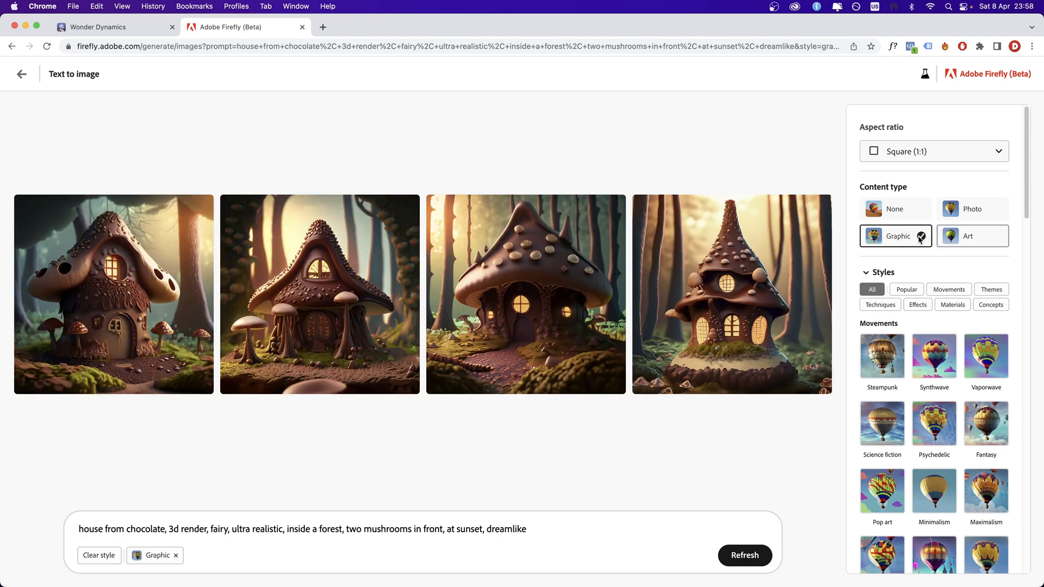
left_click(972, 236)
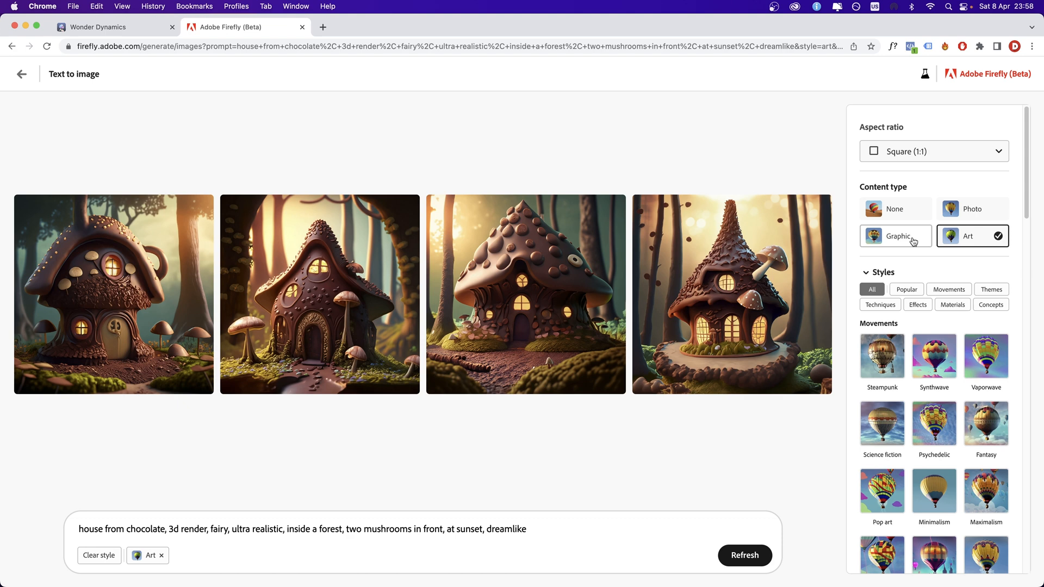
left_click(895, 236)
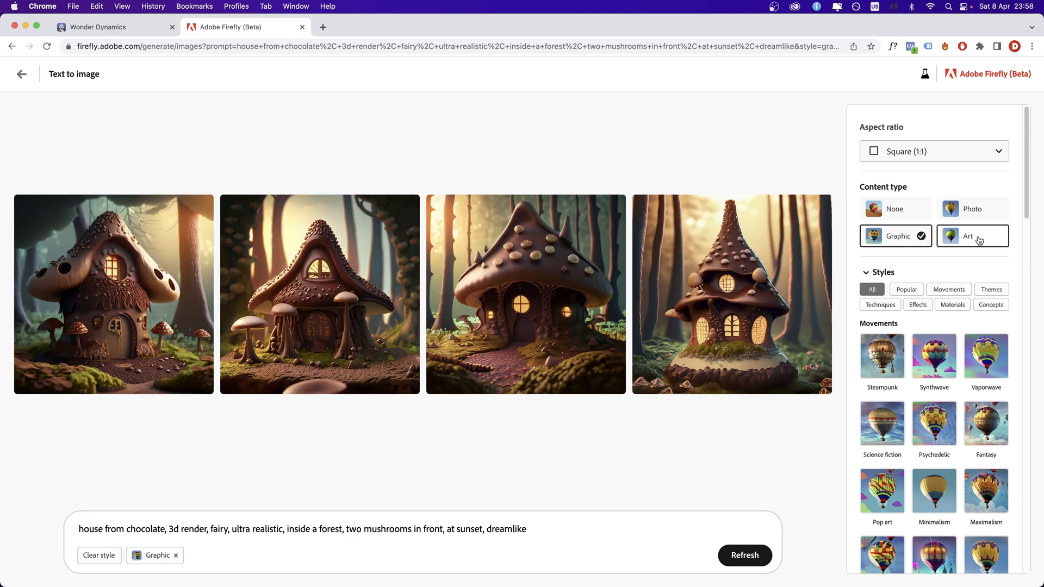
left_click(971, 236)
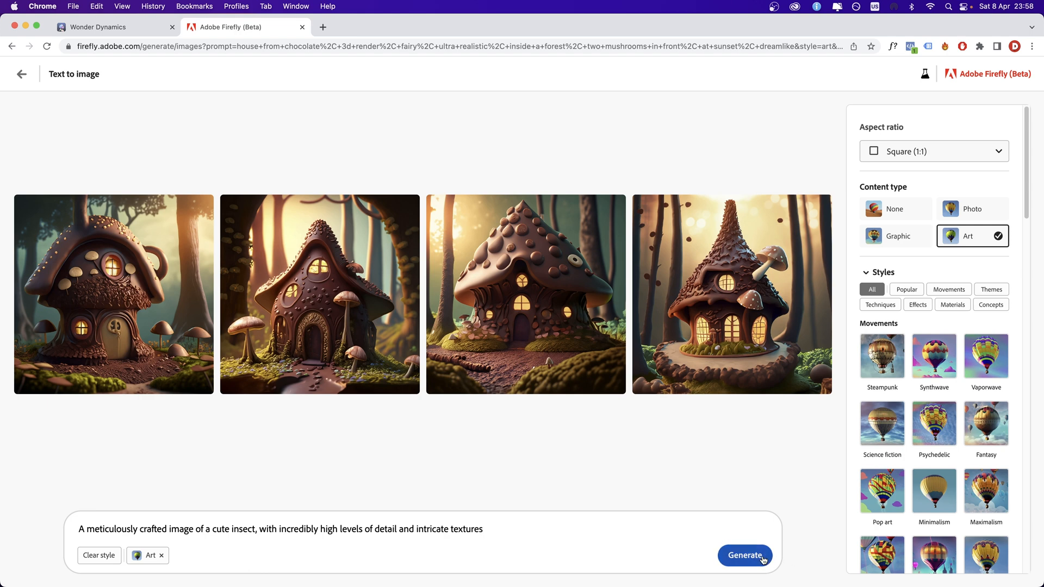
Generate the cute insect images, switching content type to Graphic and back to Art
left_click(744, 555)
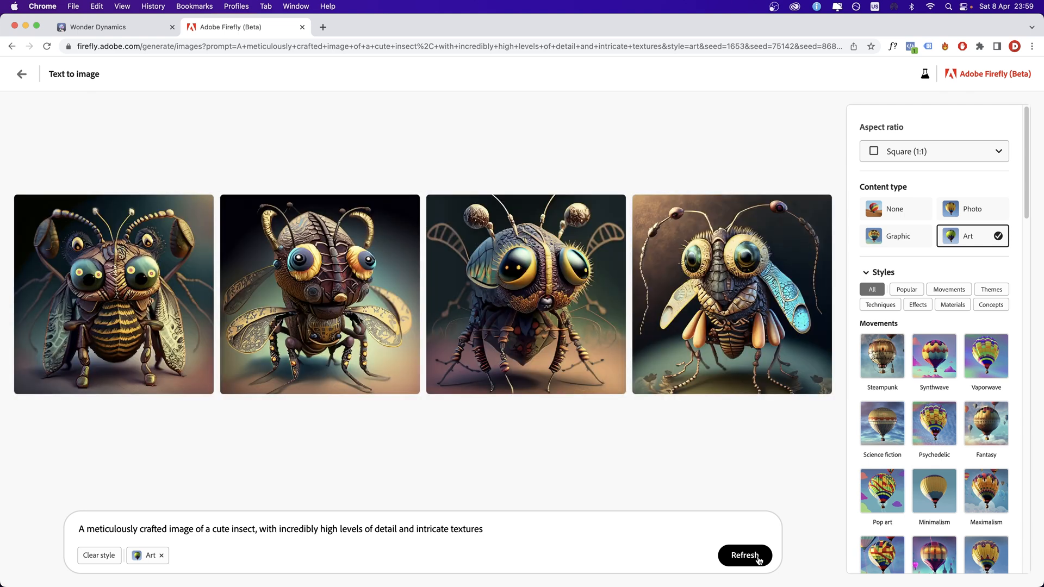
mouse_move(549, 499)
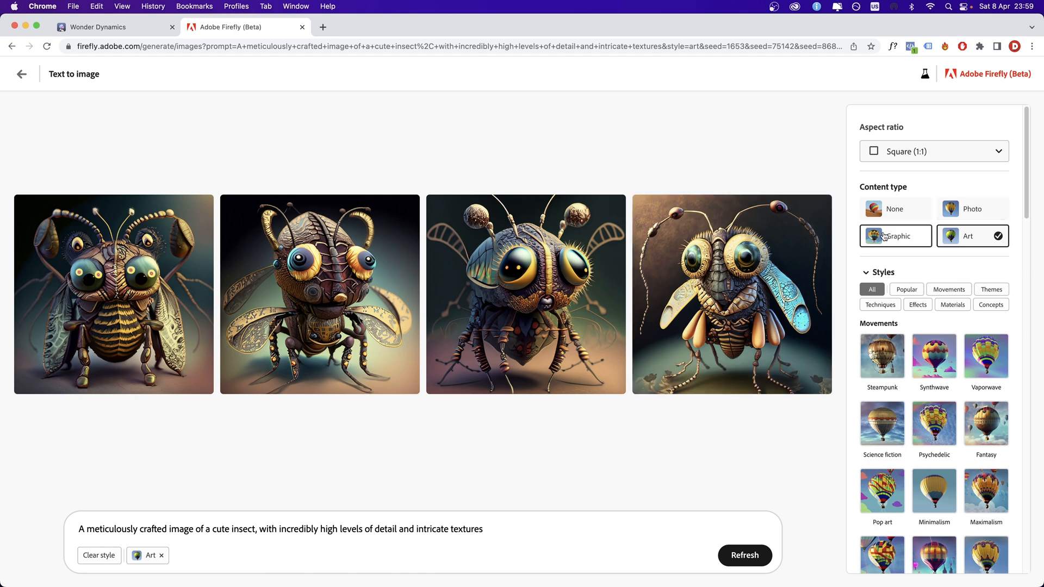
left_click(894, 235)
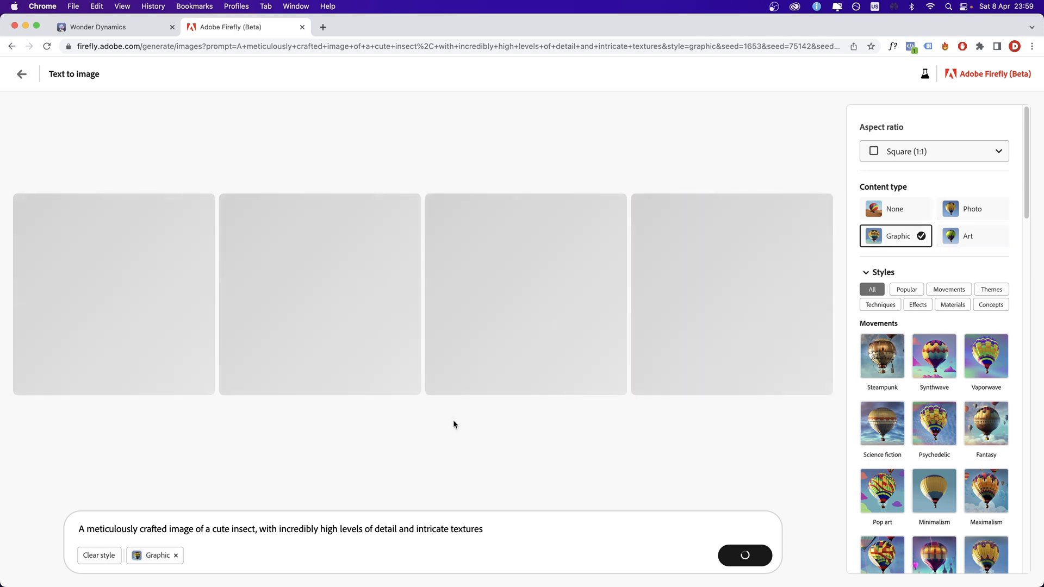
left_click(972, 235)
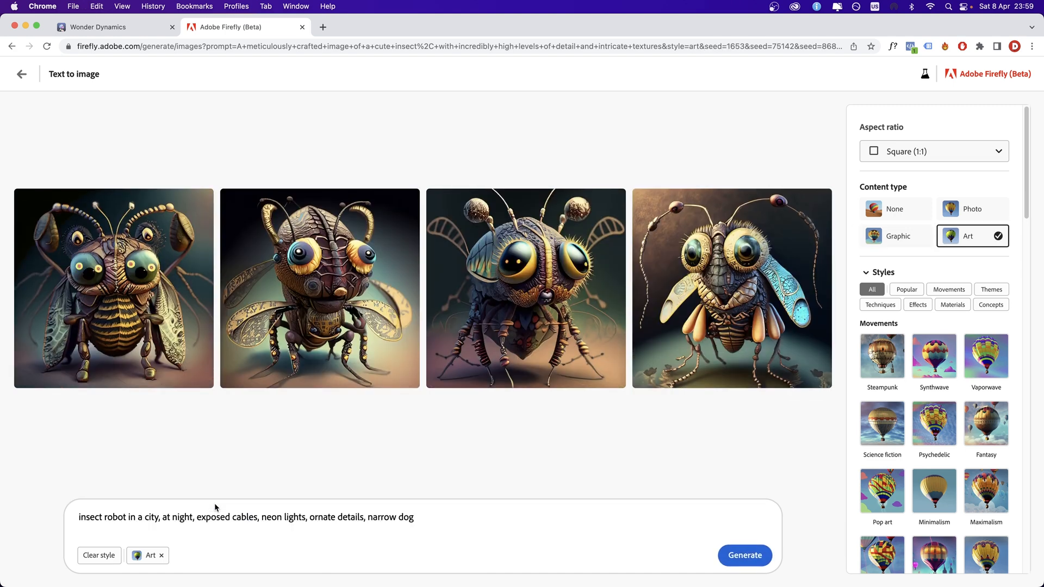
Regenerate the insect robot city images and enter the art deco piano-playing seal prompt
left_click(744, 555)
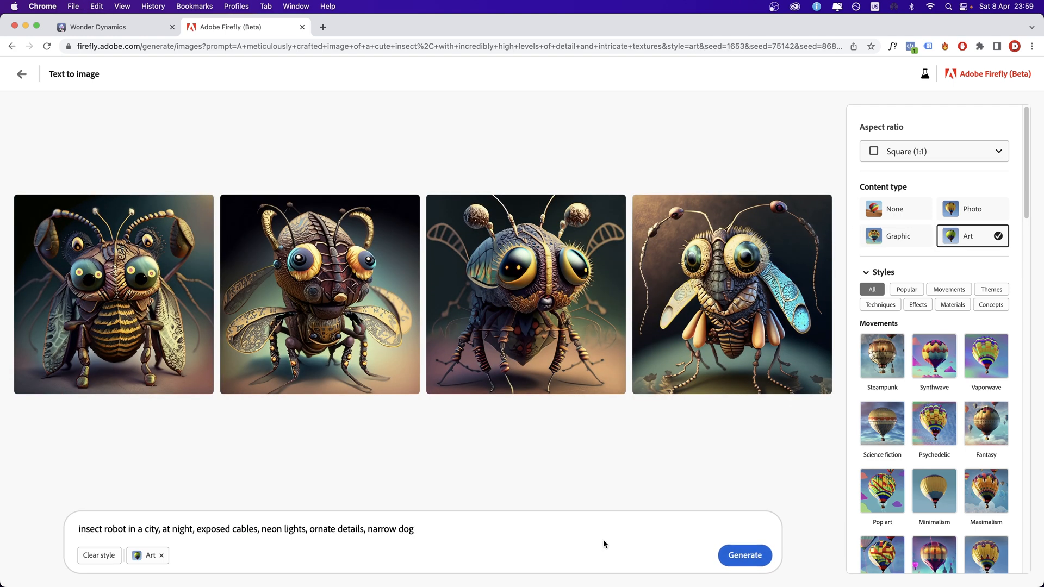
mouse_move(207, 556)
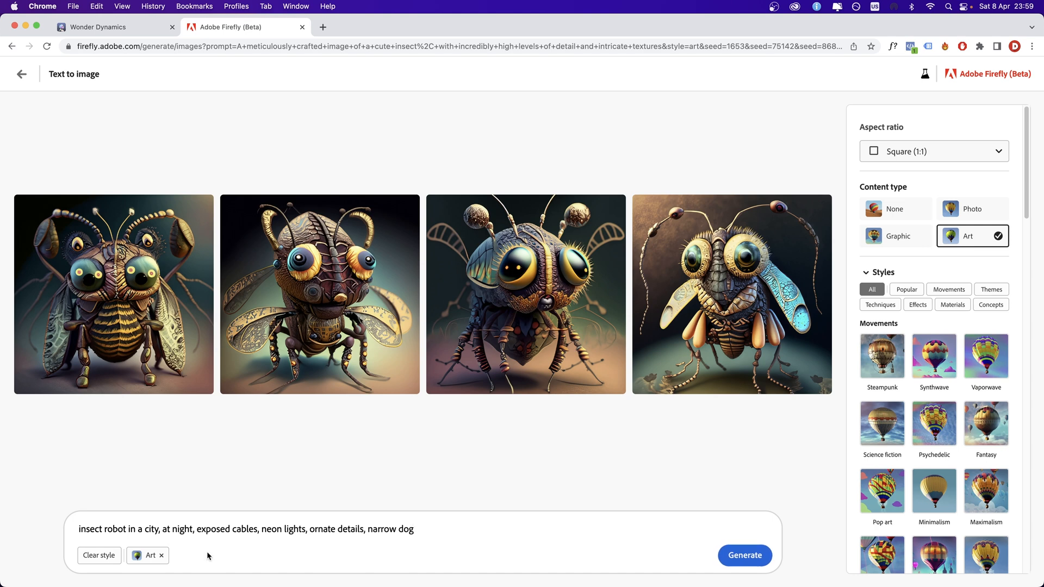
mouse_move(276, 540)
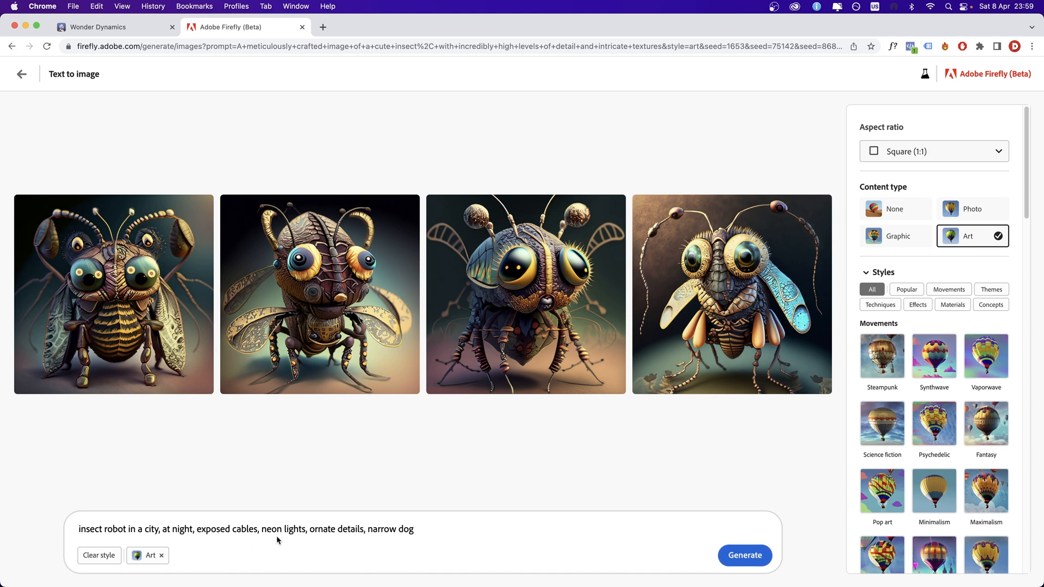
left_click(743, 555)
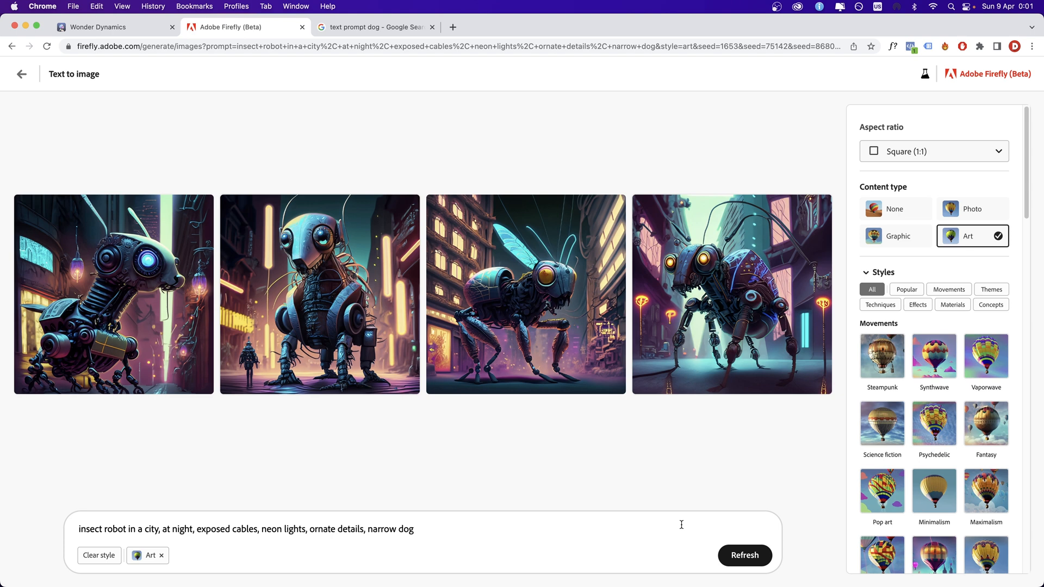
left_click(287, 528)
type("sign ")
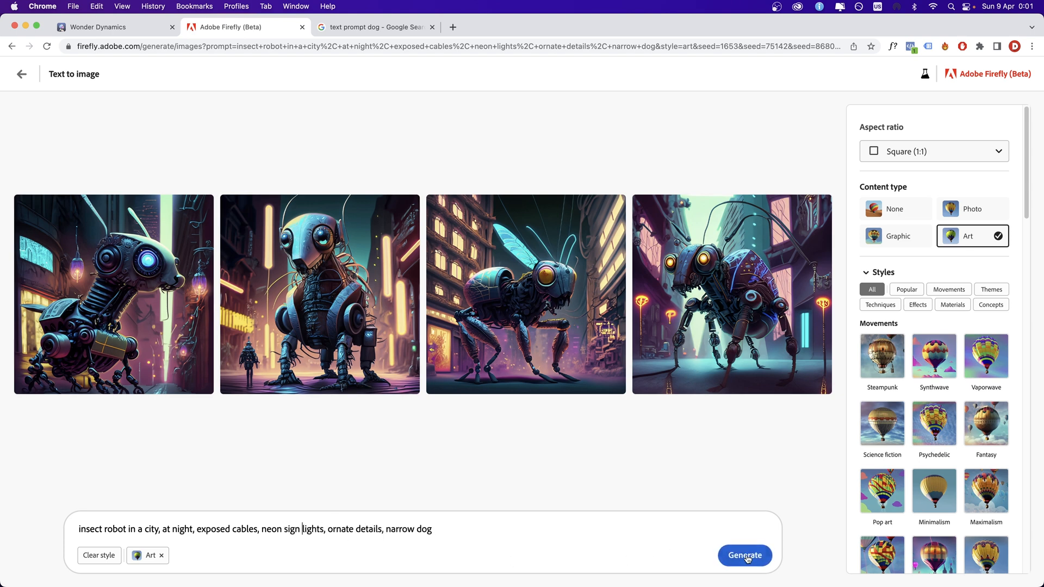
left_click(744, 555)
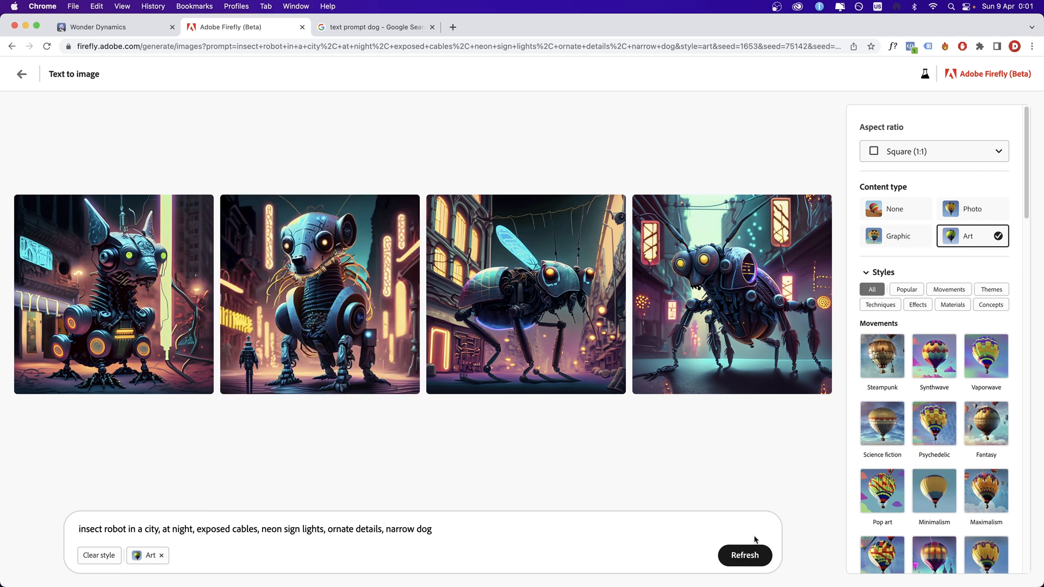
left_click(744, 555)
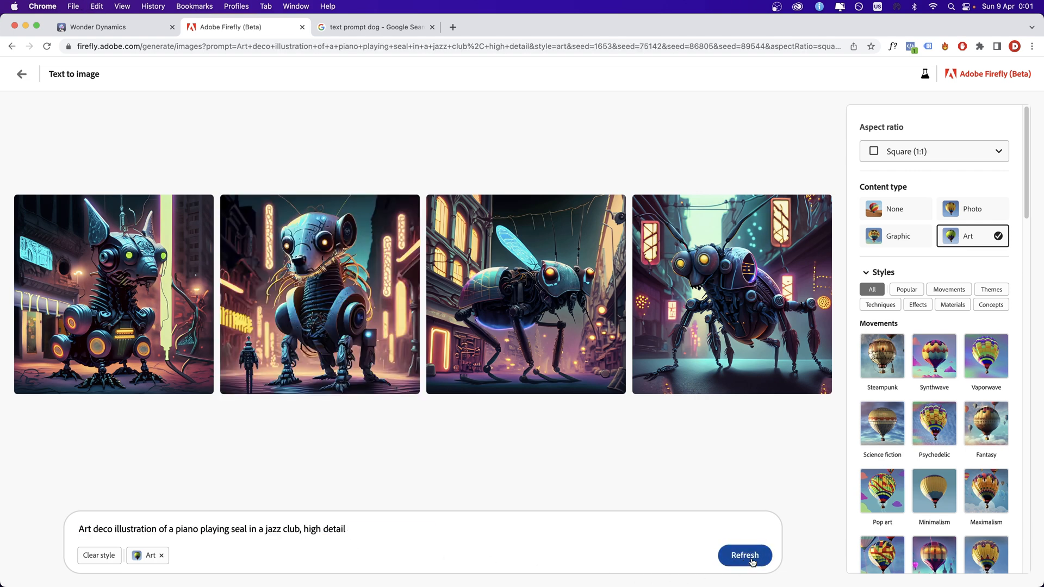
Generate the jazz-club pianist seal grid, then change 'seal' to 'whale' in the prompt
left_click(745, 555)
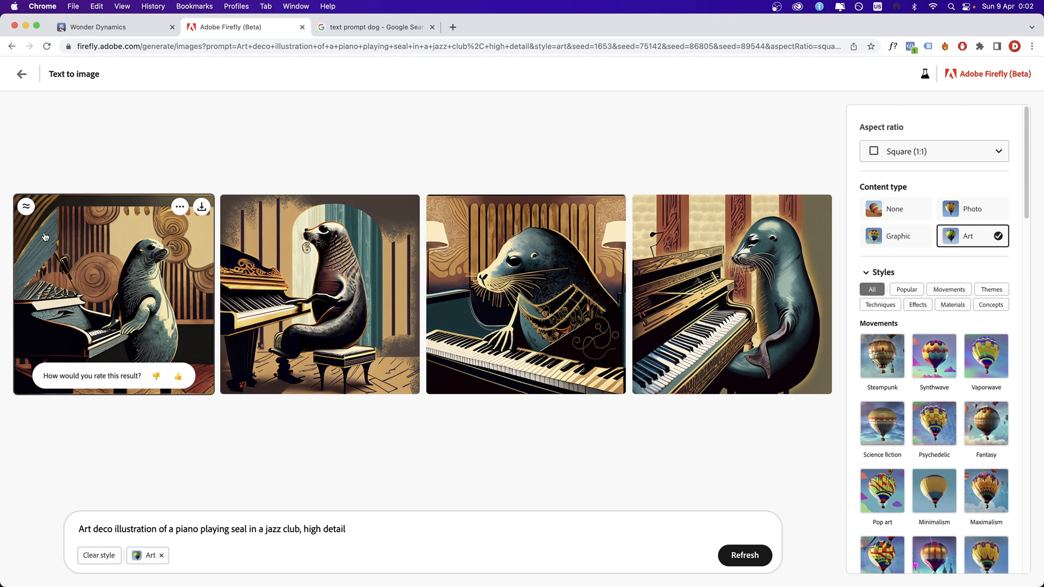
mouse_move(351, 281)
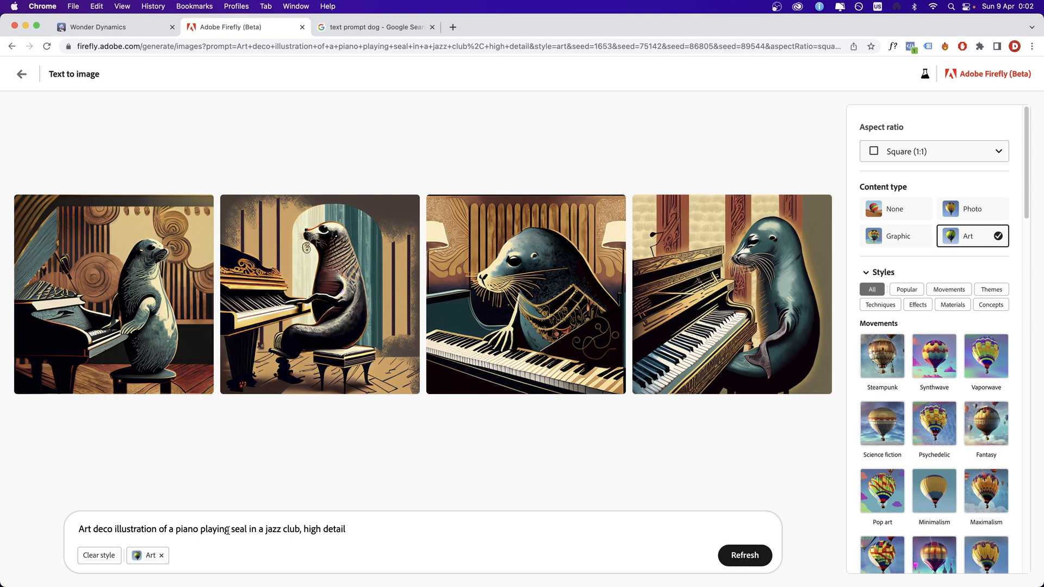
type("w")
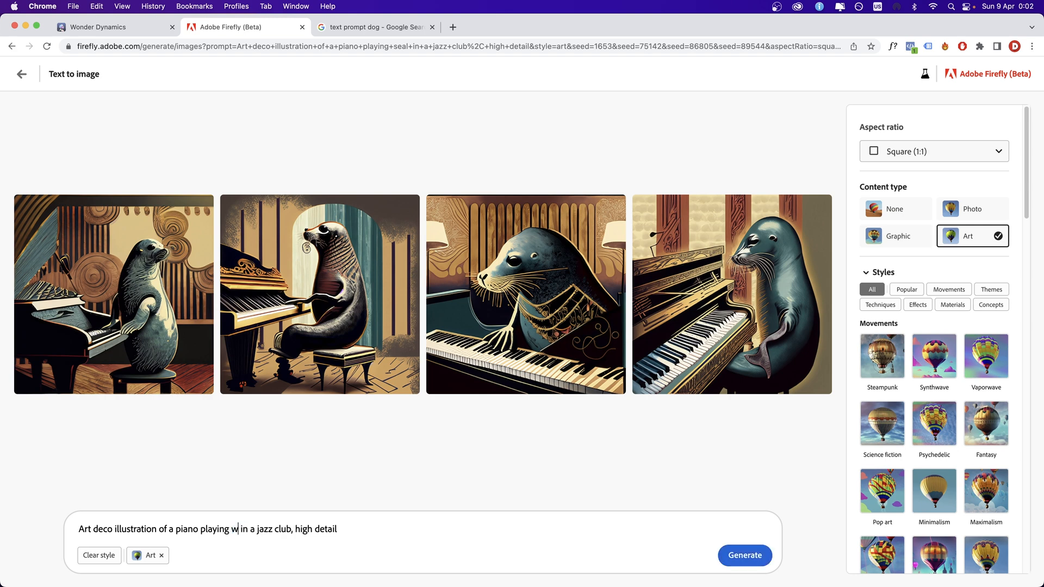
type("hale")
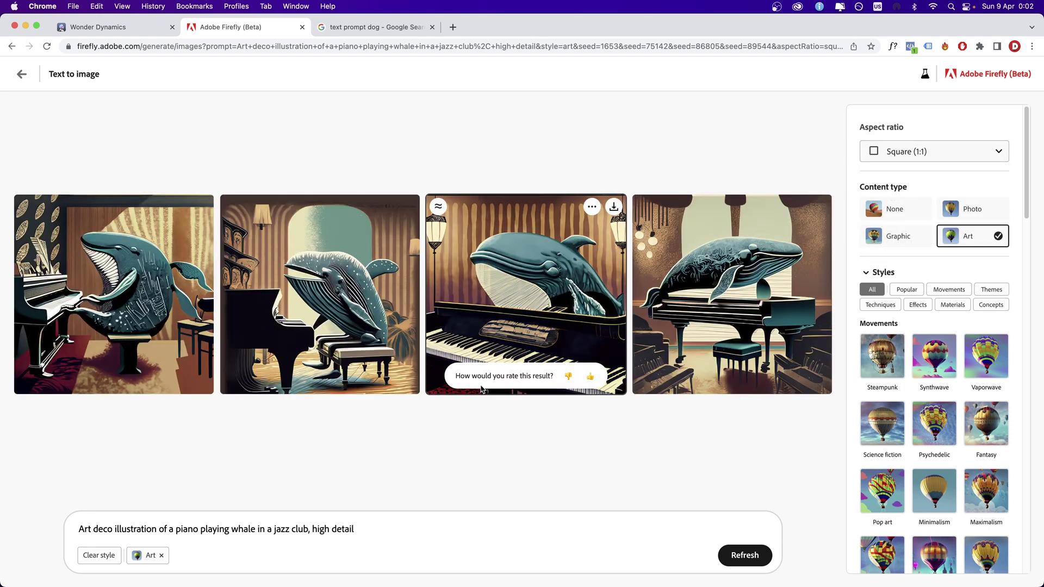
Generate four robot images from the prompt 'robot, narrow dof'
type("robot, narrow dof")
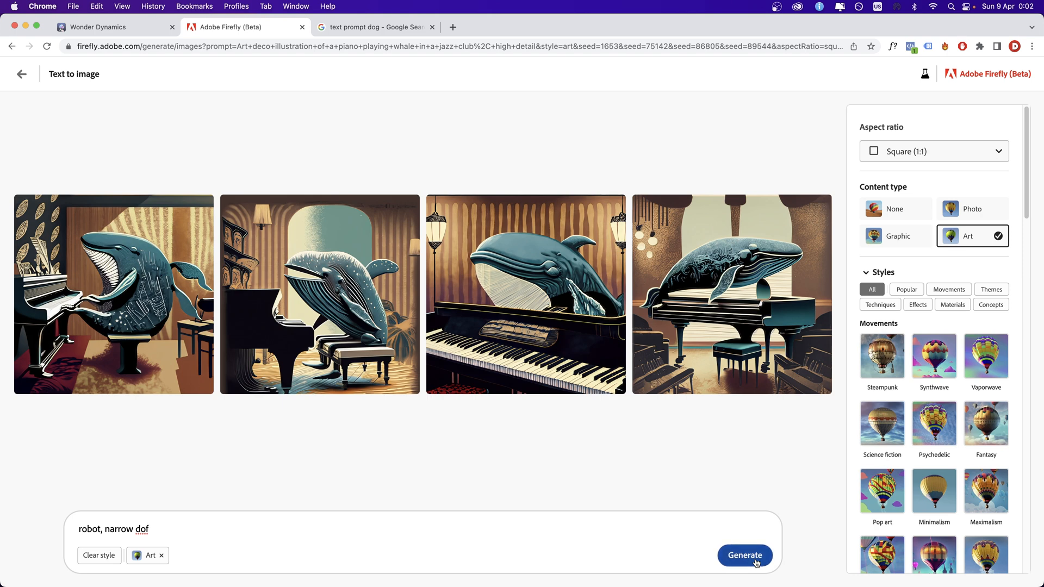
left_click(745, 555)
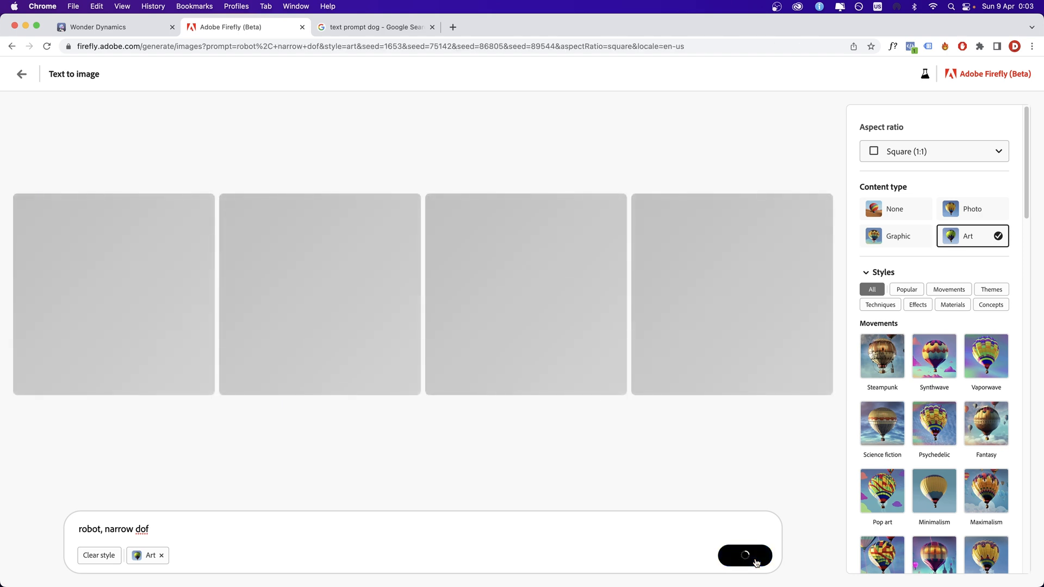
left_click(745, 556)
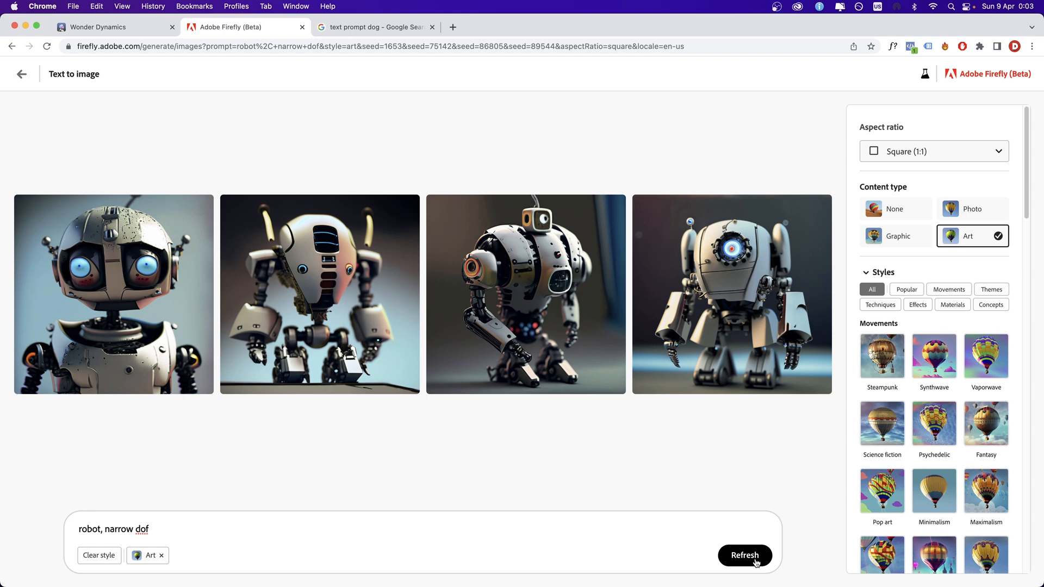
Add 'unreal engine' and 'hyper realistic' to the robot prompt, generating after each
type(", unreal engine")
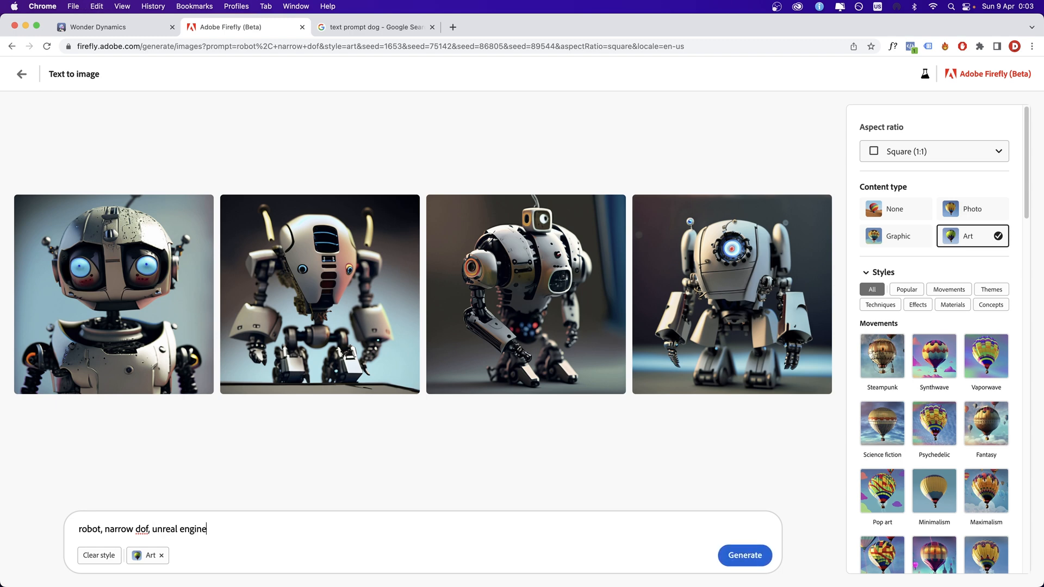
left_click(745, 555)
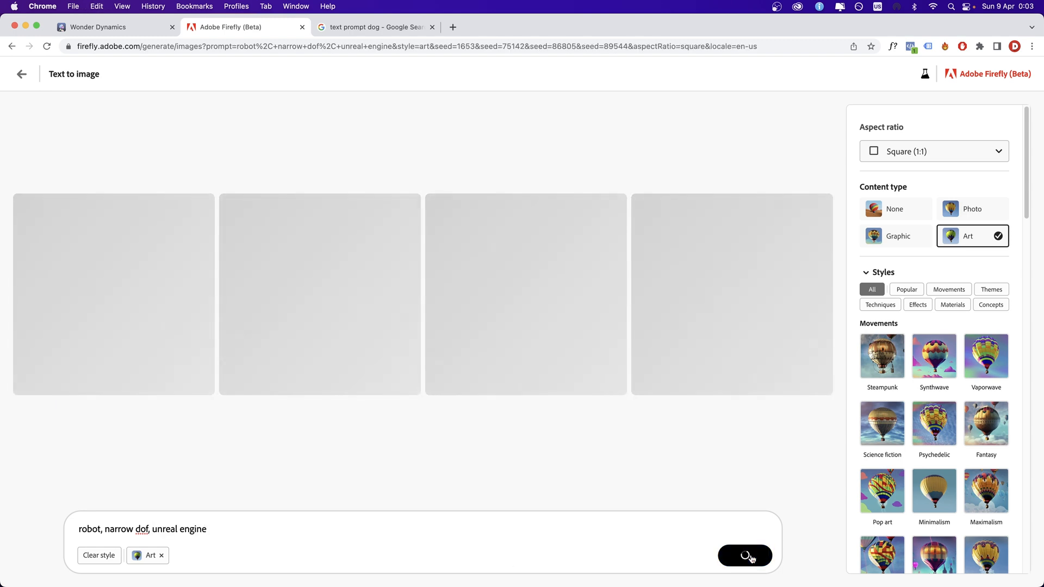
left_click(743, 555)
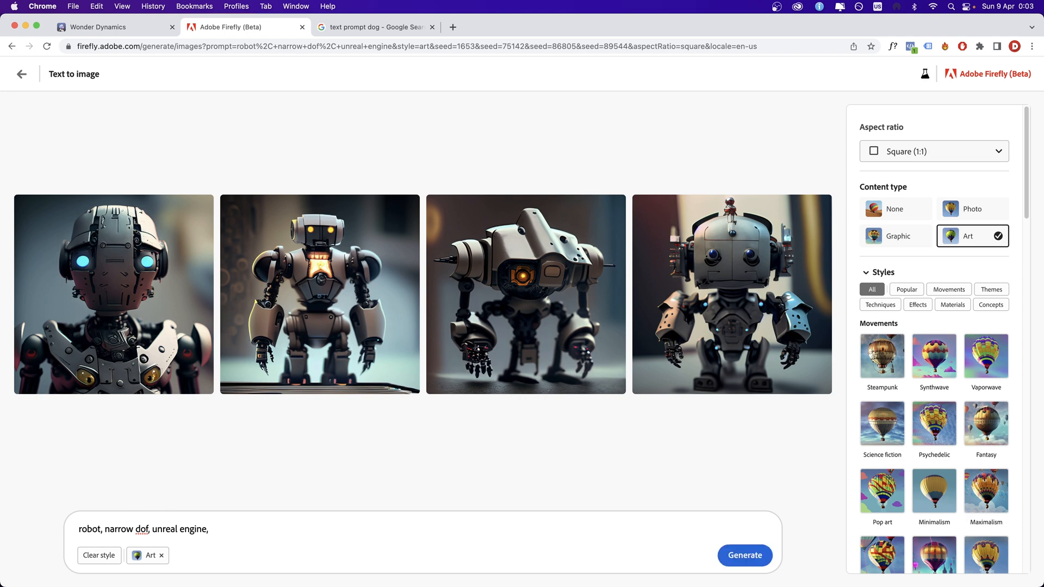
type("hyper realistic")
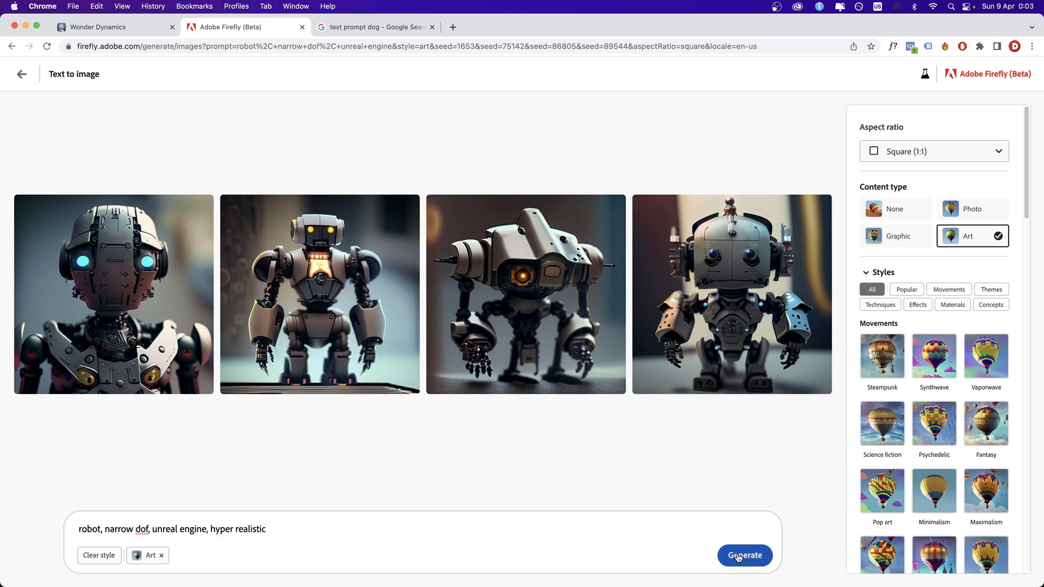
left_click(744, 555)
type("8k")
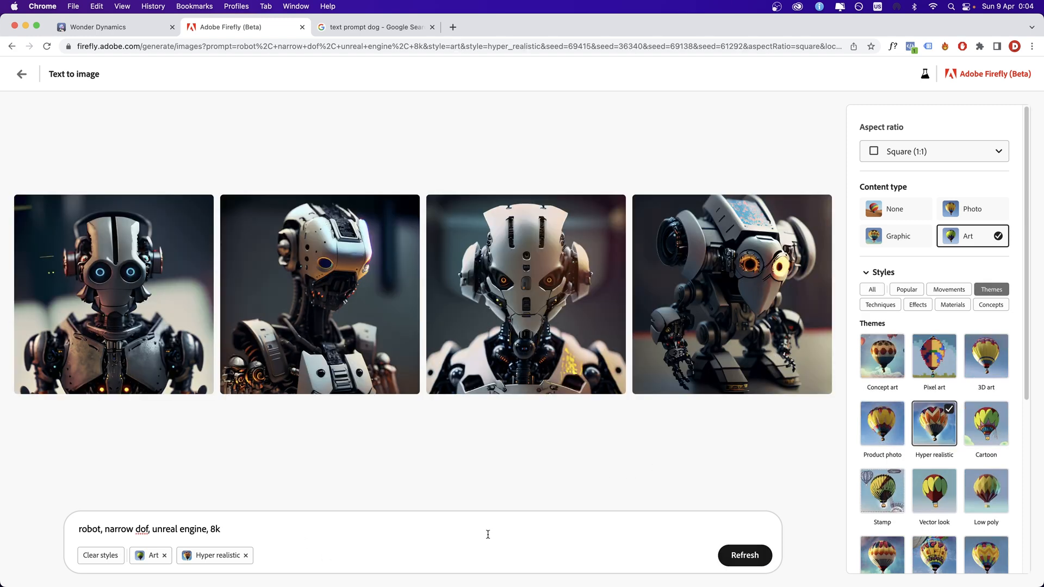
Append 'high detail' and 'background bokeh' to the robot prompt, regenerating after each
type(", high detail")
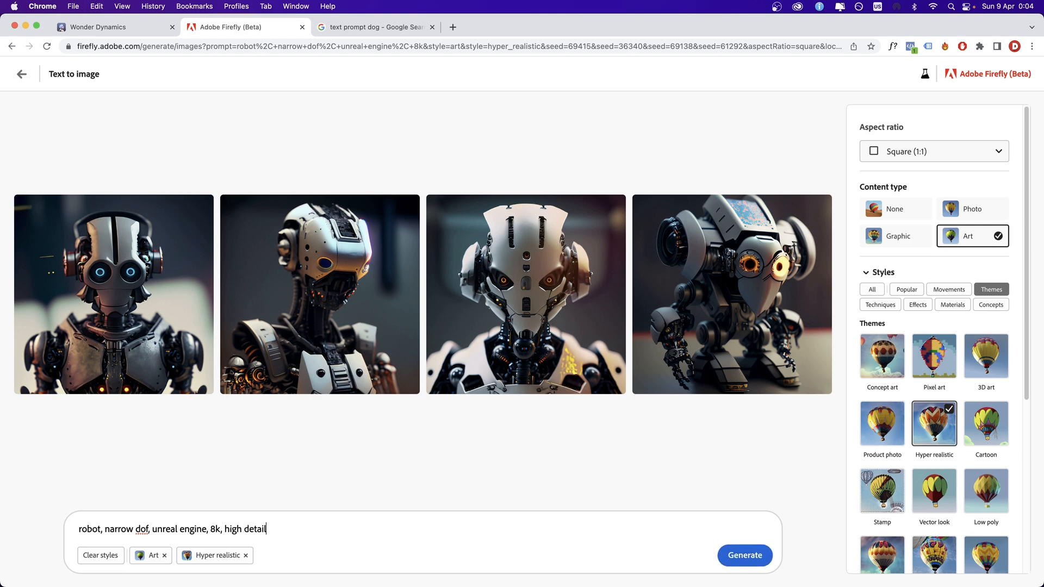
left_click(744, 555)
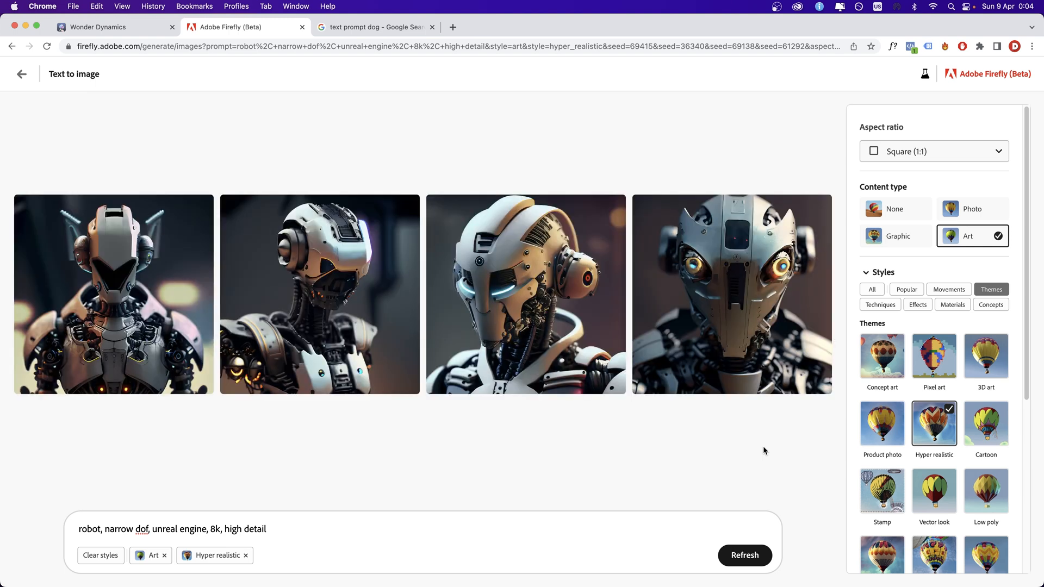
type(",")
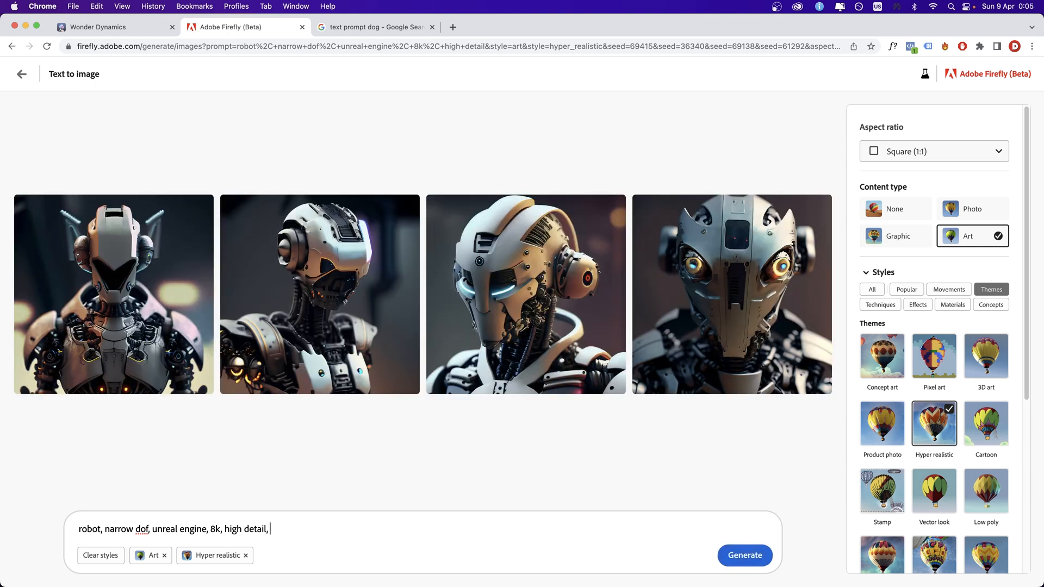
type("background bokeh")
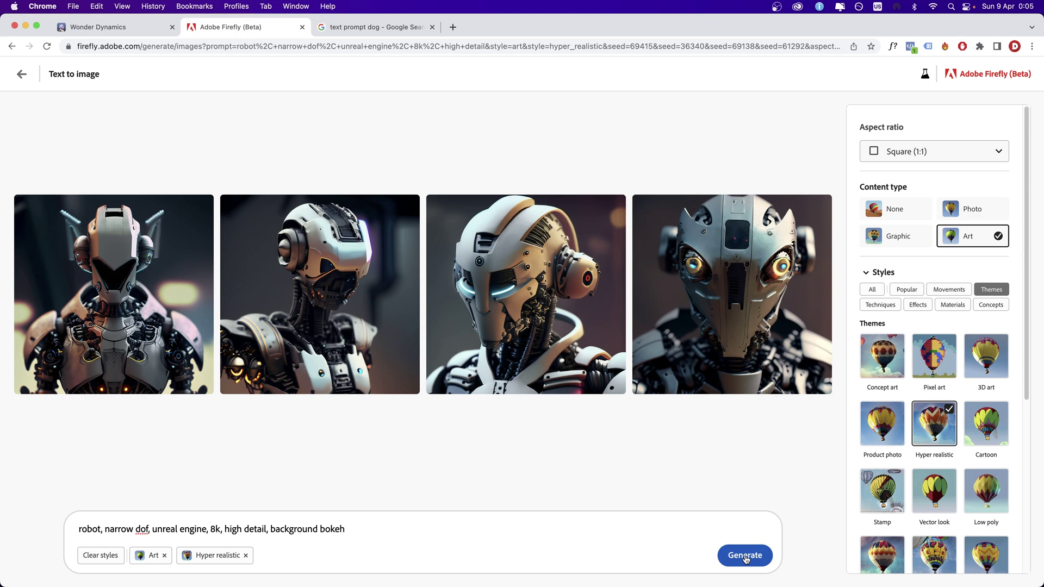
left_click(744, 555)
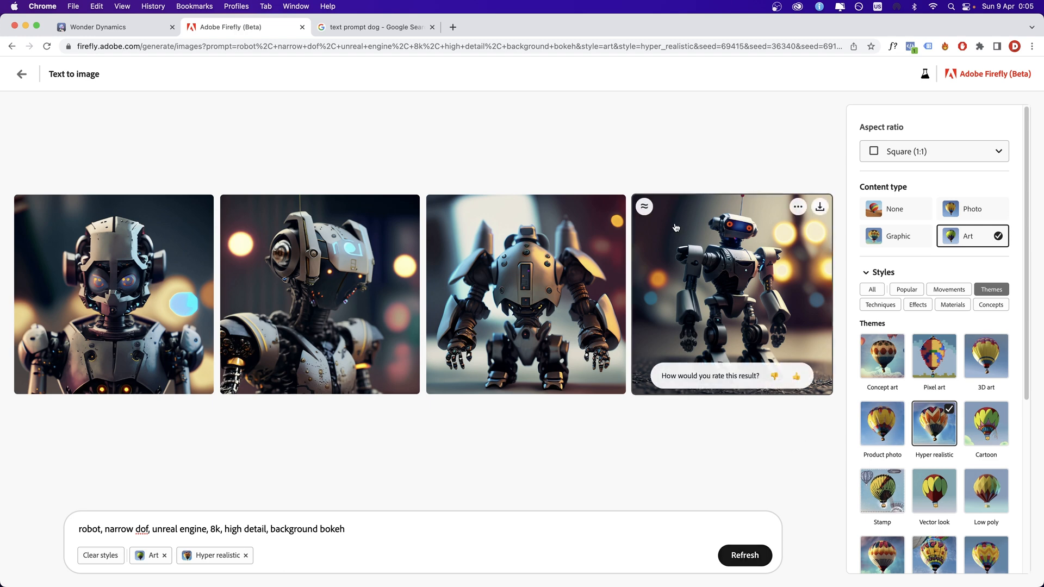
left_click(744, 556)
type("harry potter based character in Hogwarts, layered paper craft, diorama, paper texture")
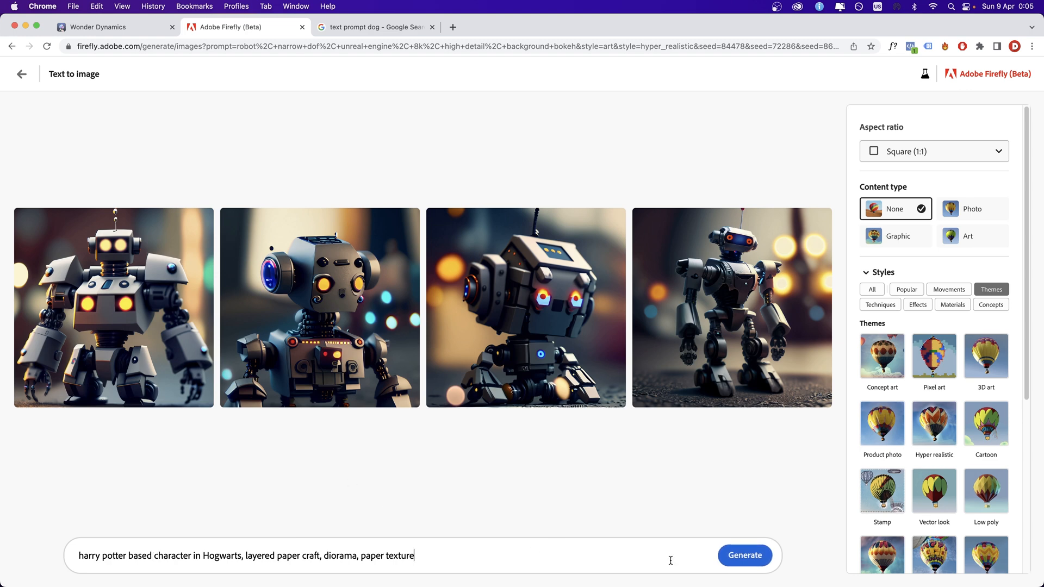
mouse_move(744, 556)
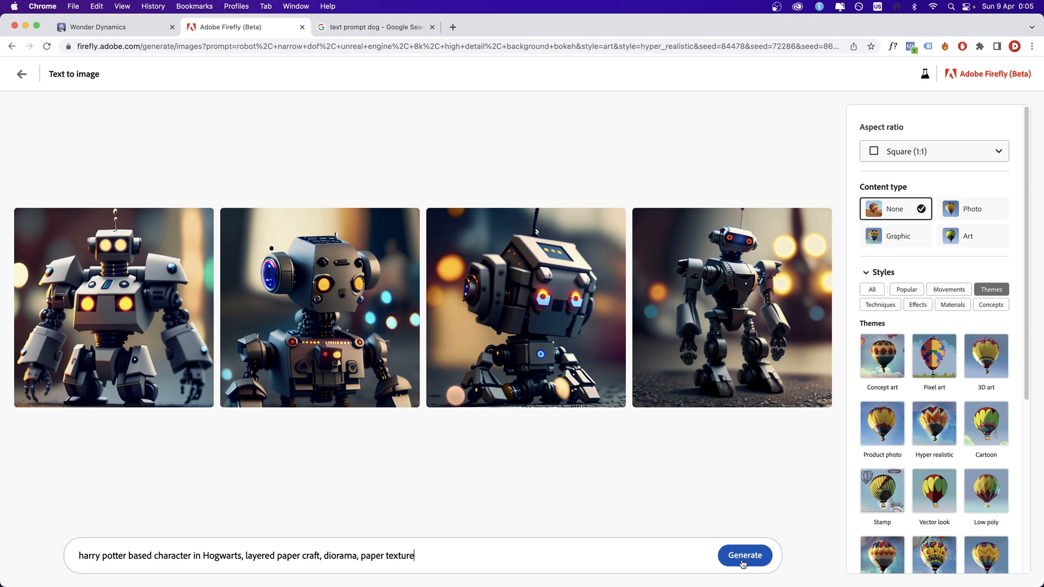
Generate the layered paper-craft Hogwarts diorama images
left_click(745, 556)
type("cityscape at sunset, high detail concept art, detailed")
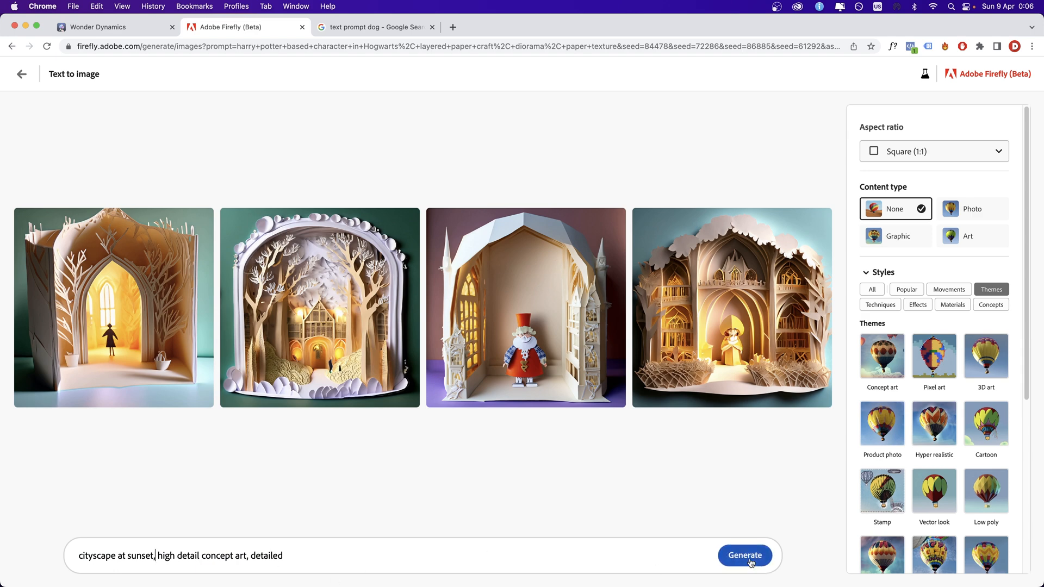
Generate the sunset cityscapes and compare them across the Art, Graphic and Photo content types
left_click(744, 555)
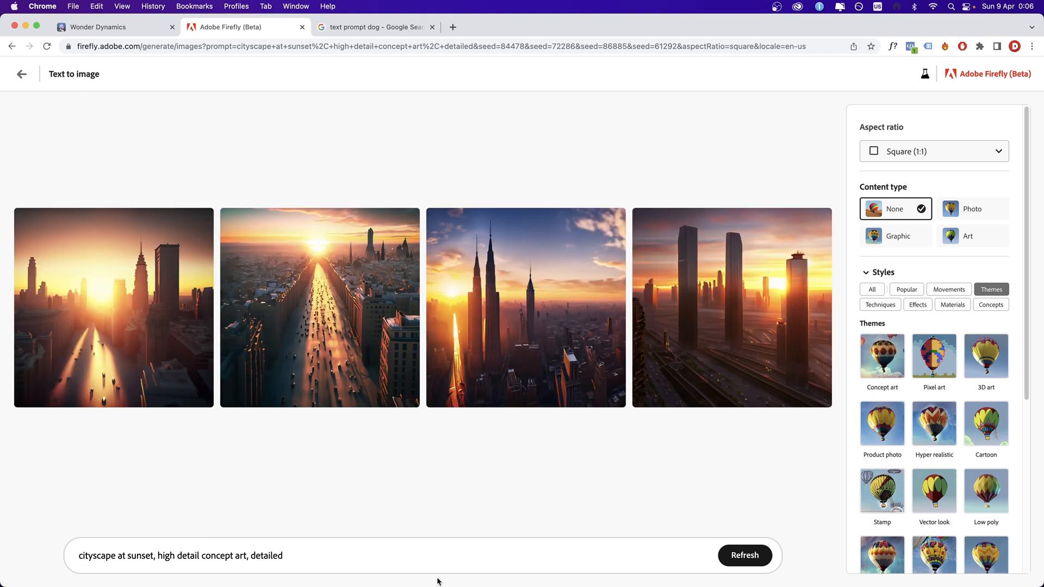
mouse_move(973, 208)
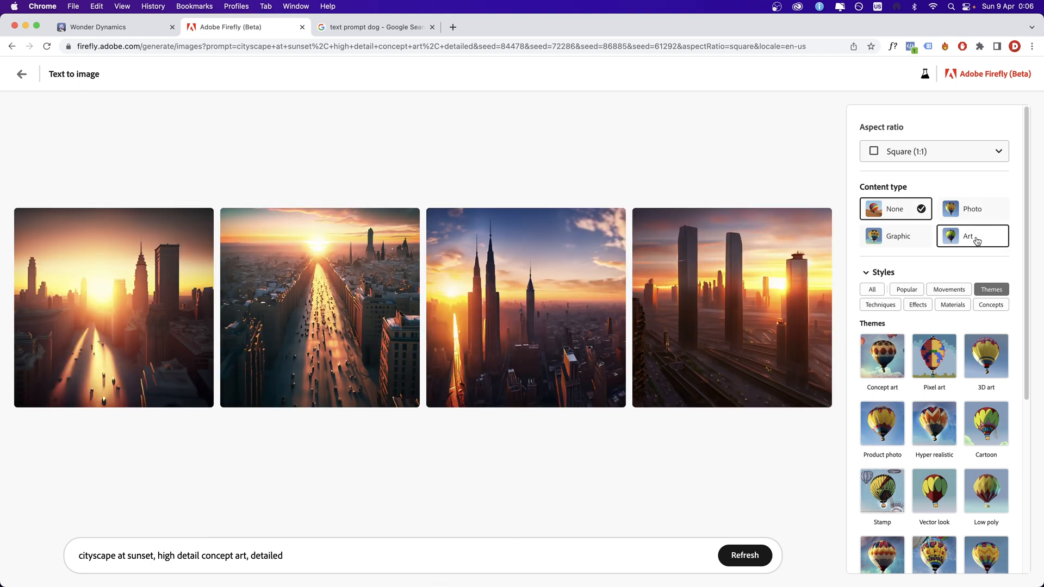
left_click(972, 235)
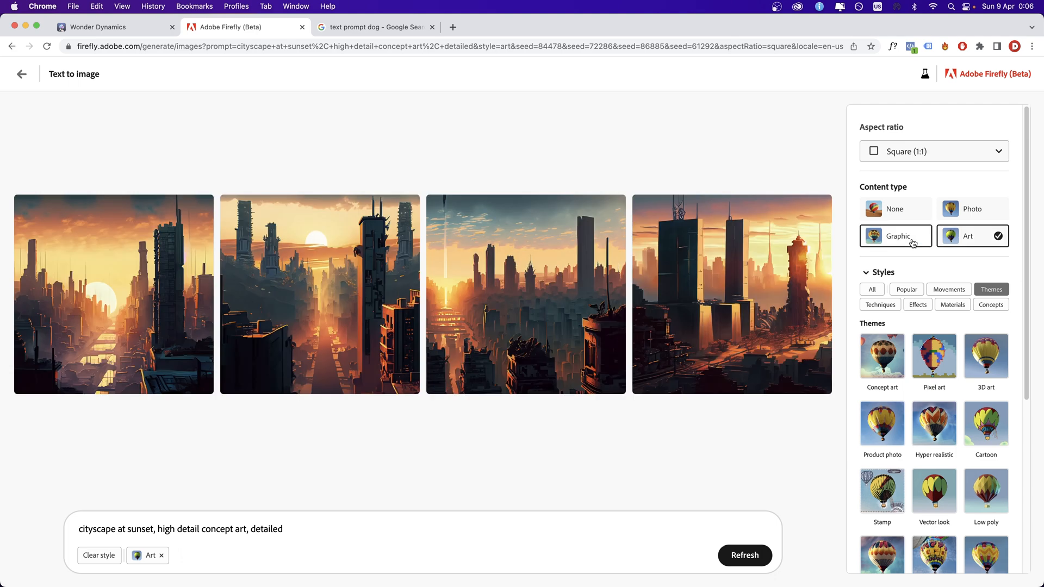
left_click(895, 236)
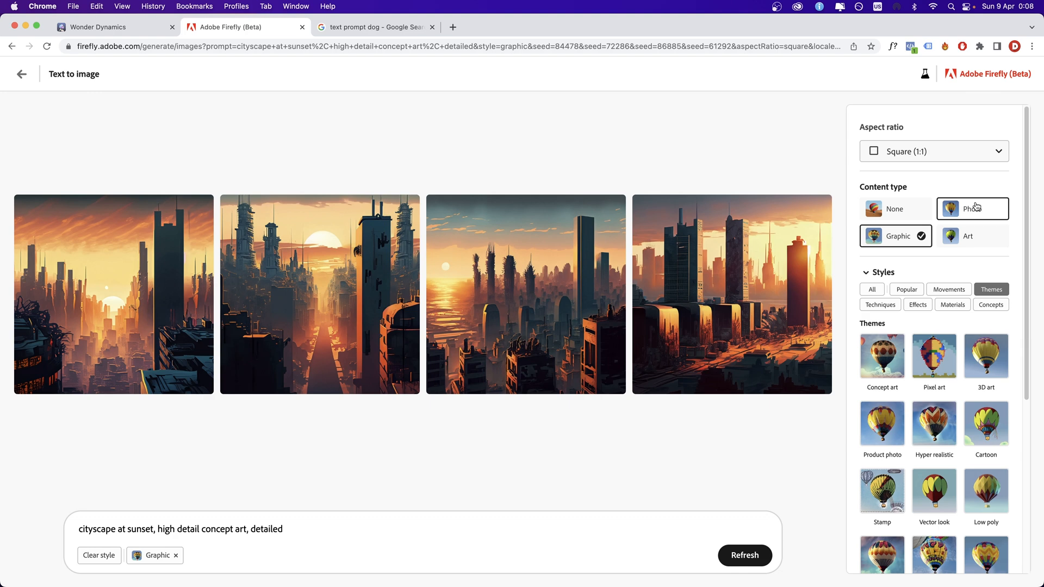
left_click(972, 208)
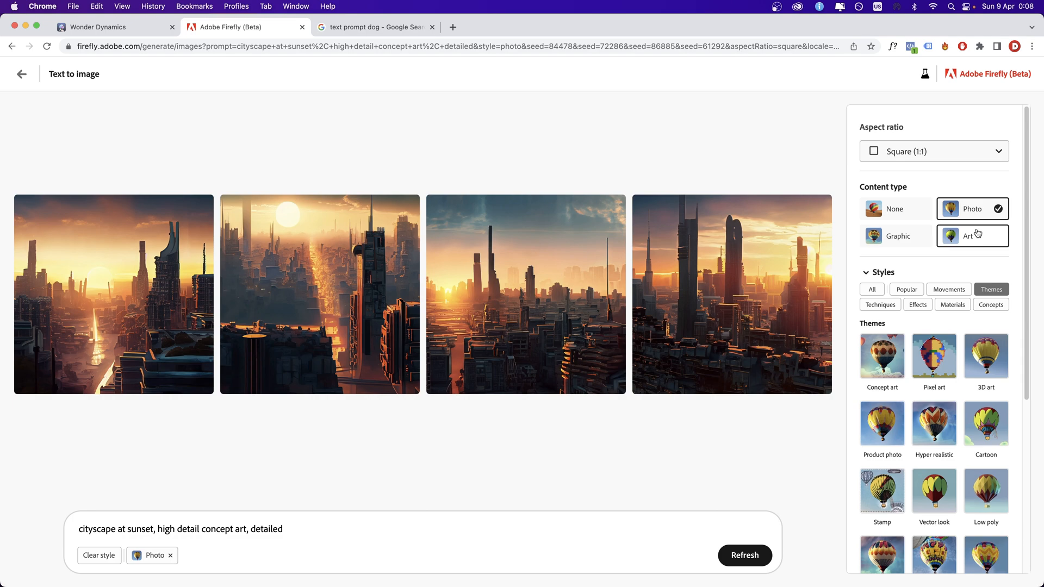
left_click(972, 235)
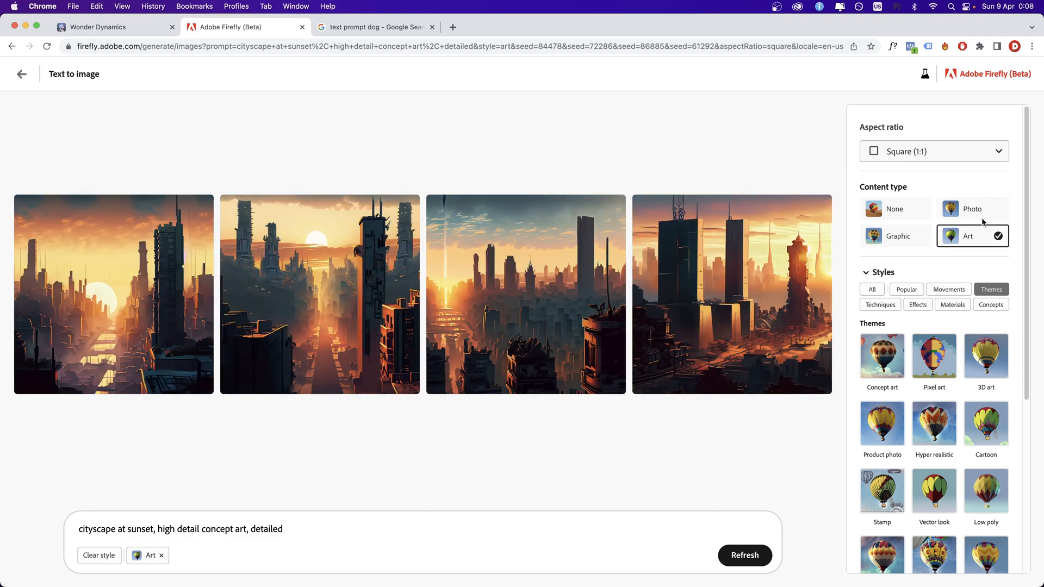
mouse_move(896, 236)
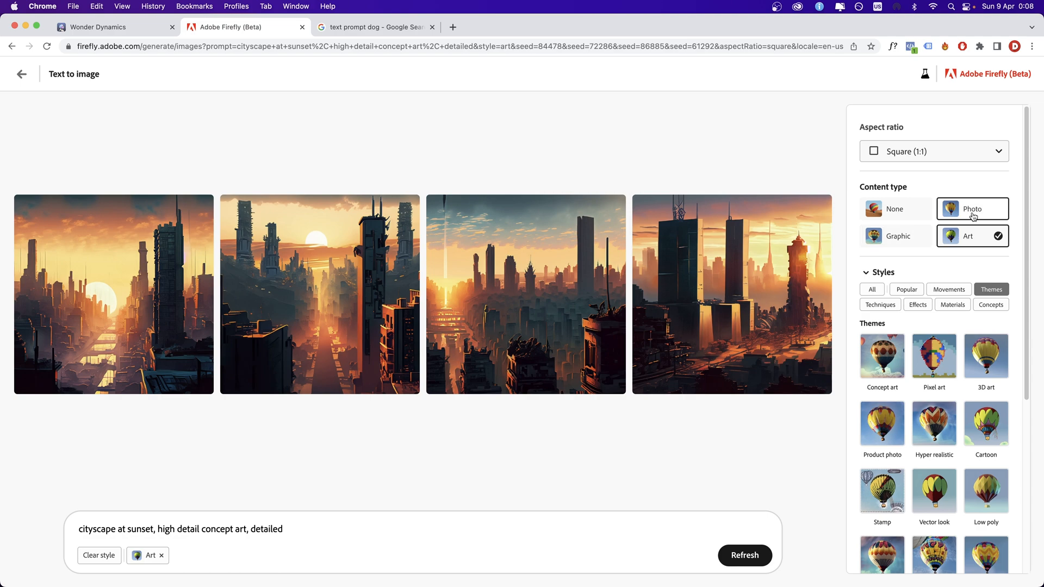
left_click(972, 208)
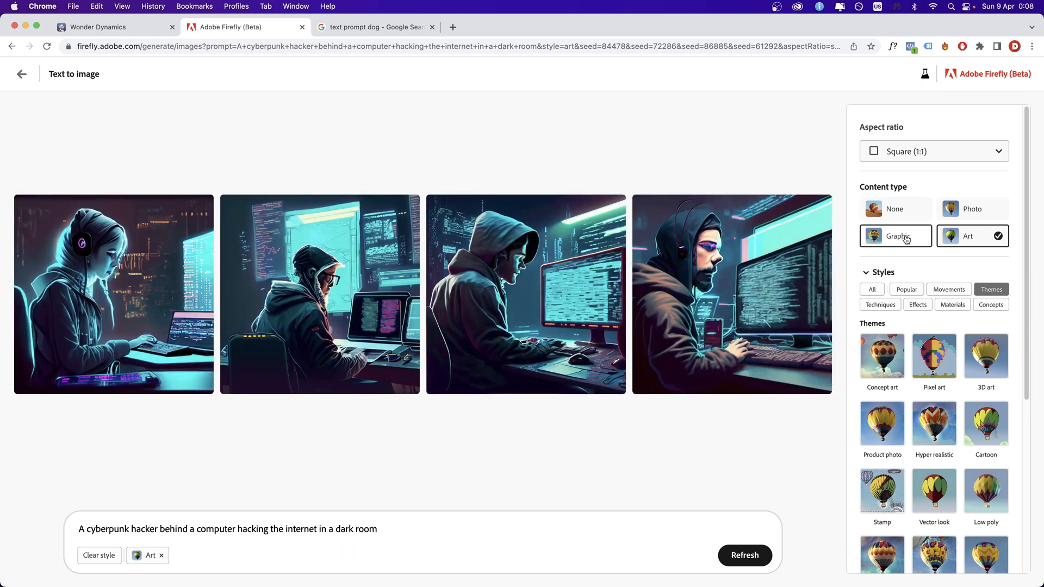
Cycle the New York night runner images through Graphic and Art, ending on Photo
left_click(895, 236)
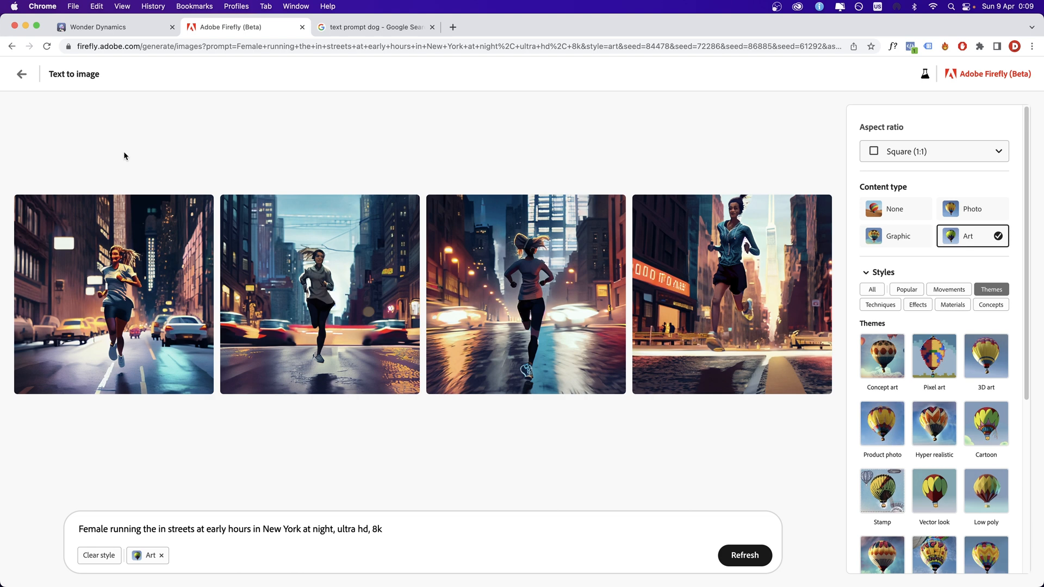
mouse_move(830, 228)
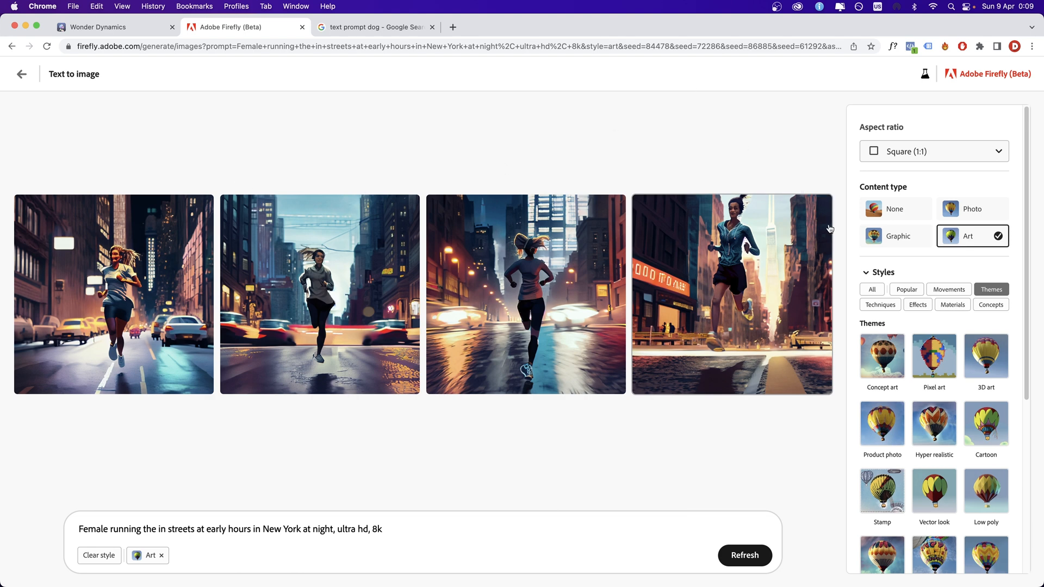
mouse_move(896, 235)
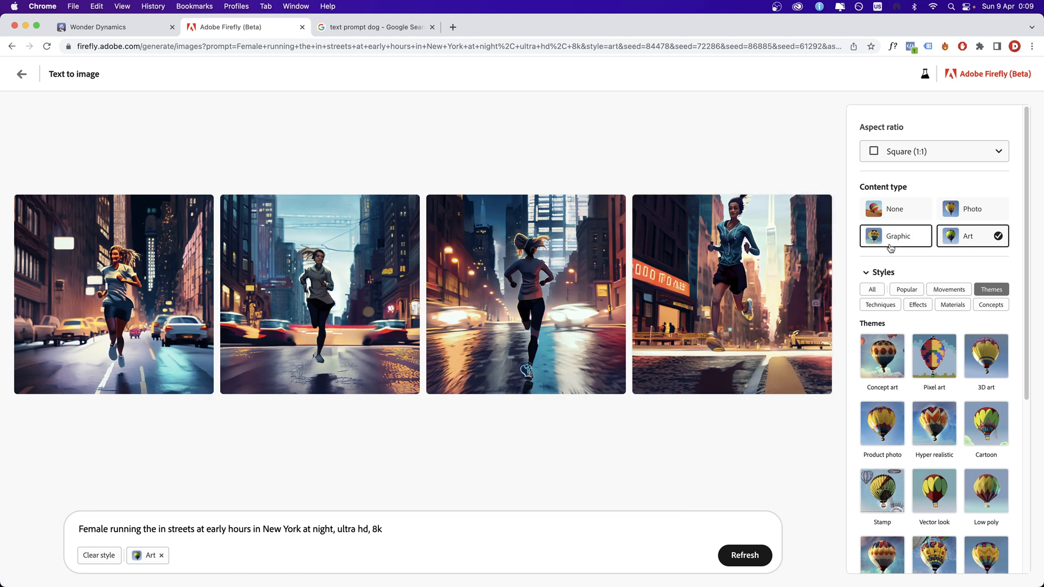
left_click(895, 235)
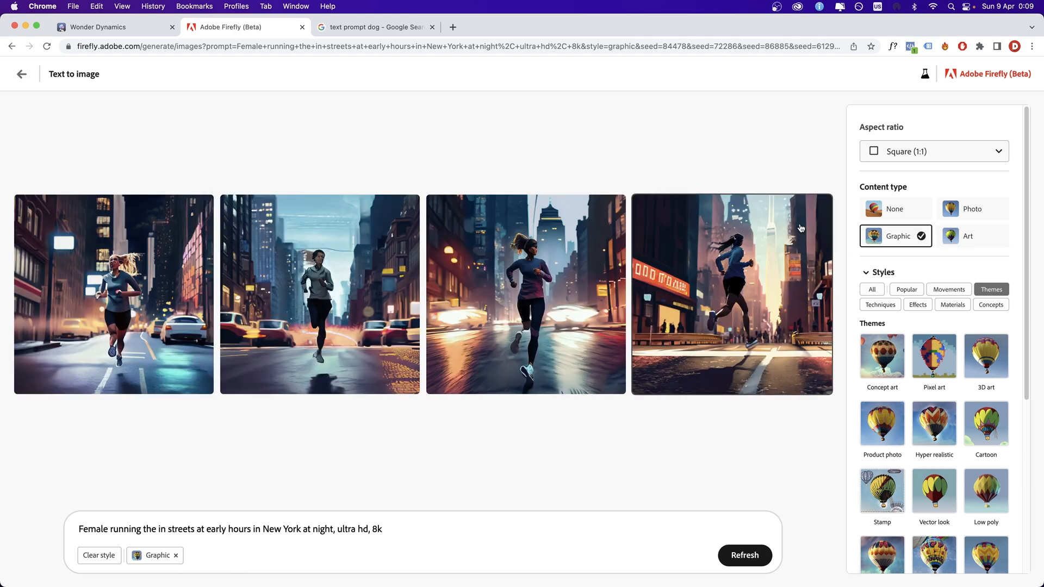
mouse_move(766, 406)
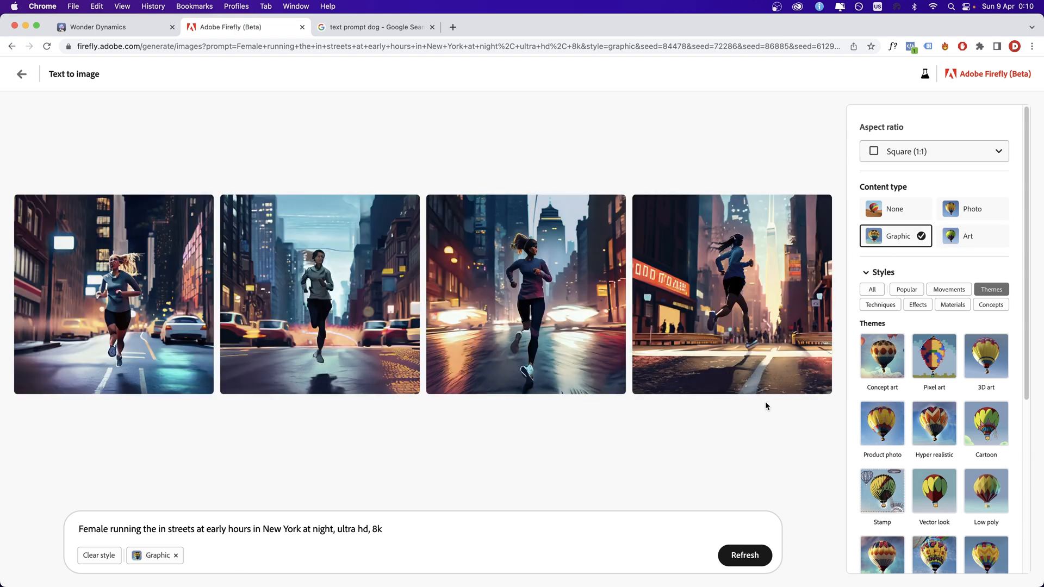
left_click(972, 235)
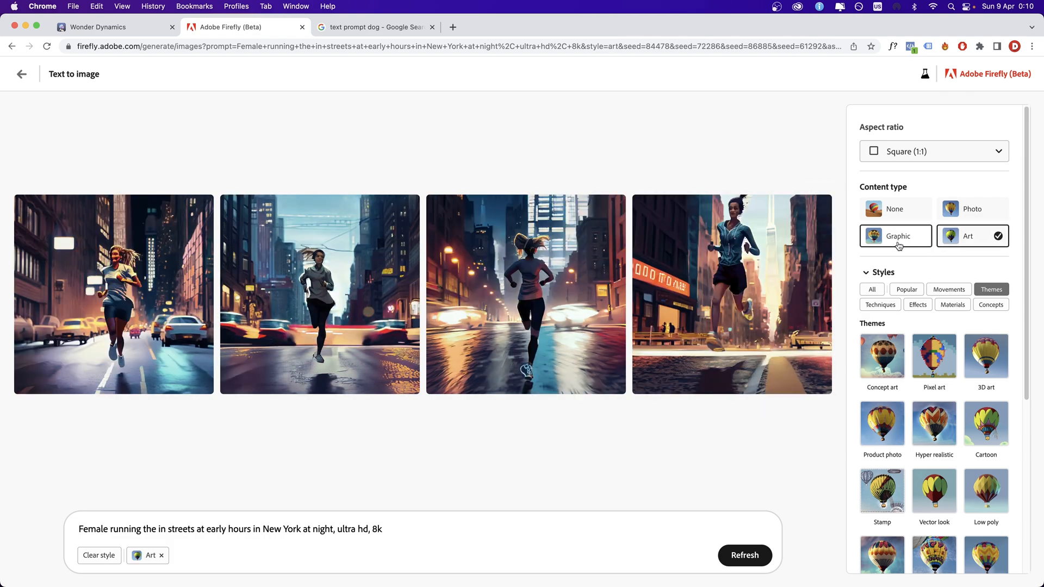
left_click(898, 235)
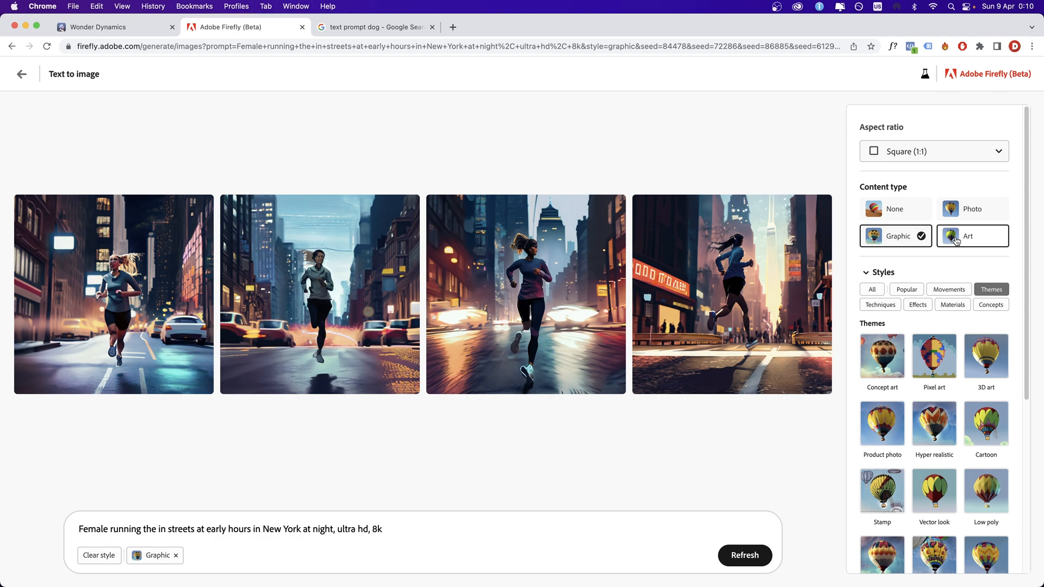
left_click(971, 209)
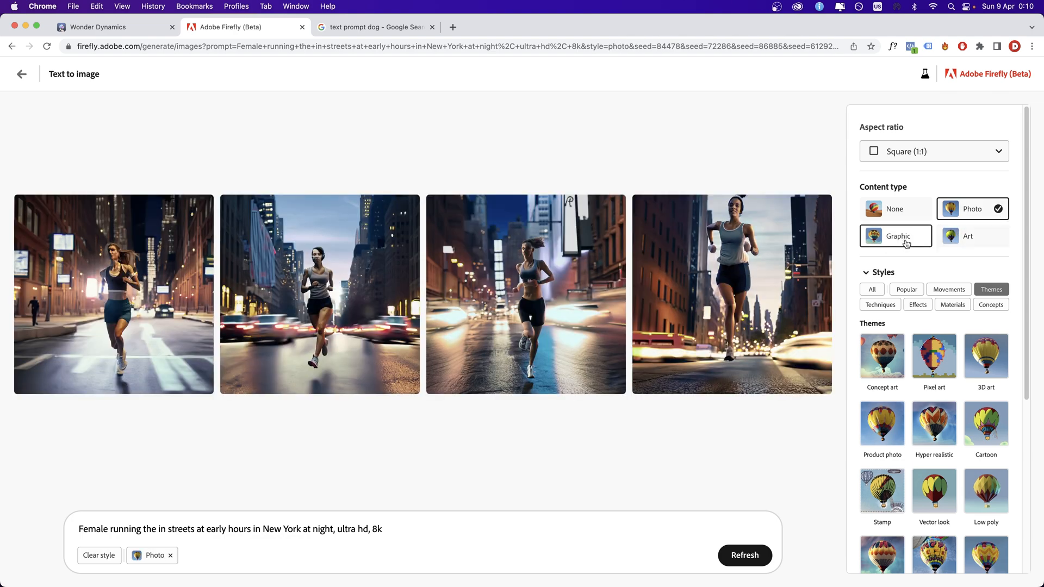
mouse_move(954, 214)
type("pasta carbonara plate, on a table inside luxury restaurant, ultra realistic, cinematic, 8k, blurred background")
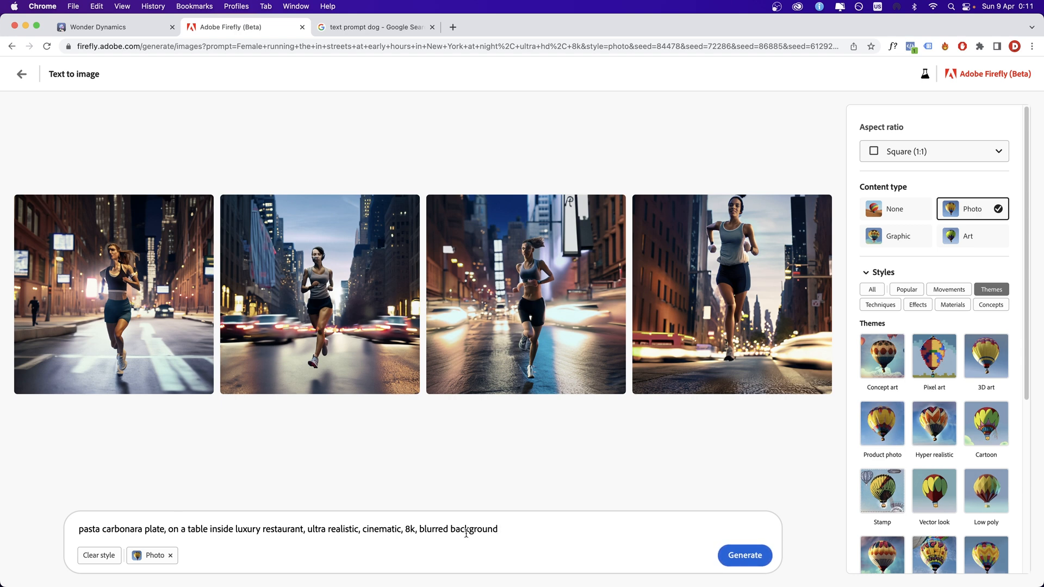
mouse_move(575, 530)
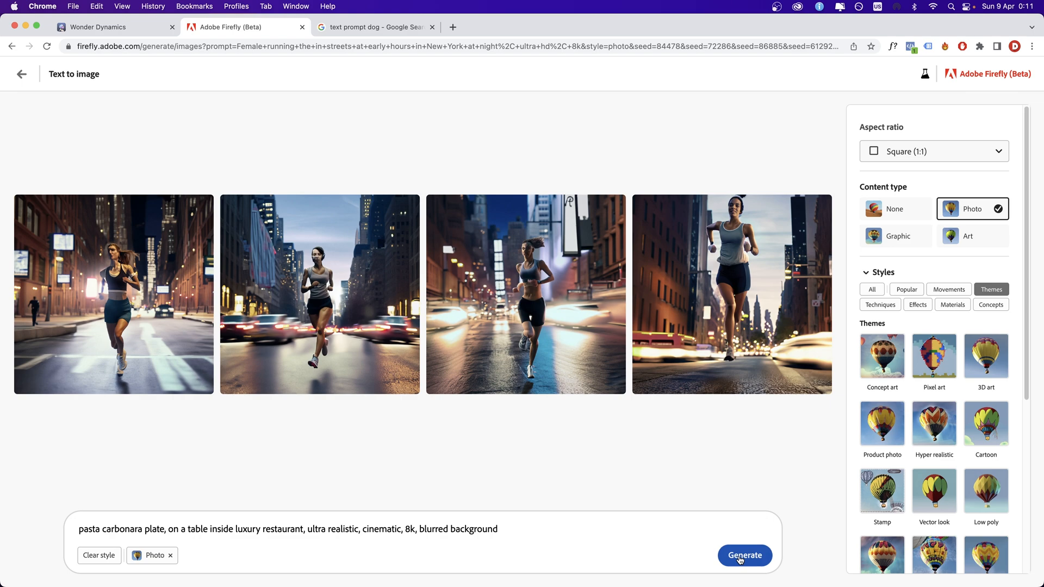
Generate the pasta carbonara grid and preview the fourth and third images enlarged
left_click(744, 555)
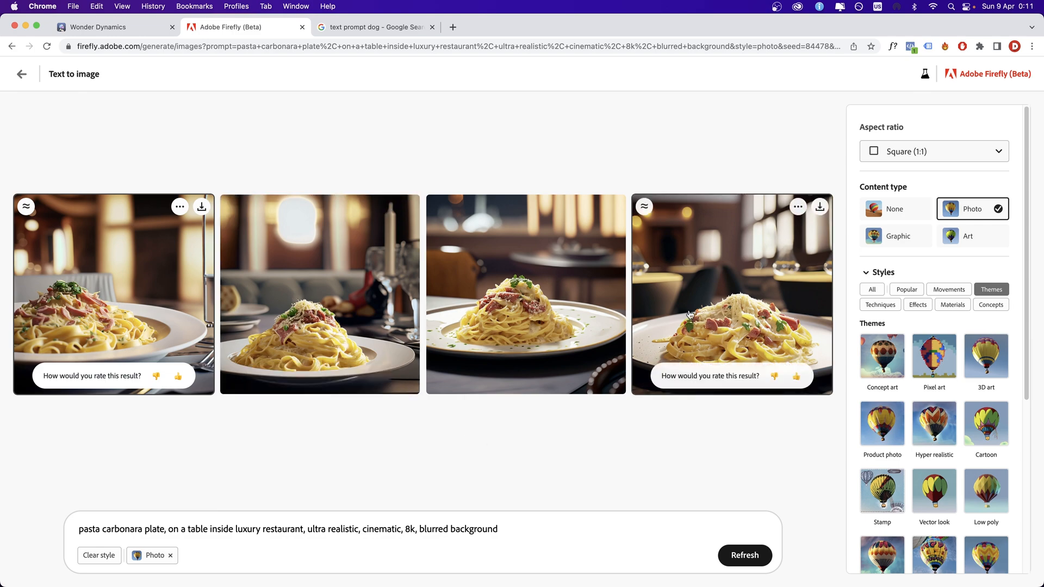
left_click(731, 294)
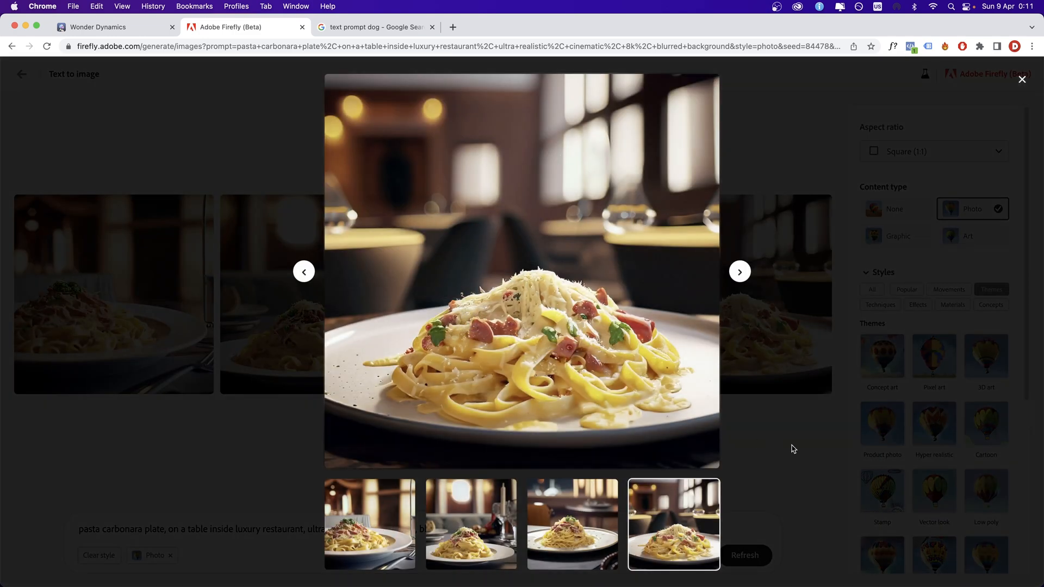
left_click(1022, 80)
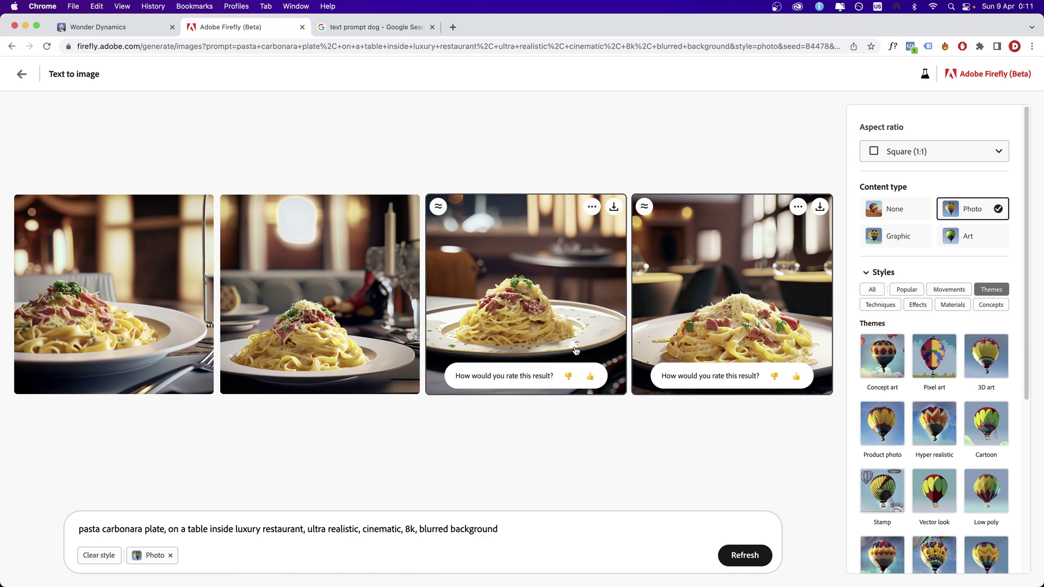
mouse_move(599, 355)
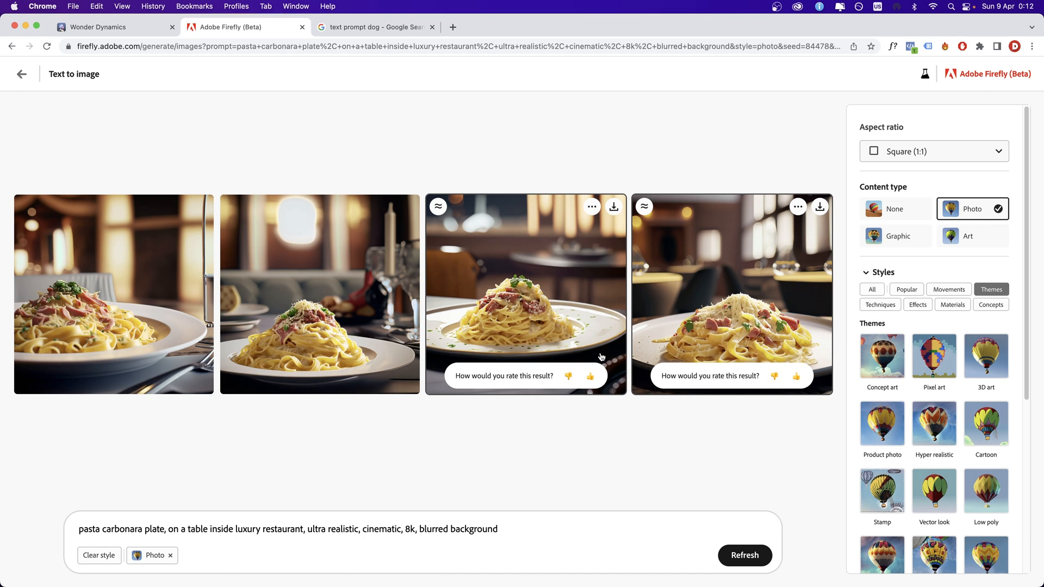
left_click(524, 293)
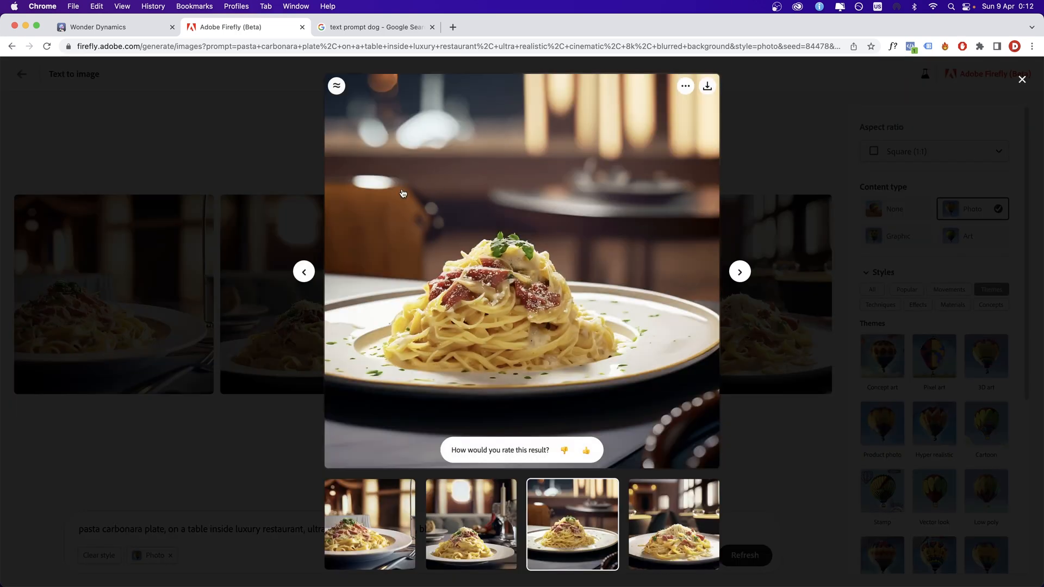
left_click(744, 555)
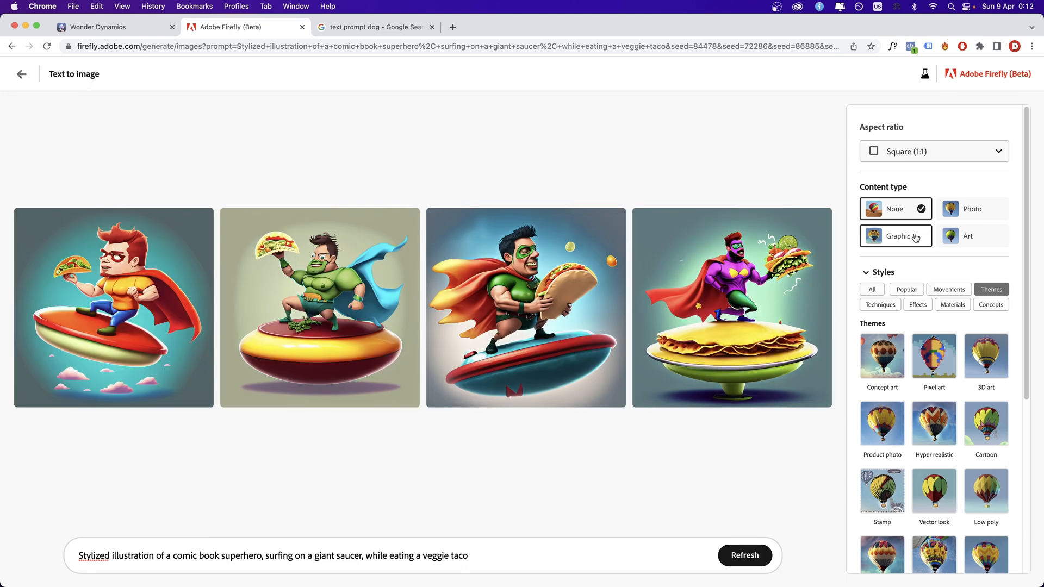
Switch the content type to Graphic
left_click(895, 236)
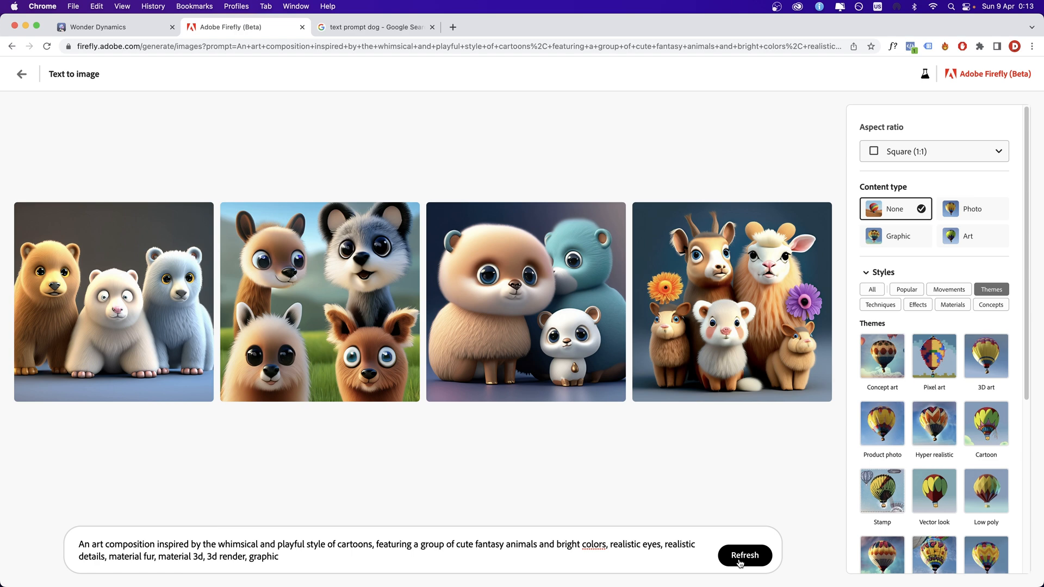
mouse_move(698, 554)
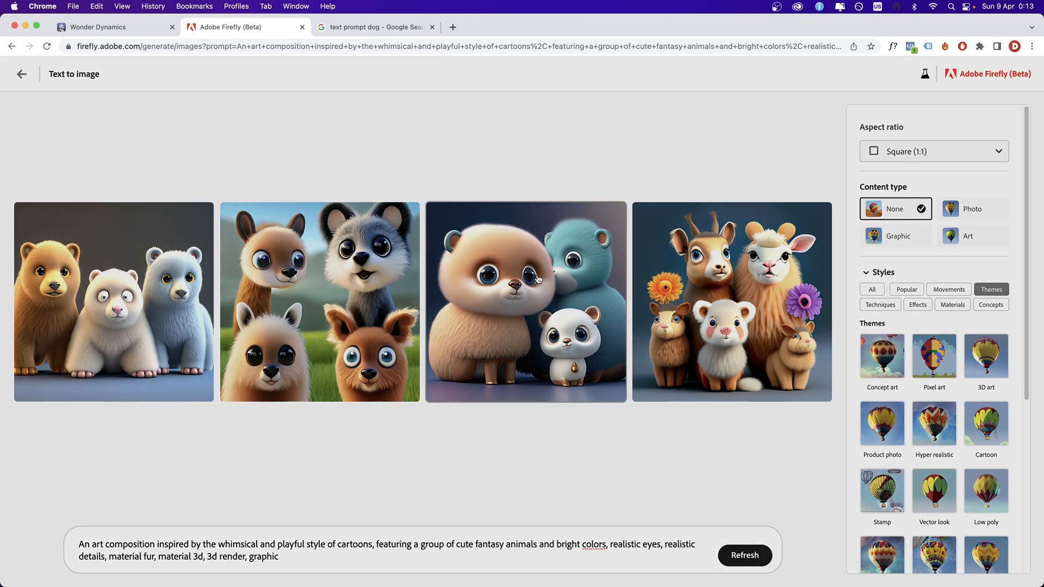
left_click(731, 302)
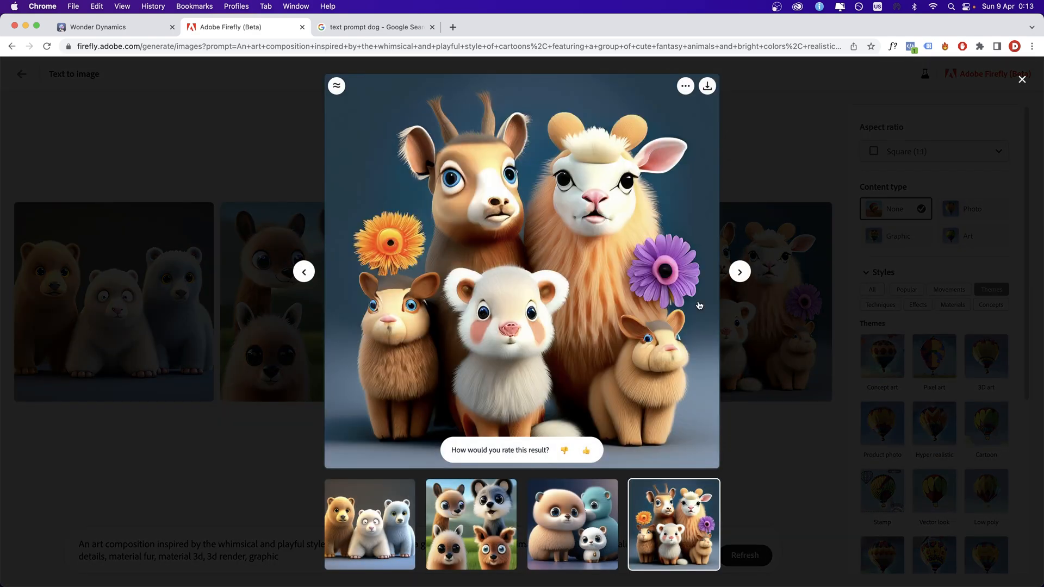
left_click(1021, 80)
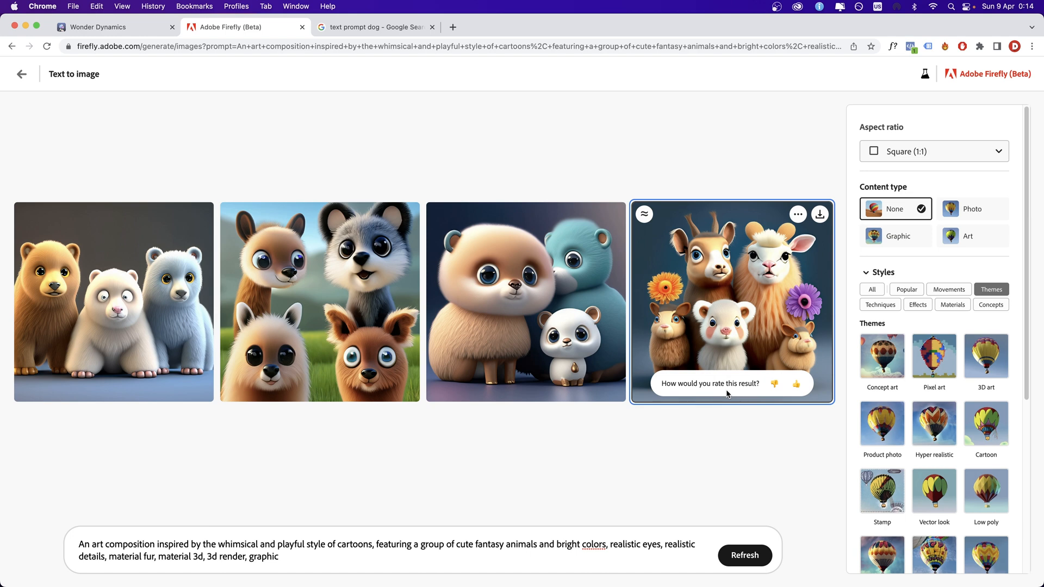
mouse_move(573, 486)
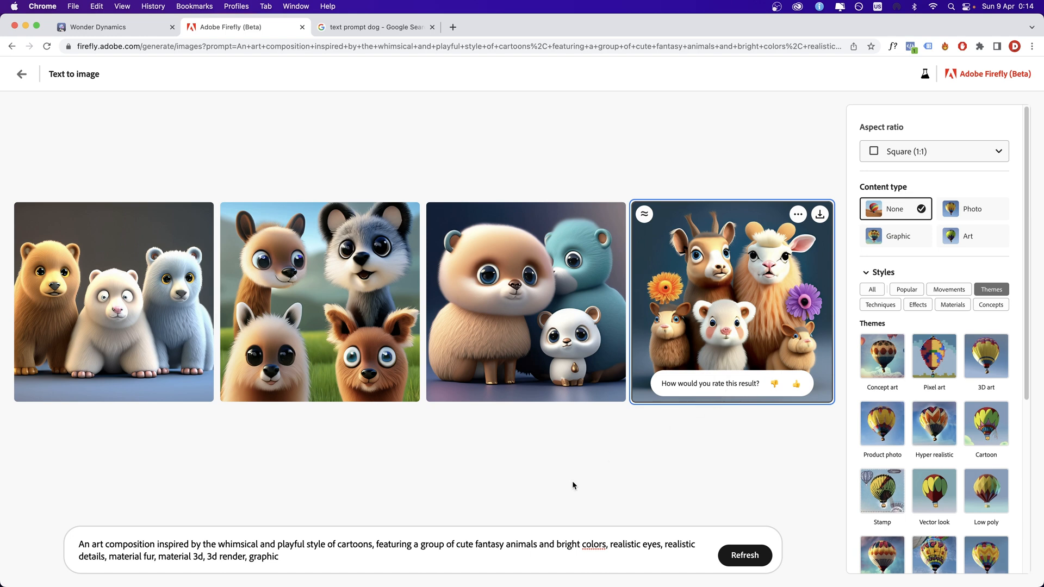
mouse_move(559, 494)
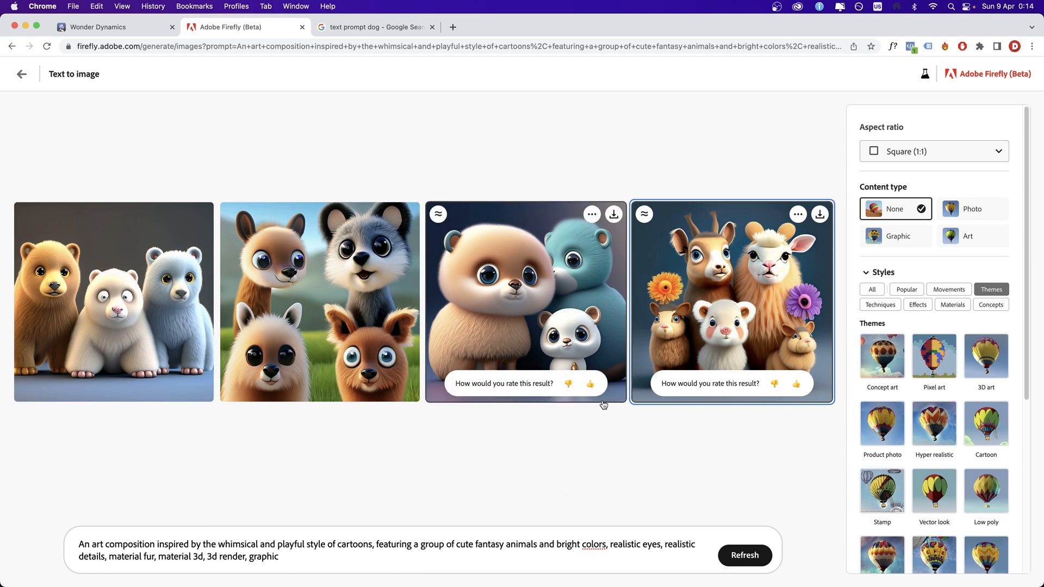
mouse_move(566, 427)
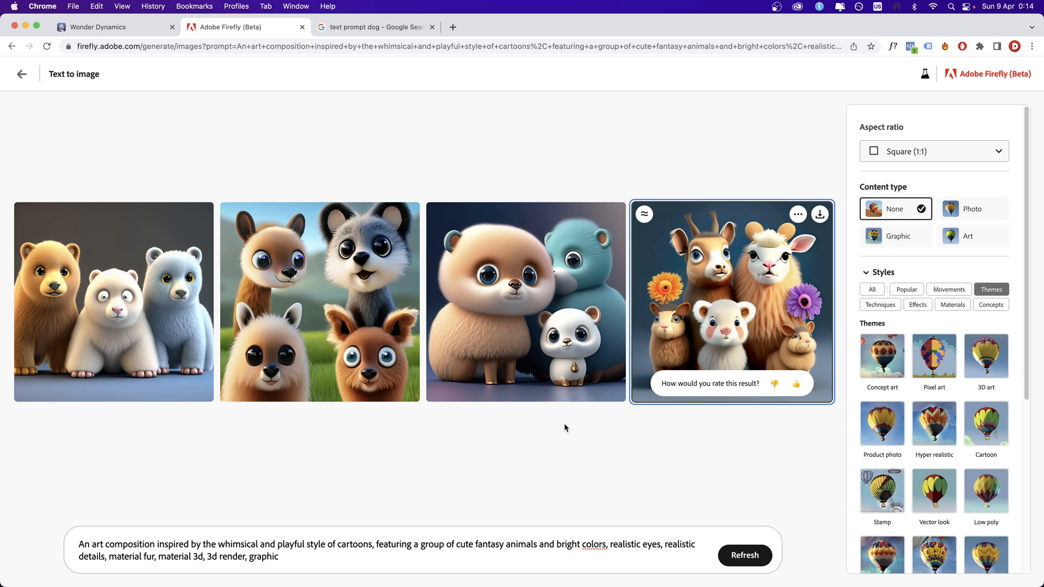